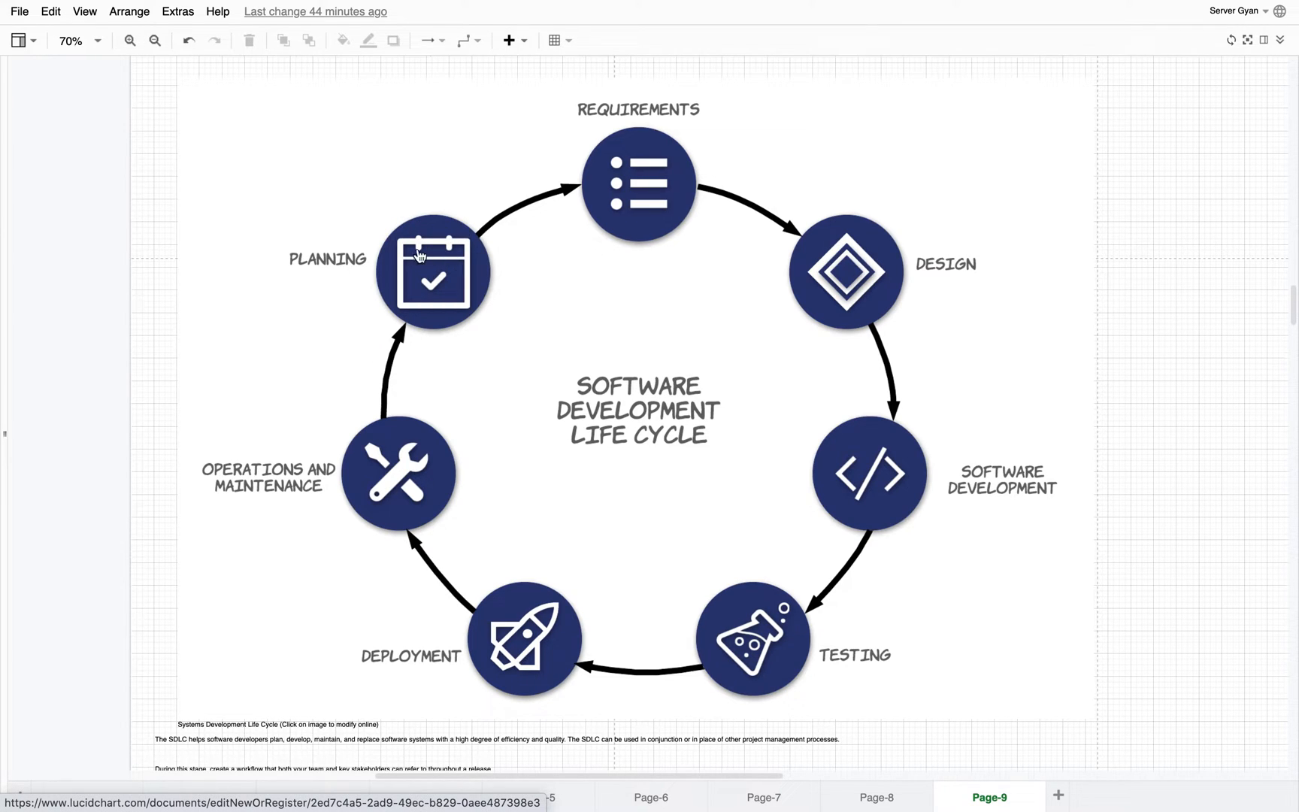
{"action": "mouse_move", "coordinate": [637, 181]}
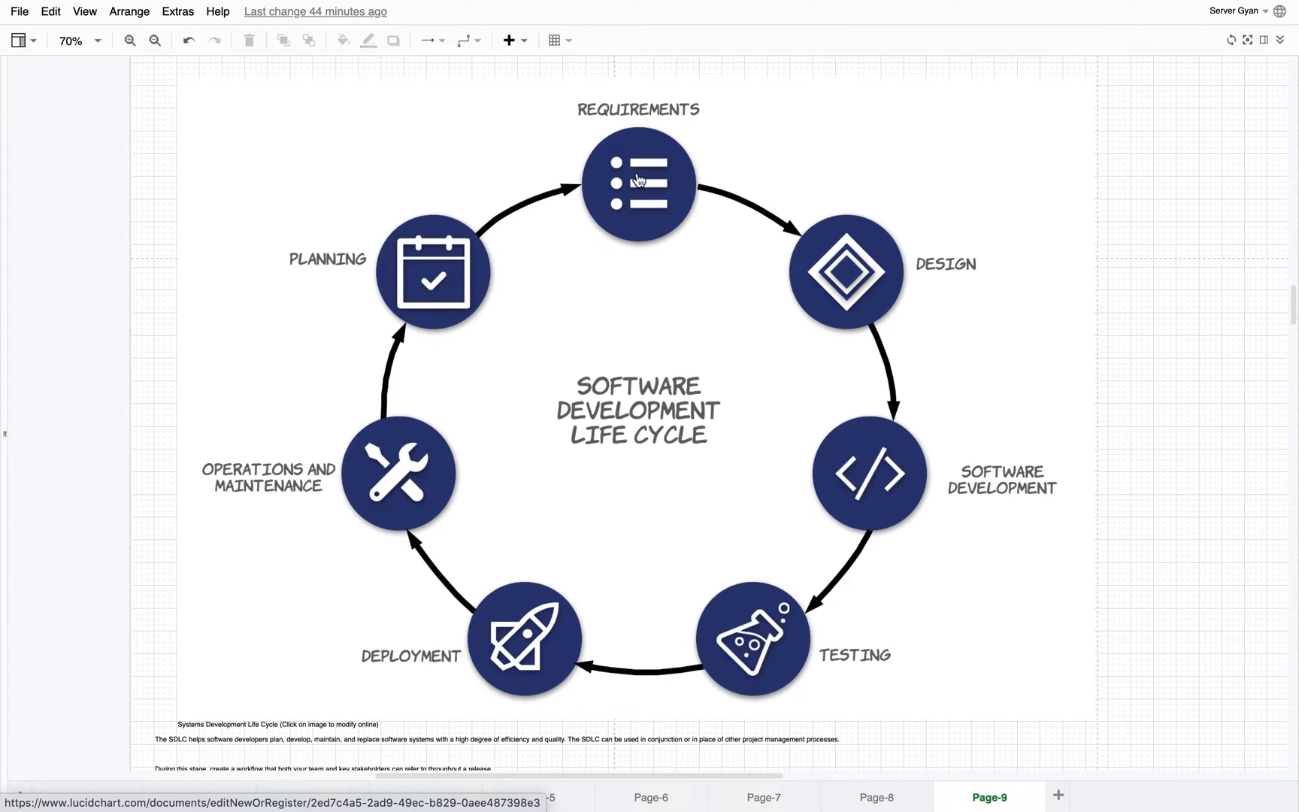
{"action": "mouse_move", "coordinate": [680, 172]}
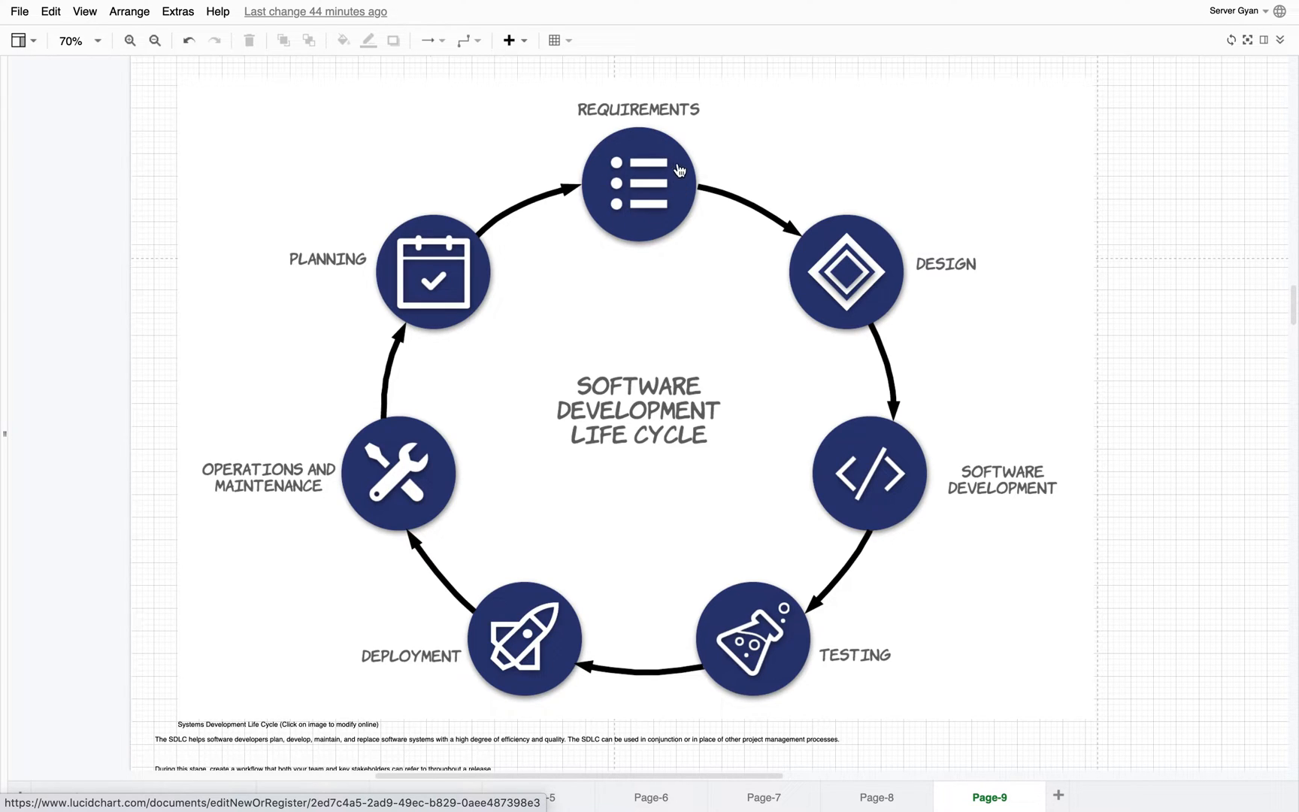
{"action": "mouse_move", "coordinate": [611, 179]}
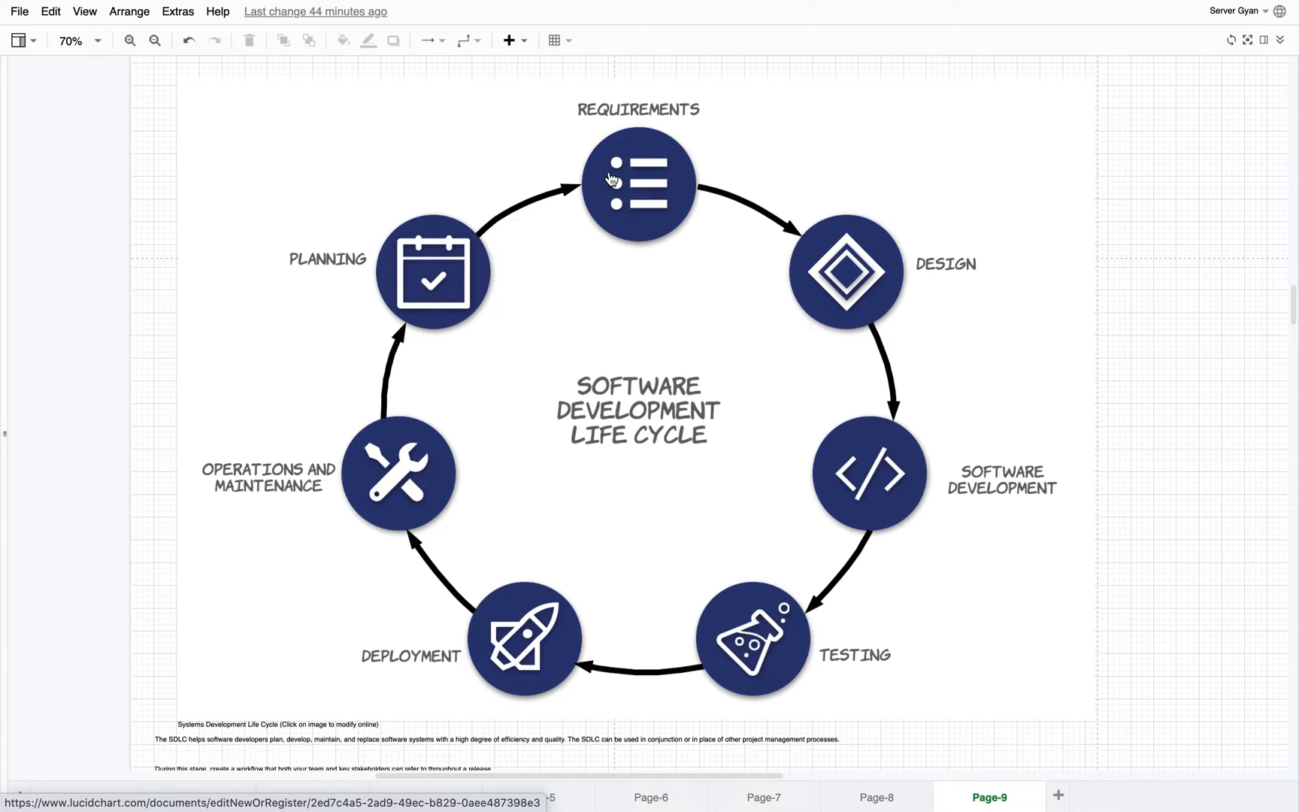
{"action": "mouse_move", "coordinate": [786, 292]}
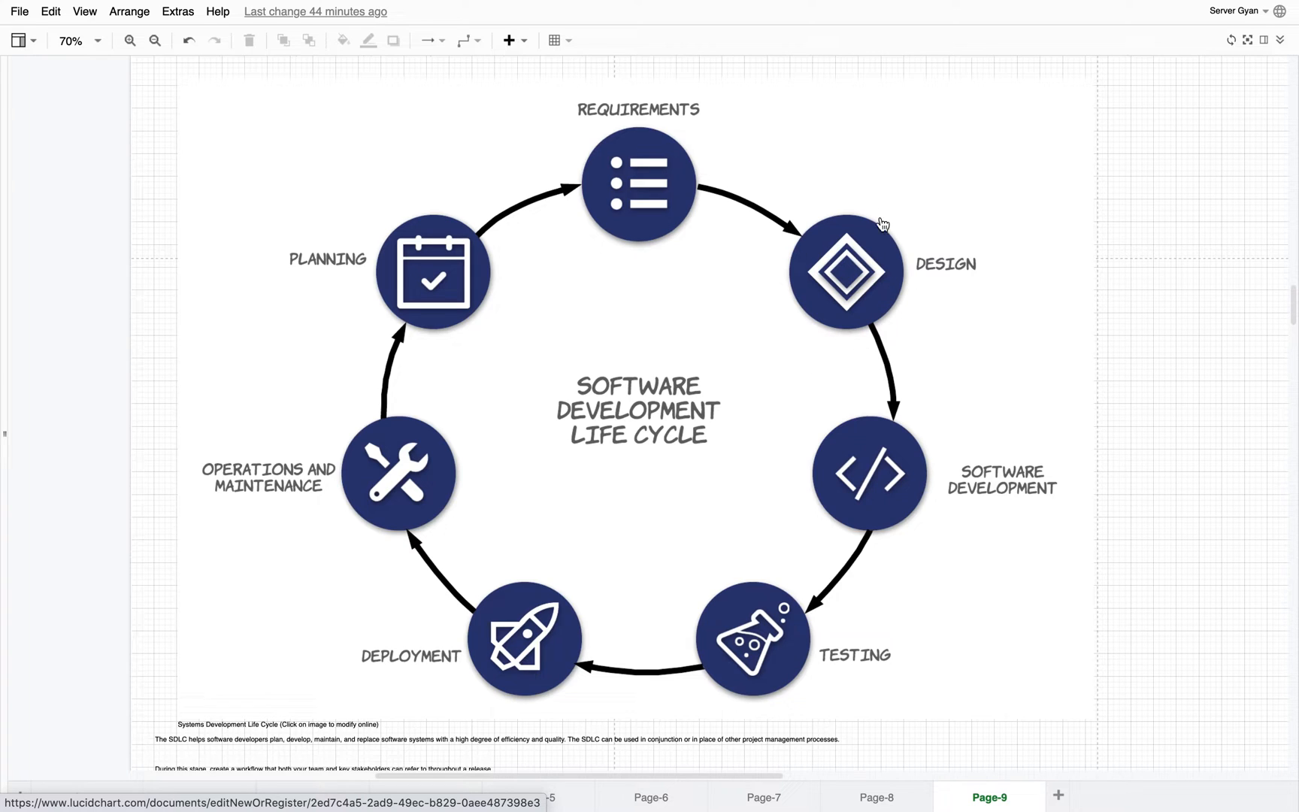
{"action": "mouse_move", "coordinate": [833, 253]}
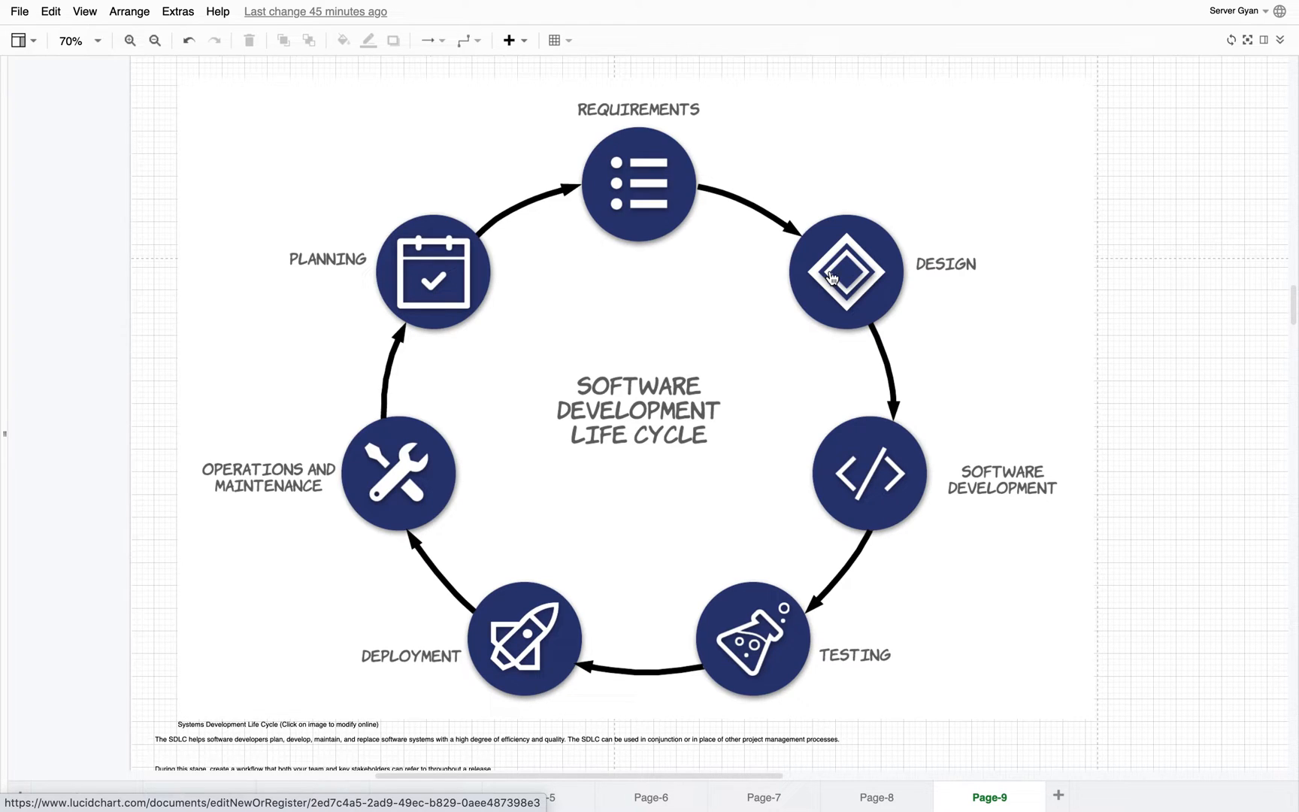
{"action": "mouse_move", "coordinate": [854, 271]}
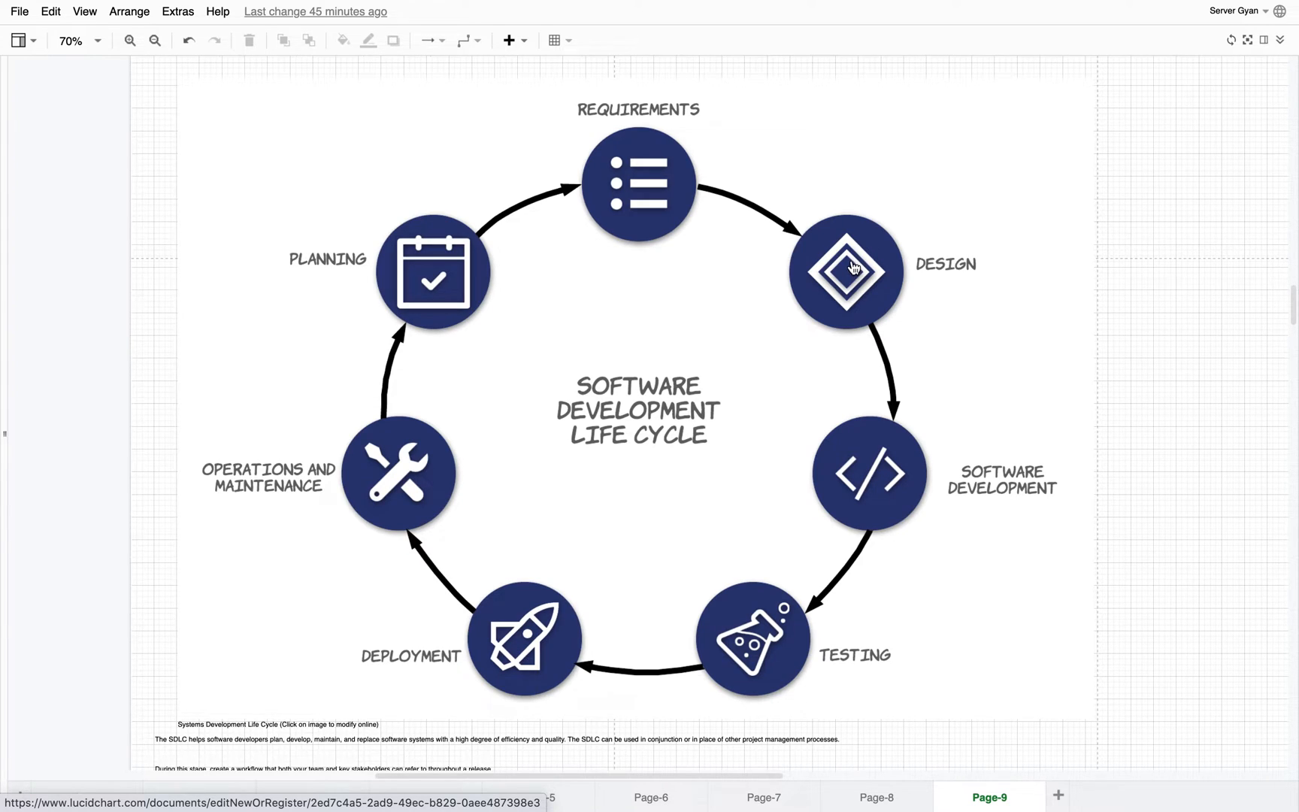
{"action": "mouse_move", "coordinate": [848, 316]}
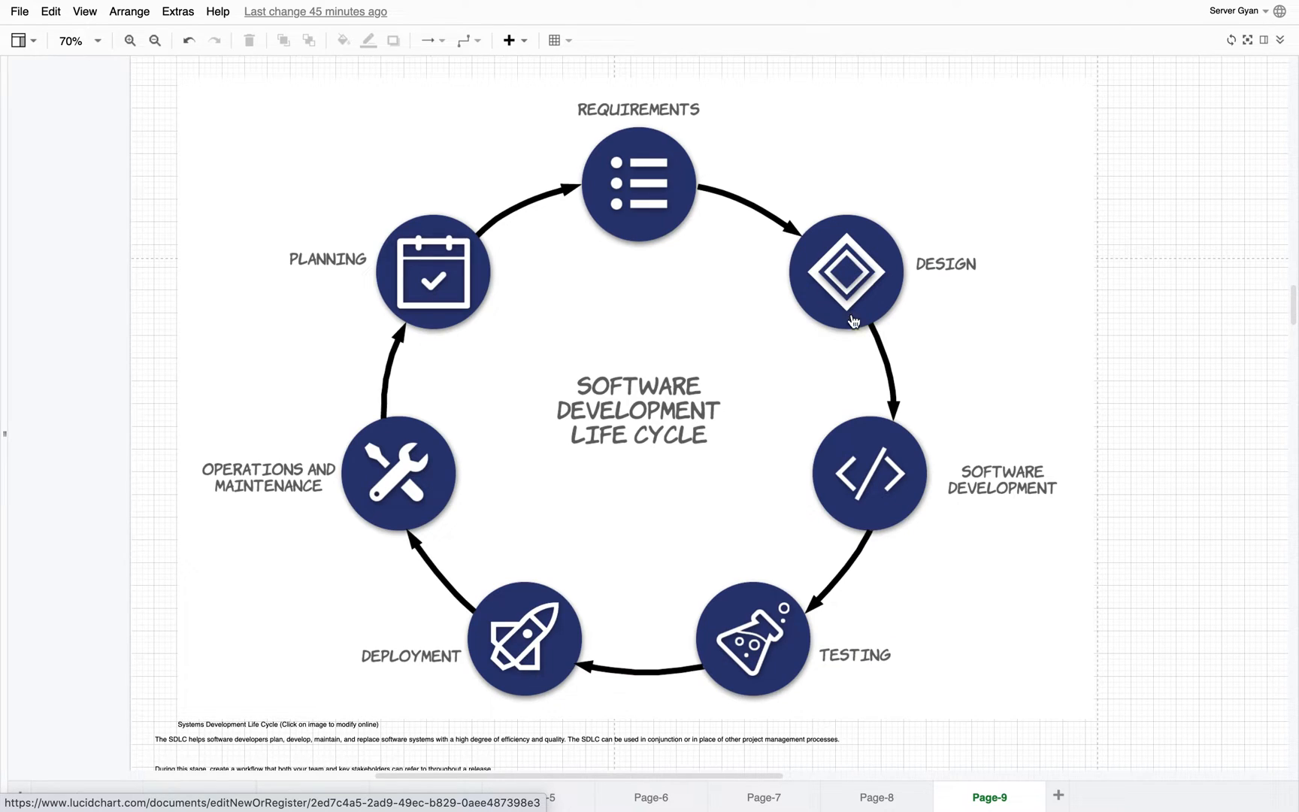
{"action": "mouse_move", "coordinate": [808, 532]}
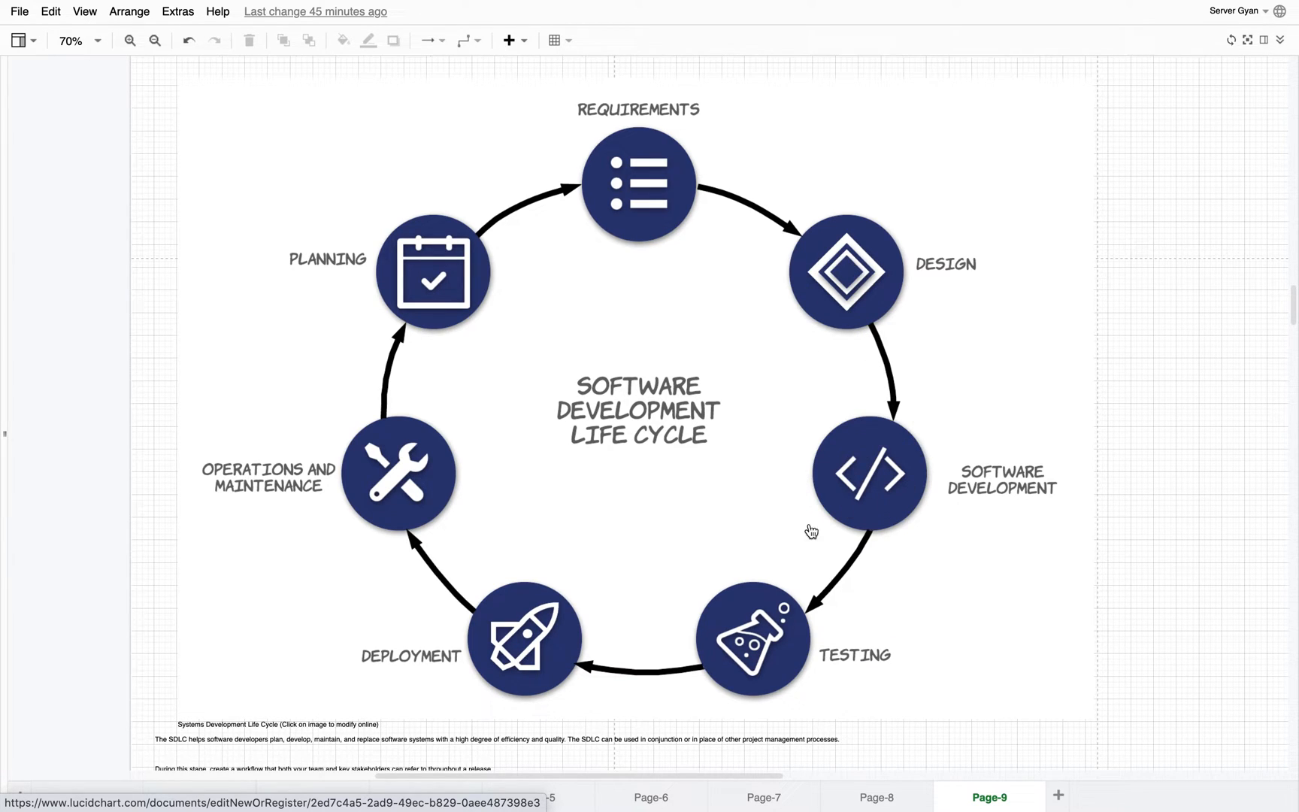
{"action": "mouse_move", "coordinate": [855, 448]}
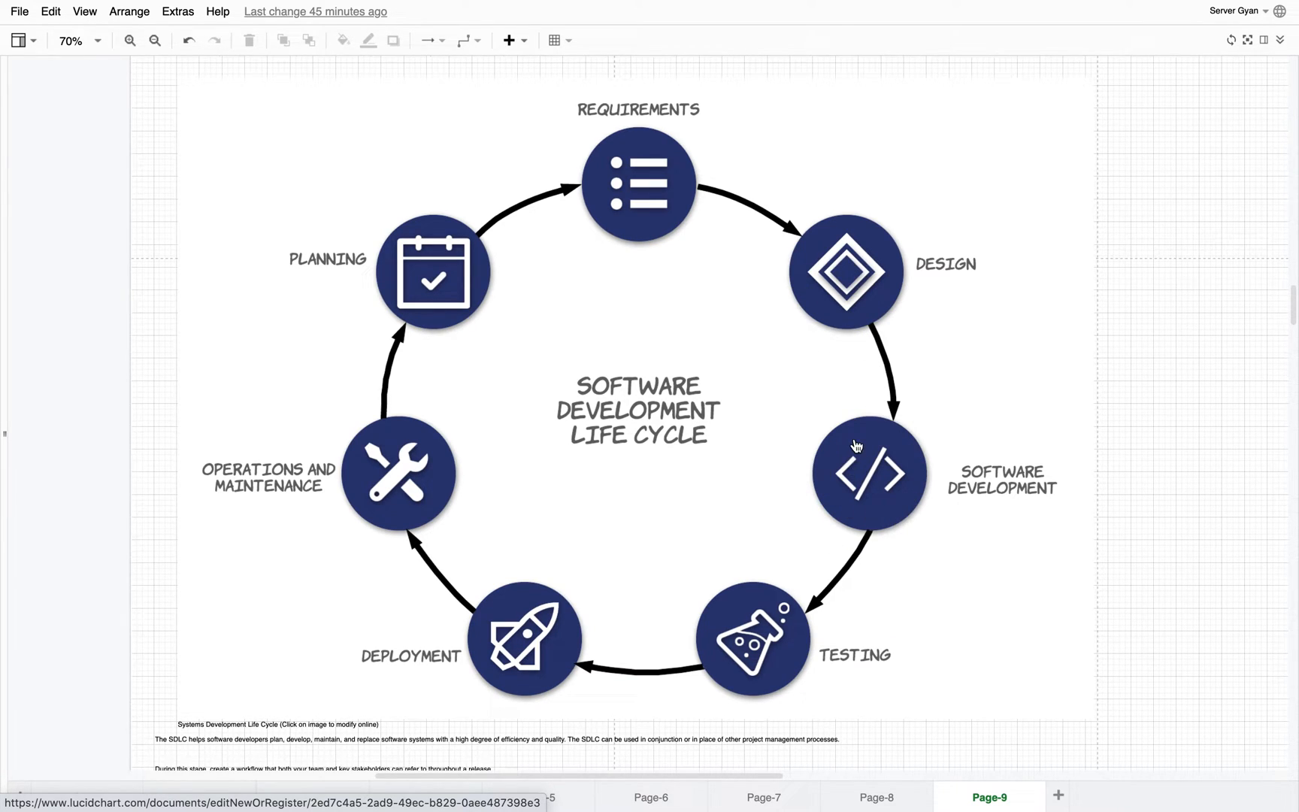
{"action": "mouse_move", "coordinate": [889, 476]}
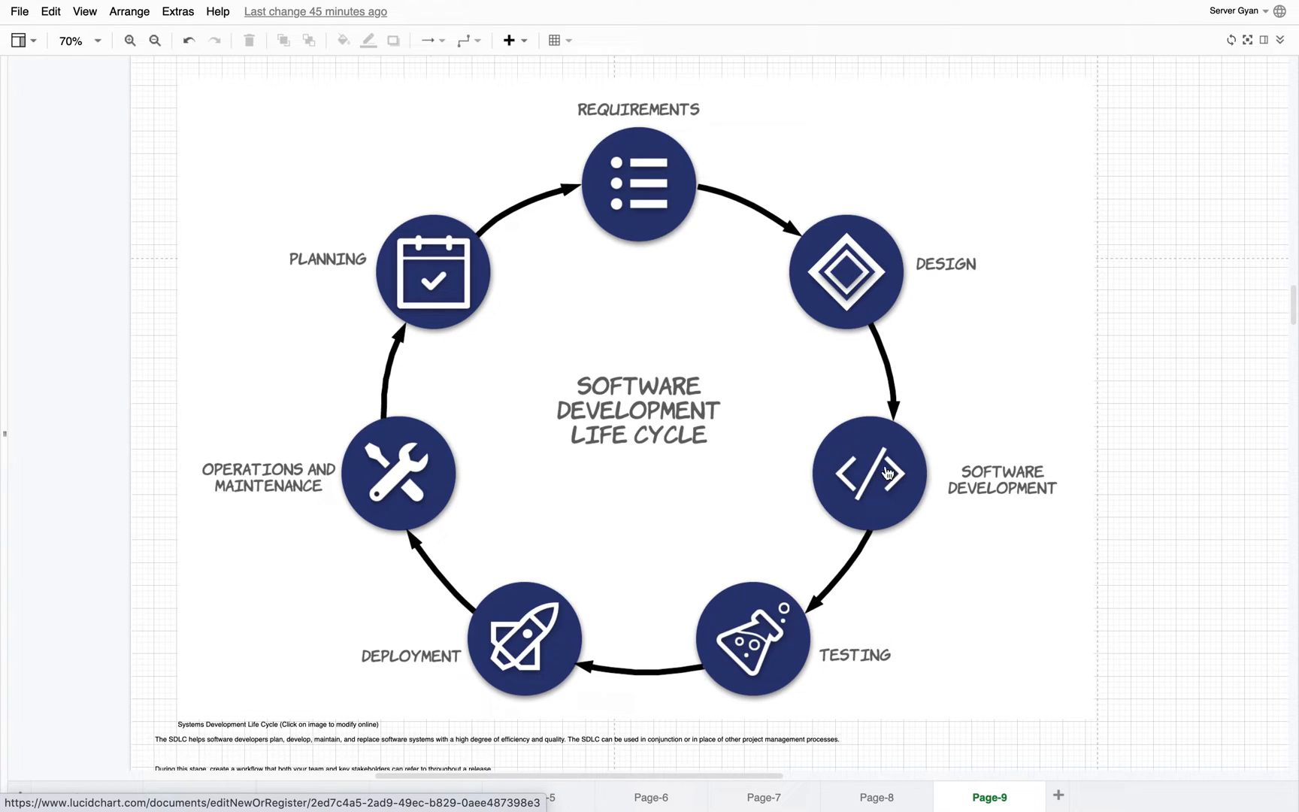
{"action": "mouse_move", "coordinate": [874, 514]}
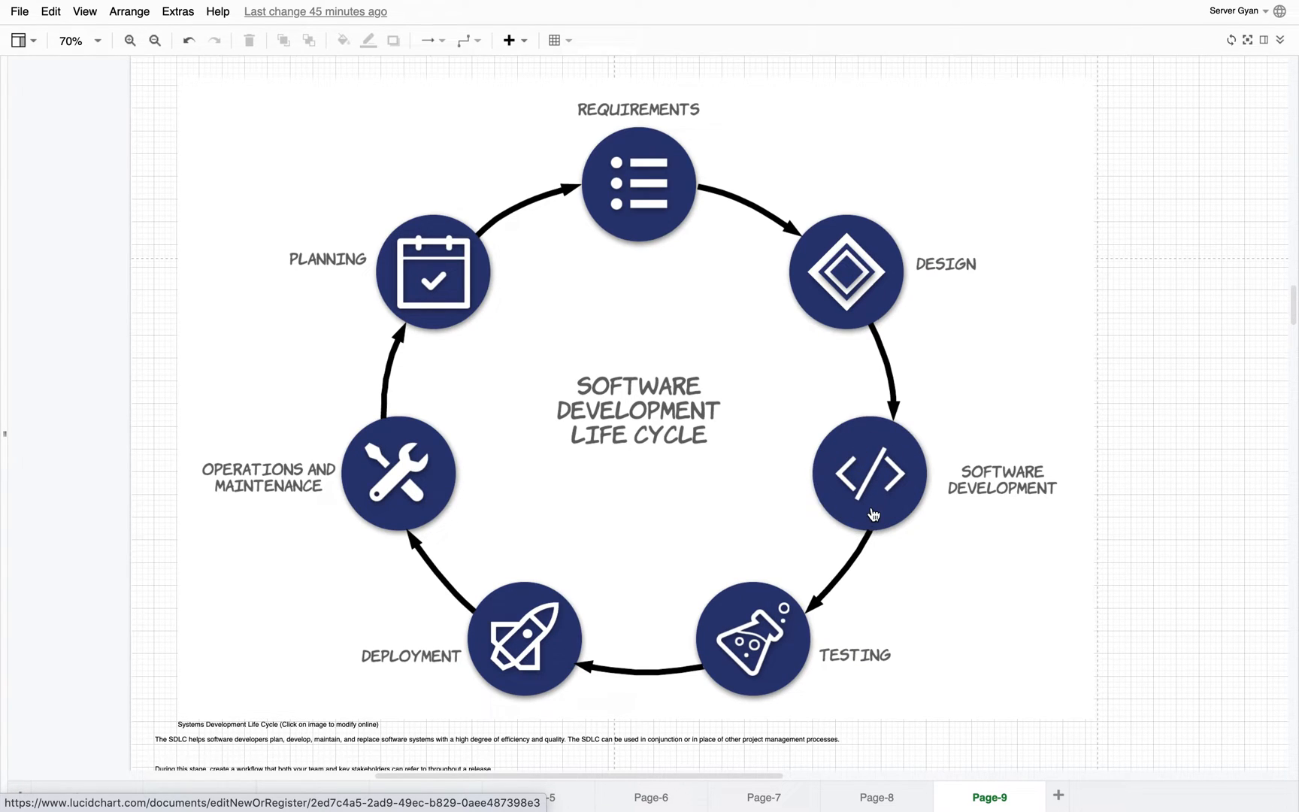
{"action": "mouse_move", "coordinate": [731, 654]}
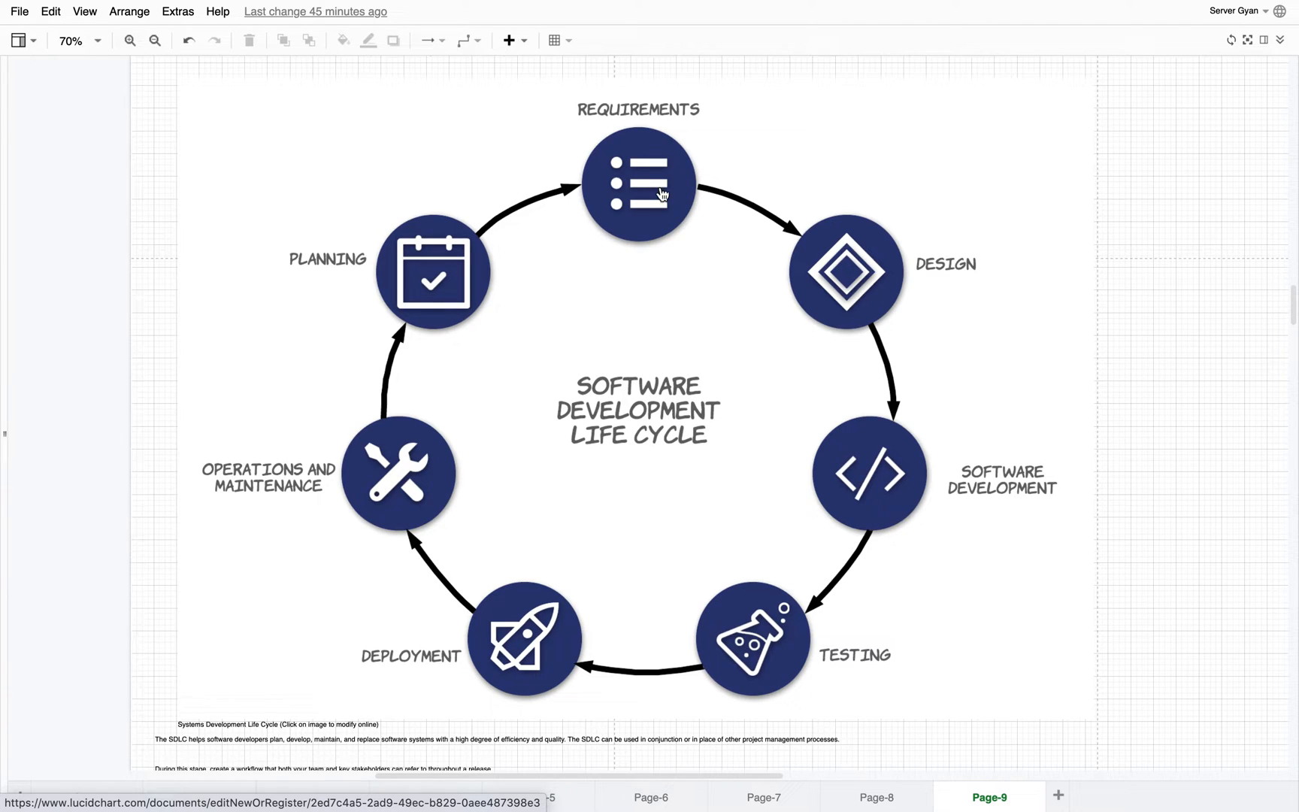
{"action": "mouse_move", "coordinate": [475, 202]}
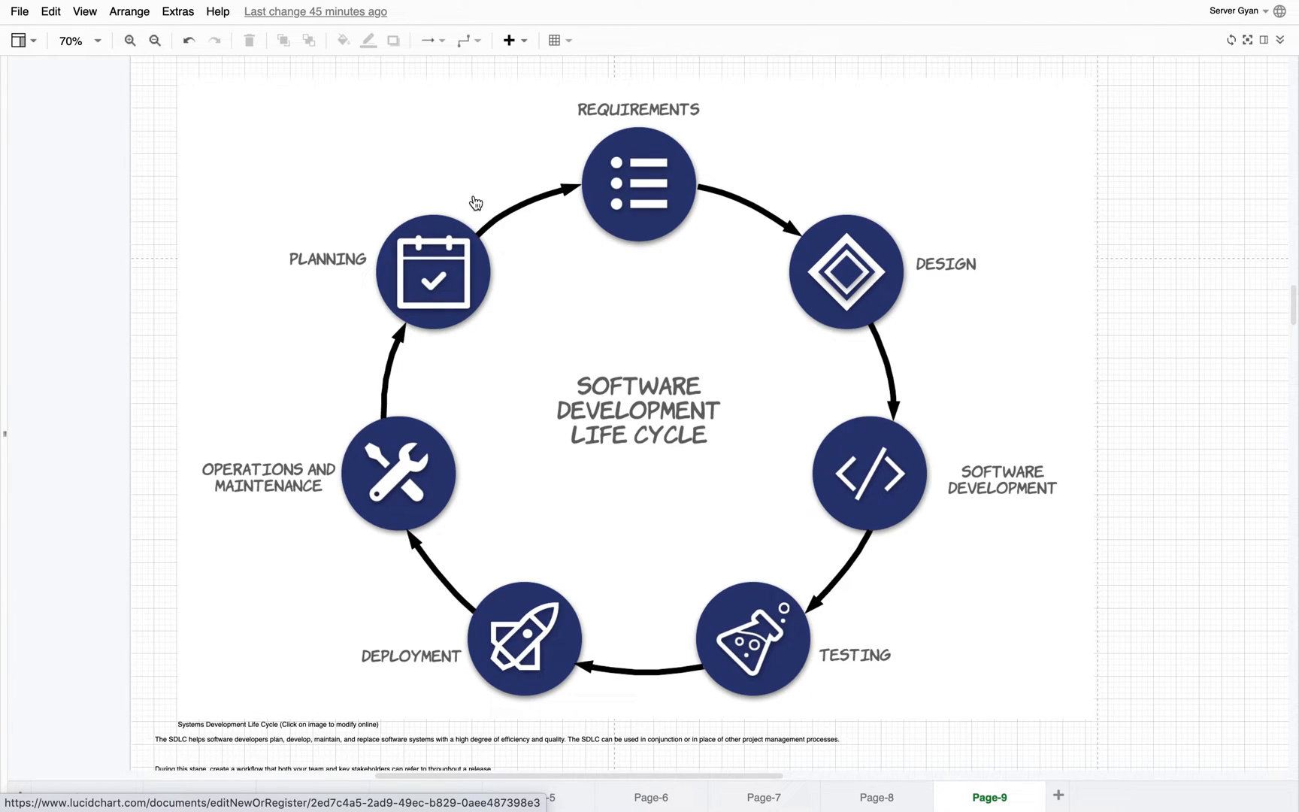
{"action": "mouse_move", "coordinate": [667, 191]}
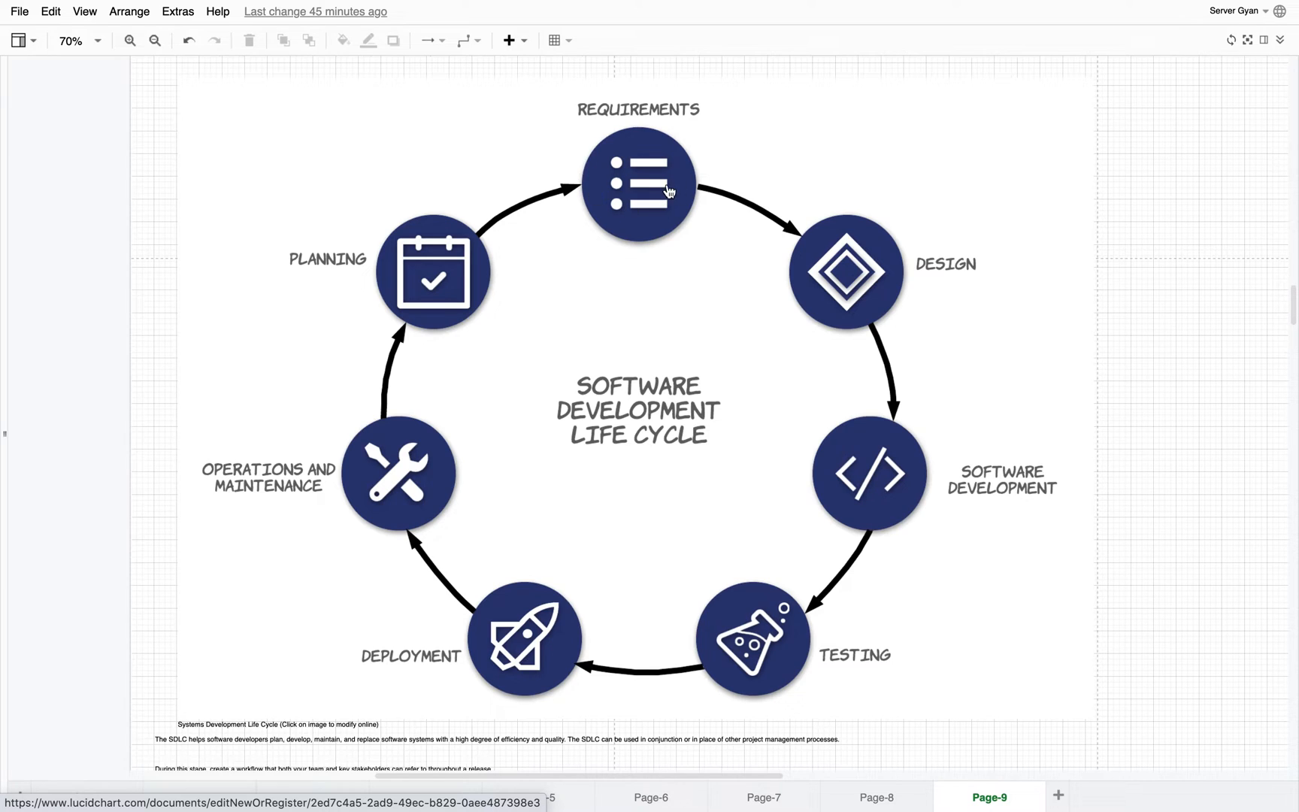
{"action": "mouse_move", "coordinate": [824, 279]}
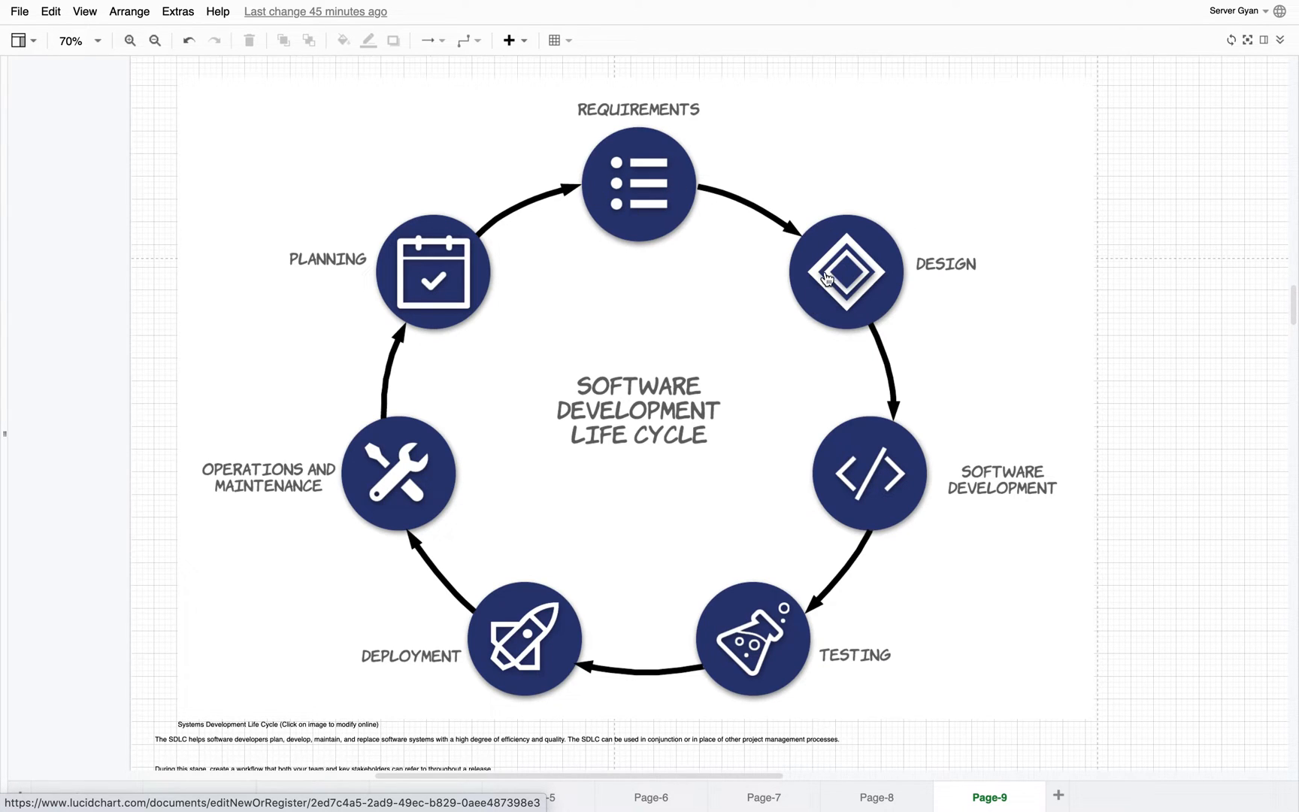
{"action": "mouse_move", "coordinate": [629, 173]}
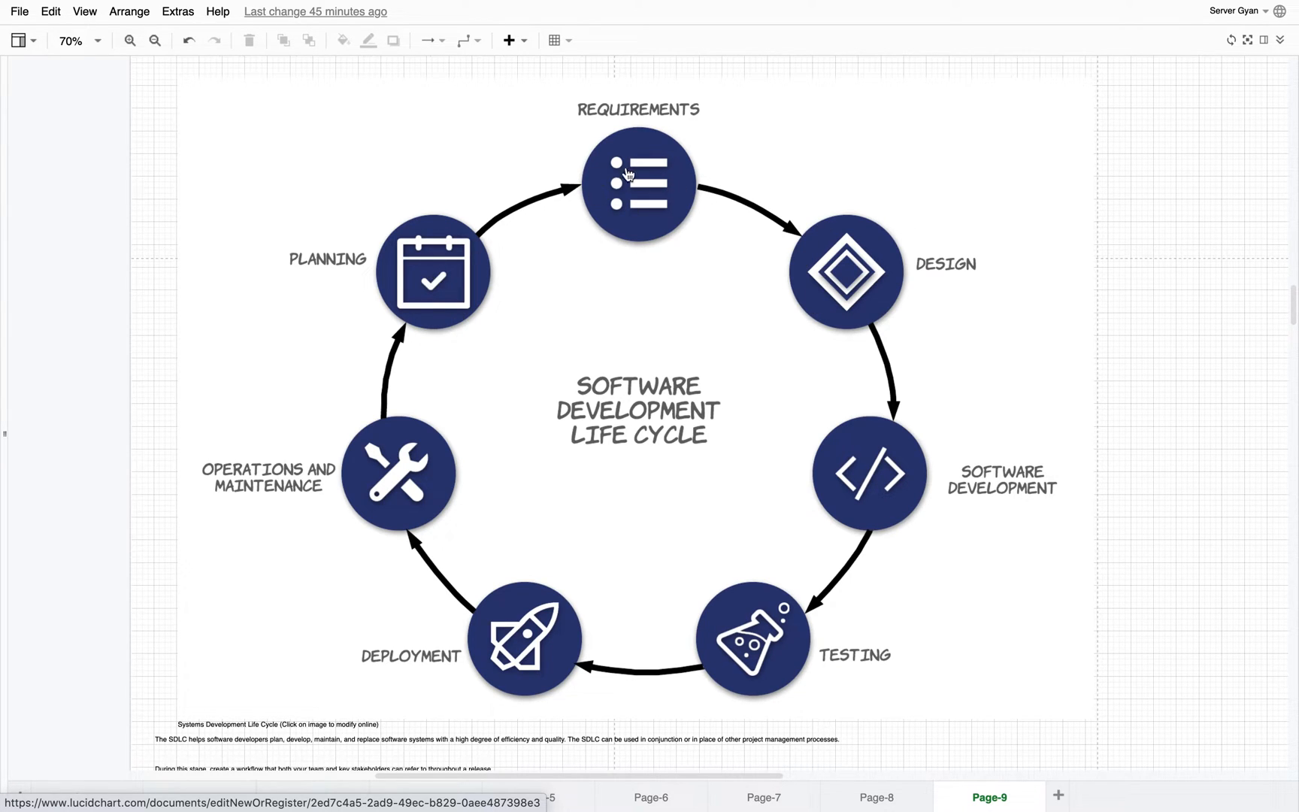
{"action": "mouse_move", "coordinate": [825, 284]}
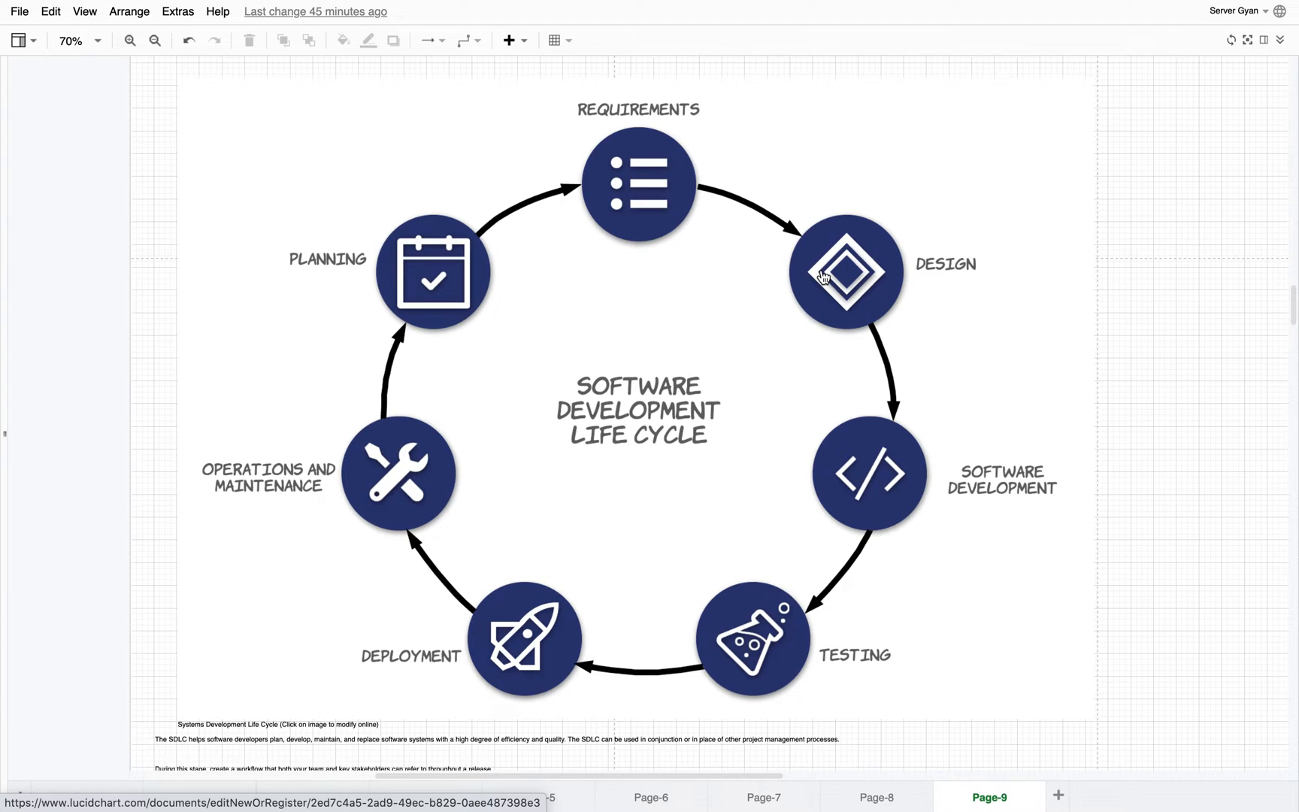
{"action": "mouse_move", "coordinate": [759, 675]}
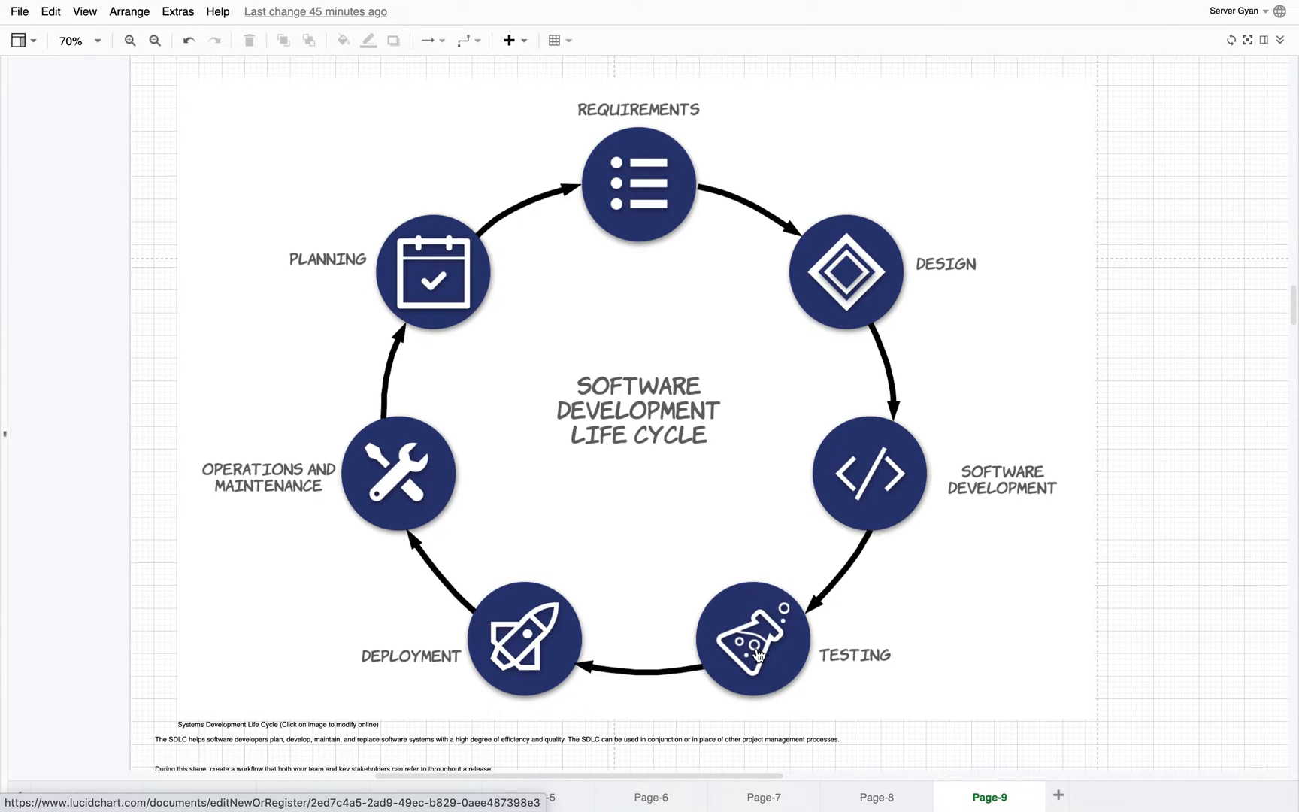
{"action": "mouse_move", "coordinate": [516, 672]}
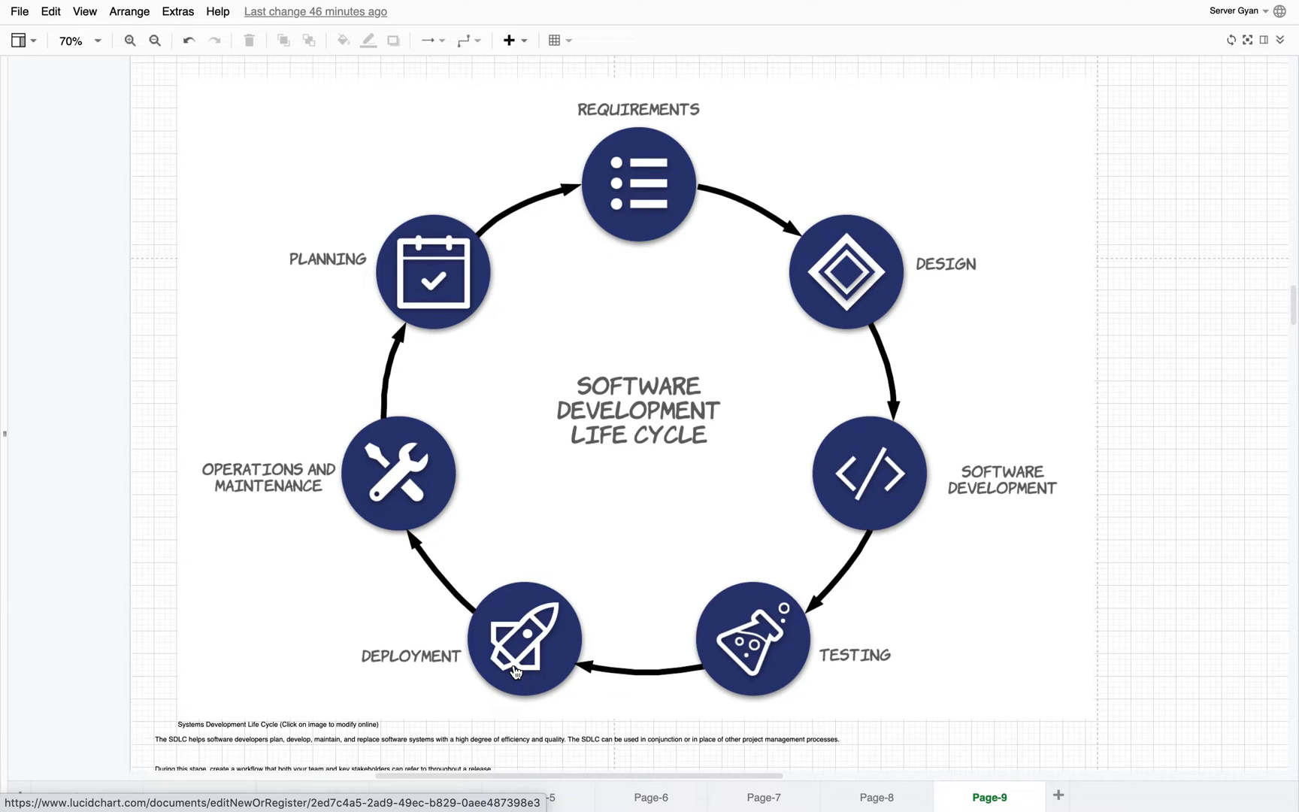
{"action": "mouse_move", "coordinate": [393, 476]}
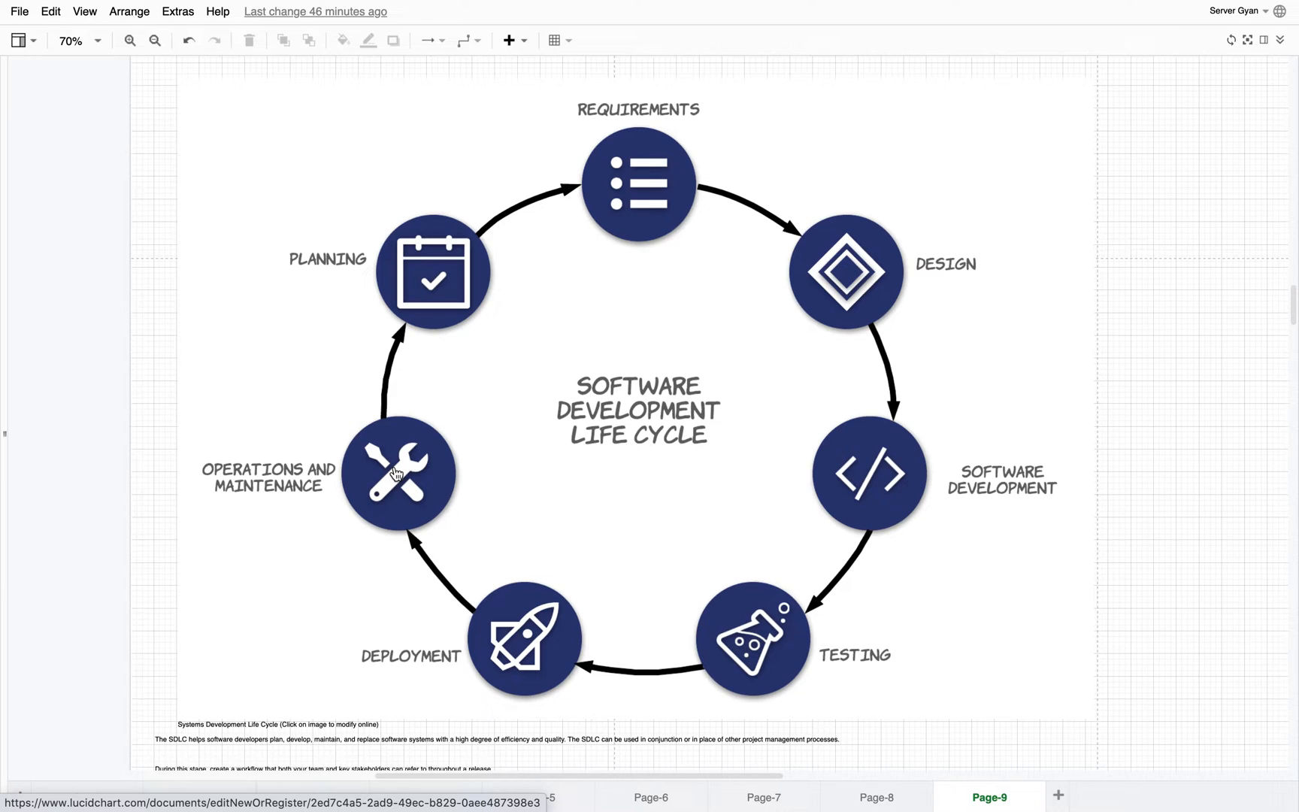
{"action": "mouse_move", "coordinate": [202, 517]}
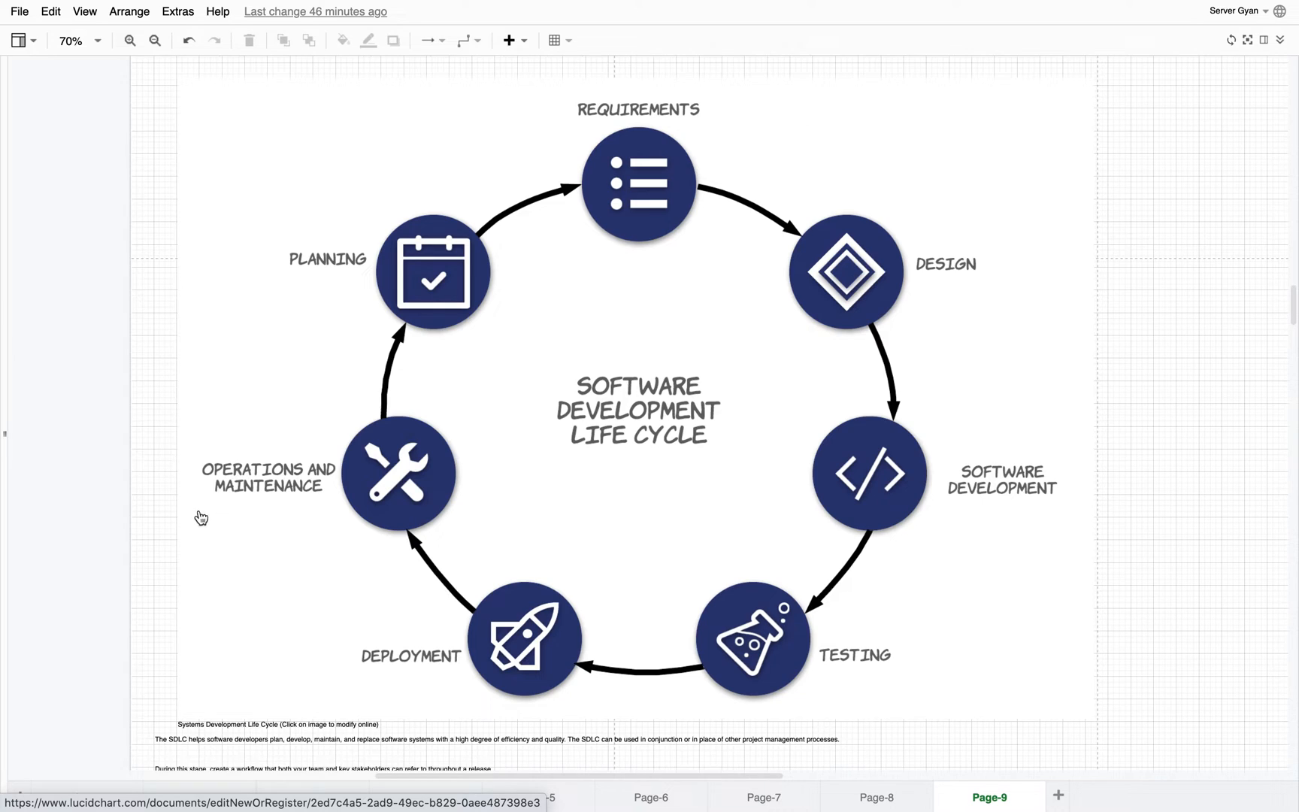
{"action": "mouse_move", "coordinate": [355, 479]}
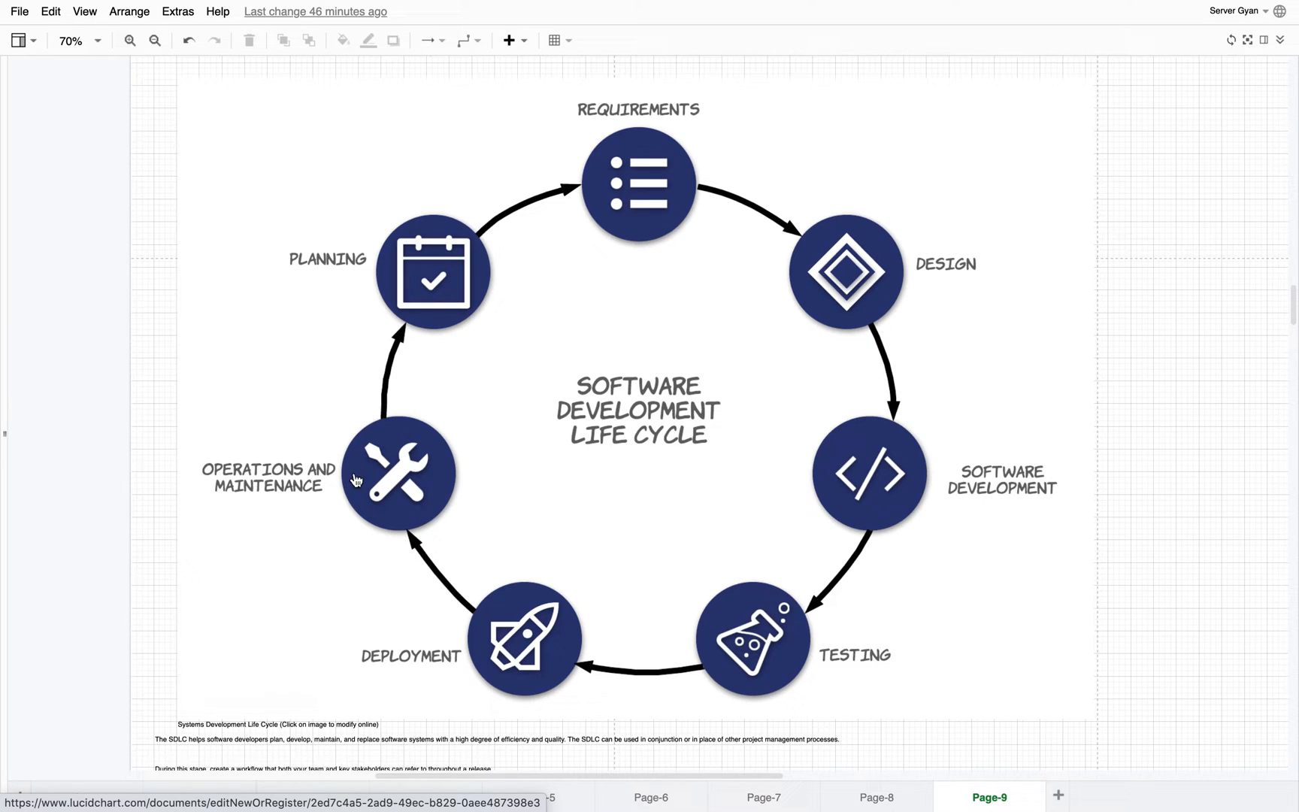
{"action": "mouse_move", "coordinate": [239, 511]}
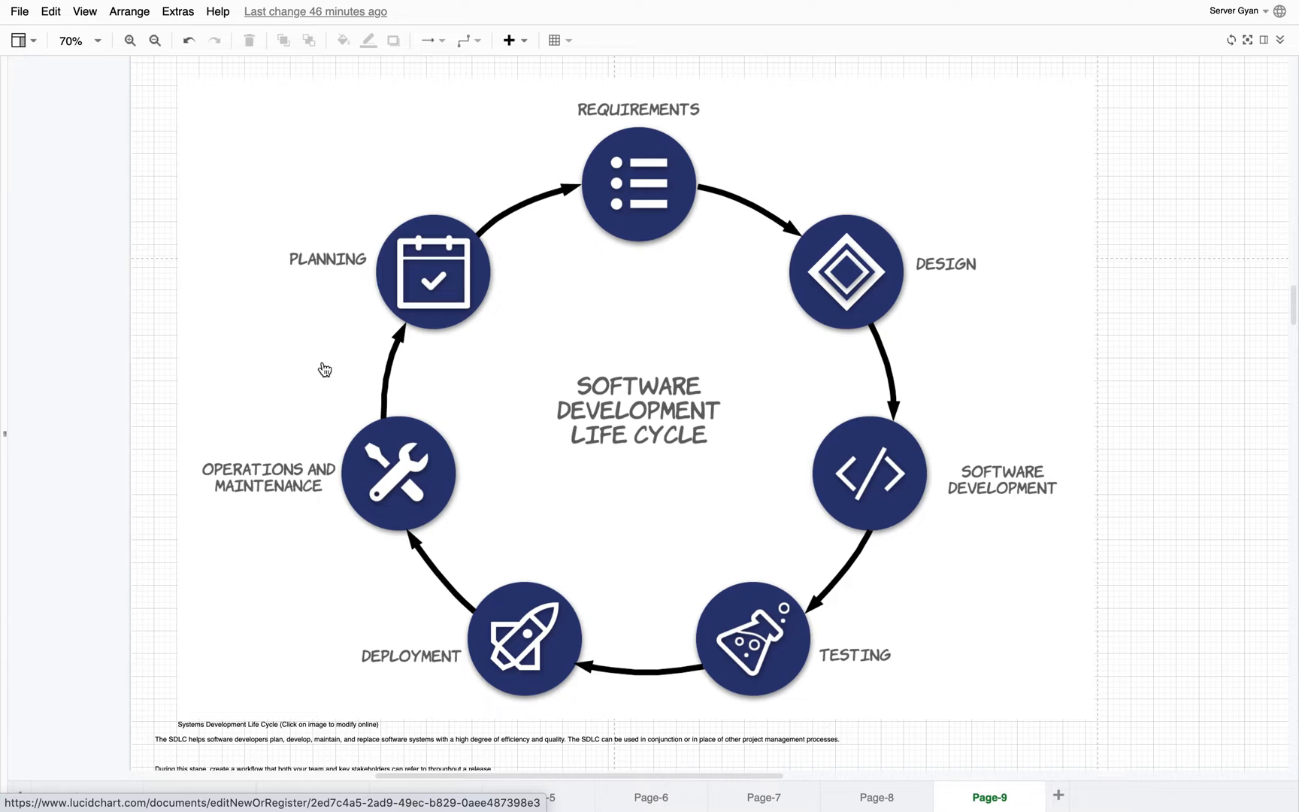
{"action": "mouse_move", "coordinate": [403, 298]}
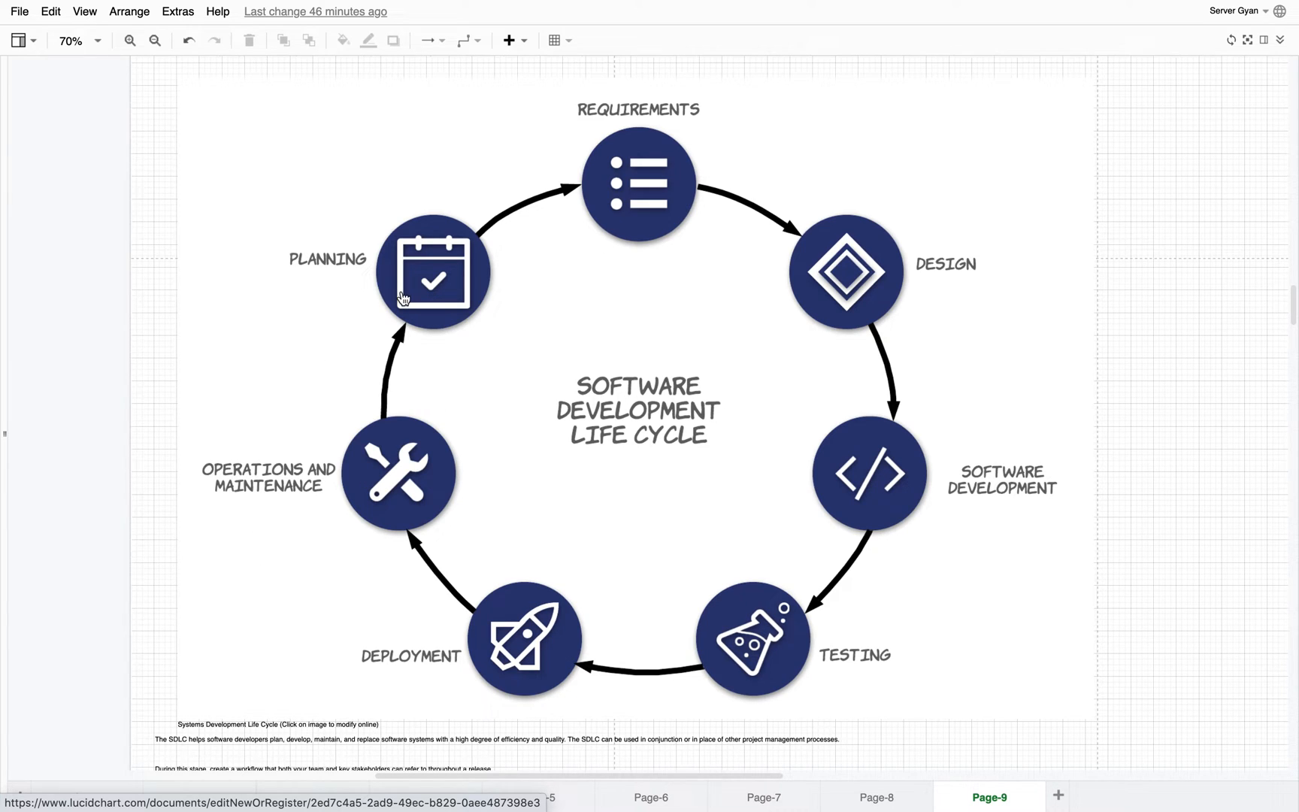
{"action": "mouse_move", "coordinate": [791, 672]}
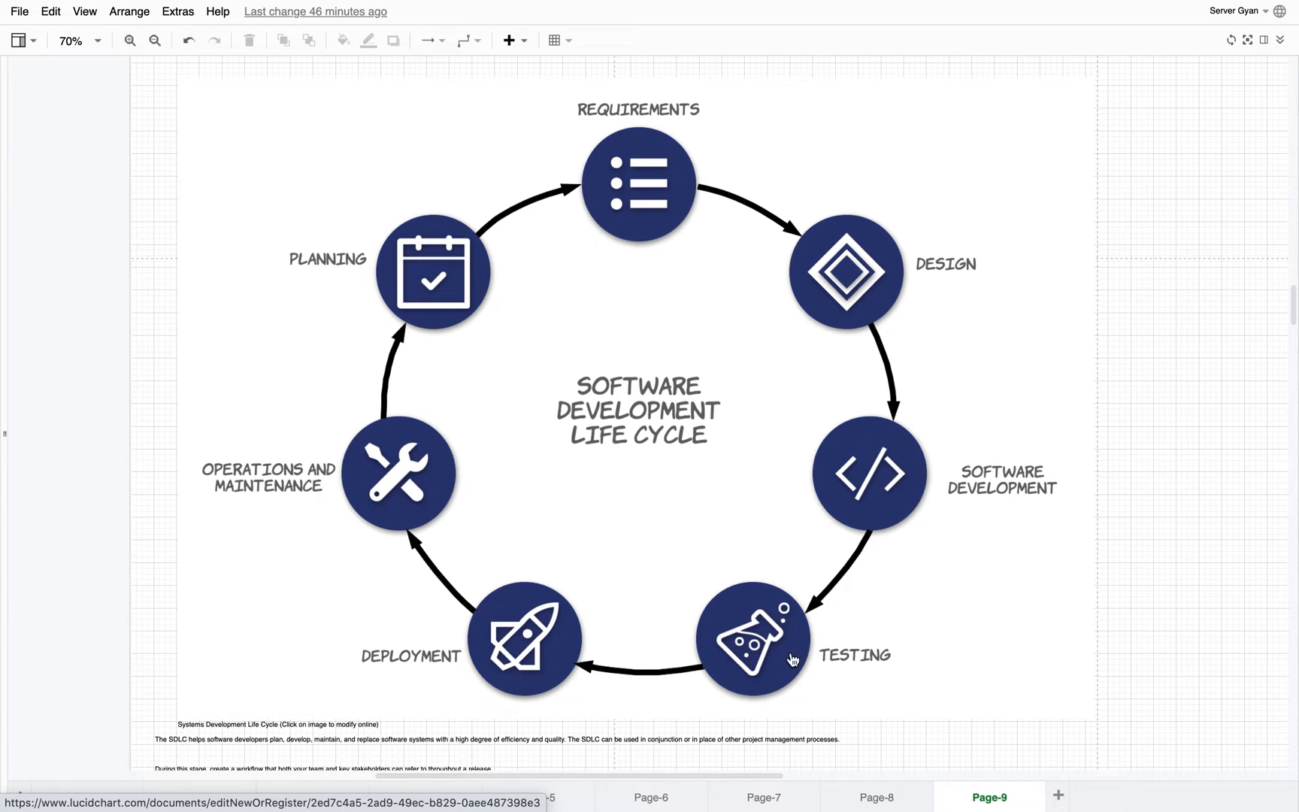
{"action": "mouse_move", "coordinate": [613, 196]}
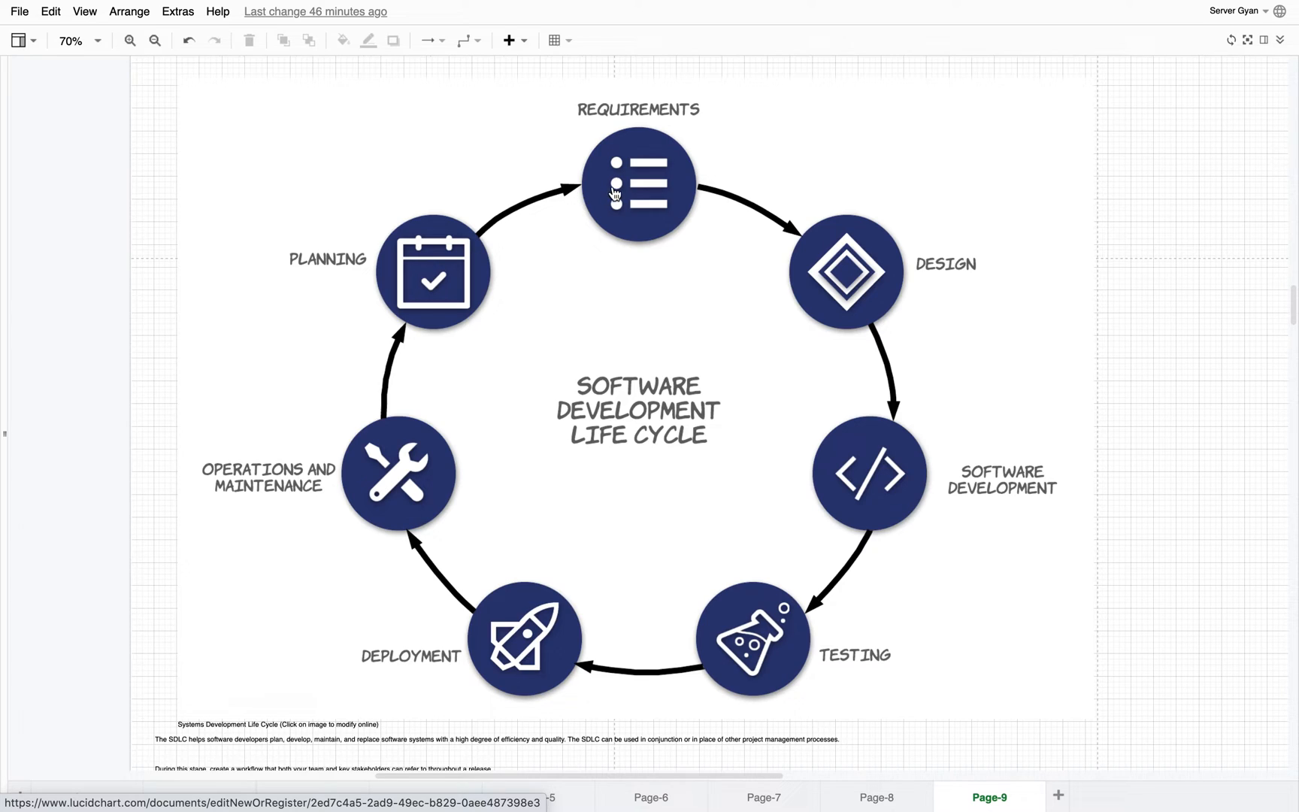
{"action": "mouse_move", "coordinate": [882, 508]}
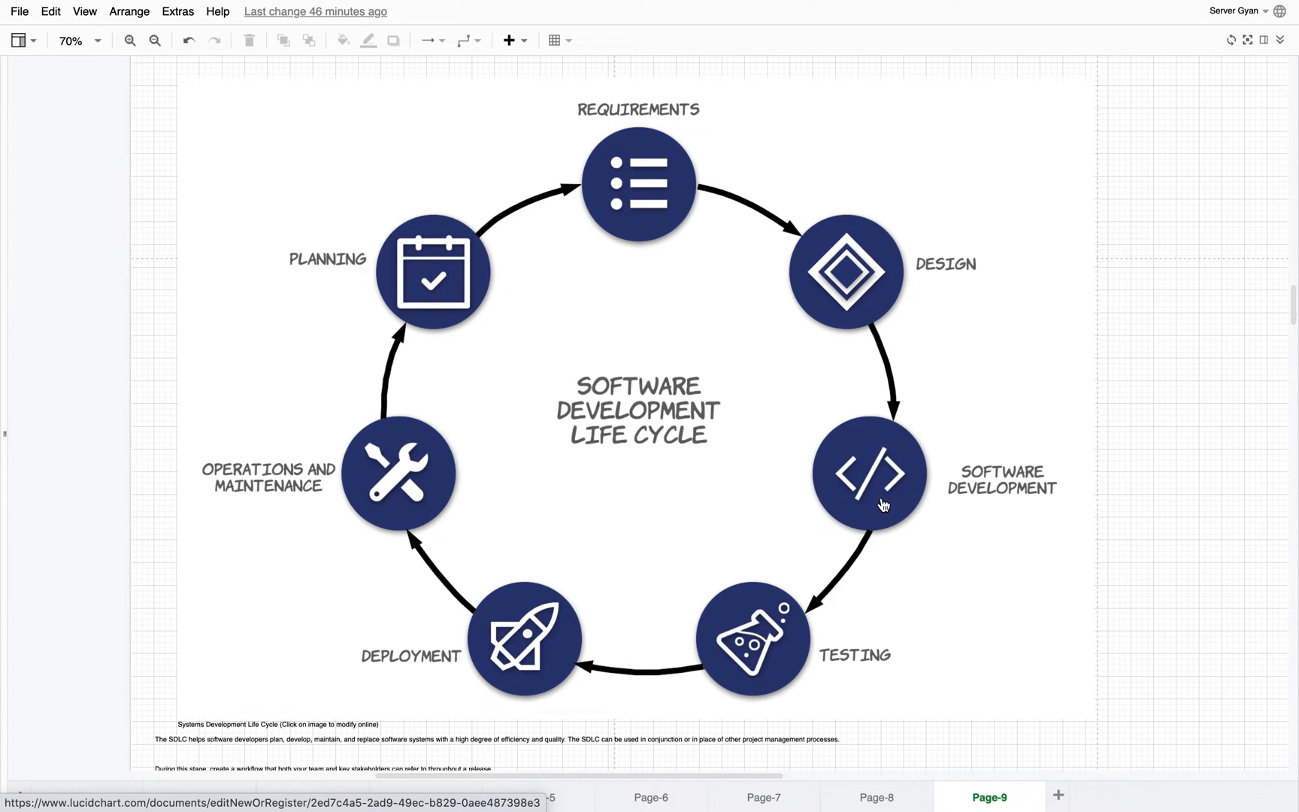
{"action": "mouse_move", "coordinate": [516, 667]}
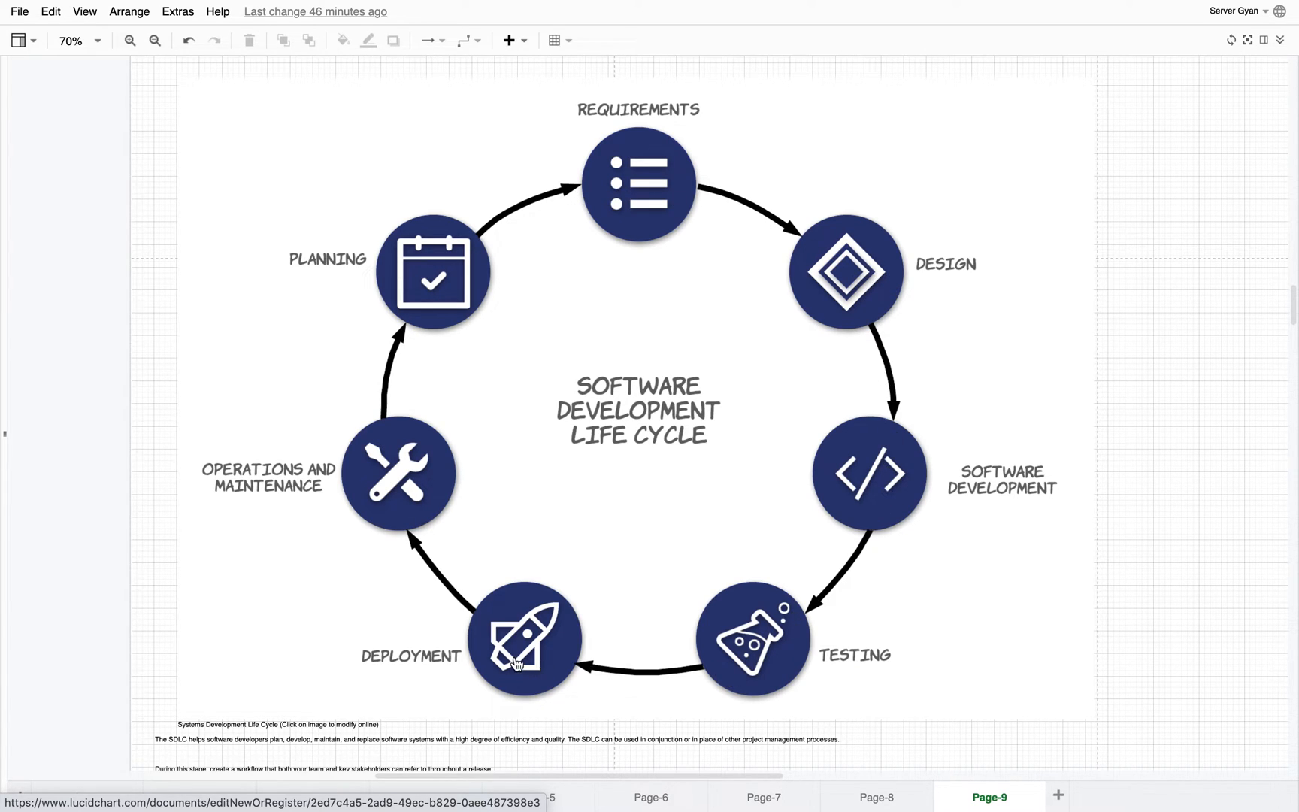
{"action": "mouse_move", "coordinate": [406, 489]}
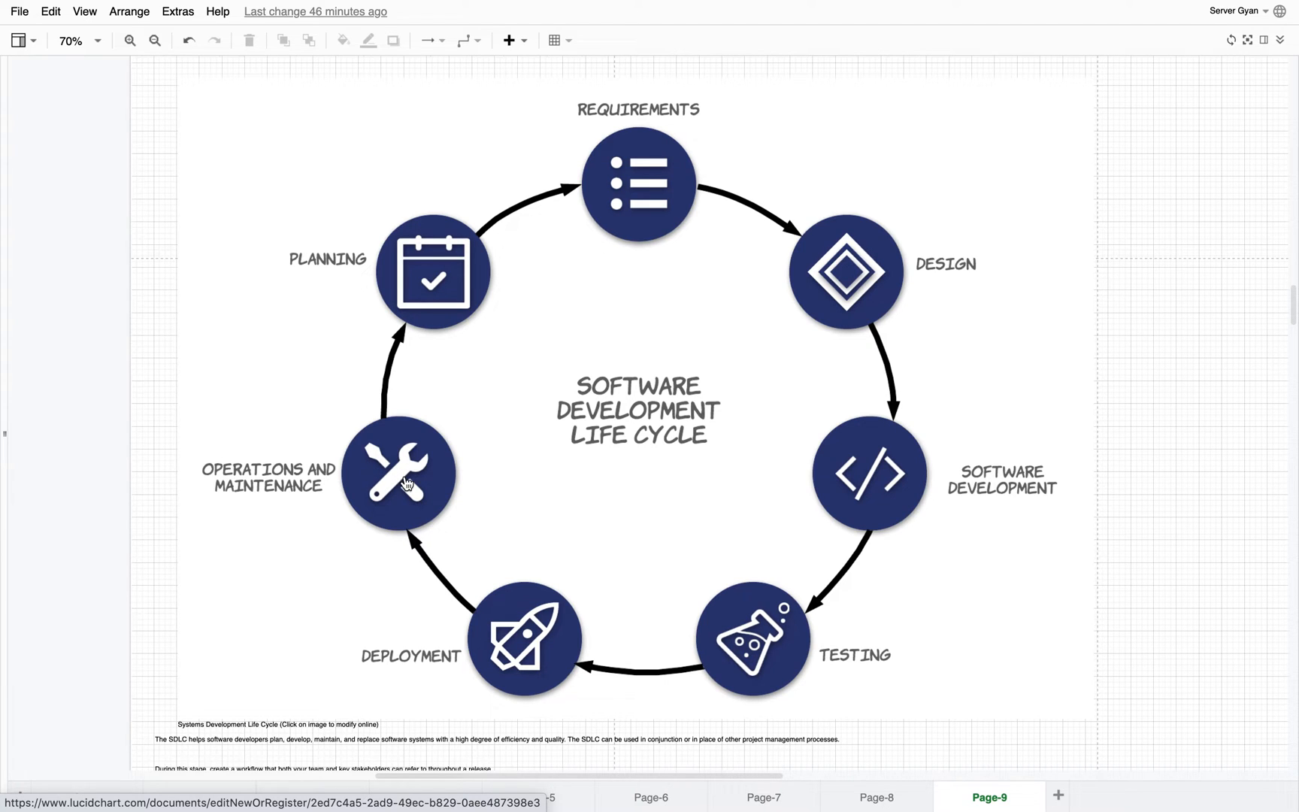
{"action": "mouse_move", "coordinate": [534, 487]}
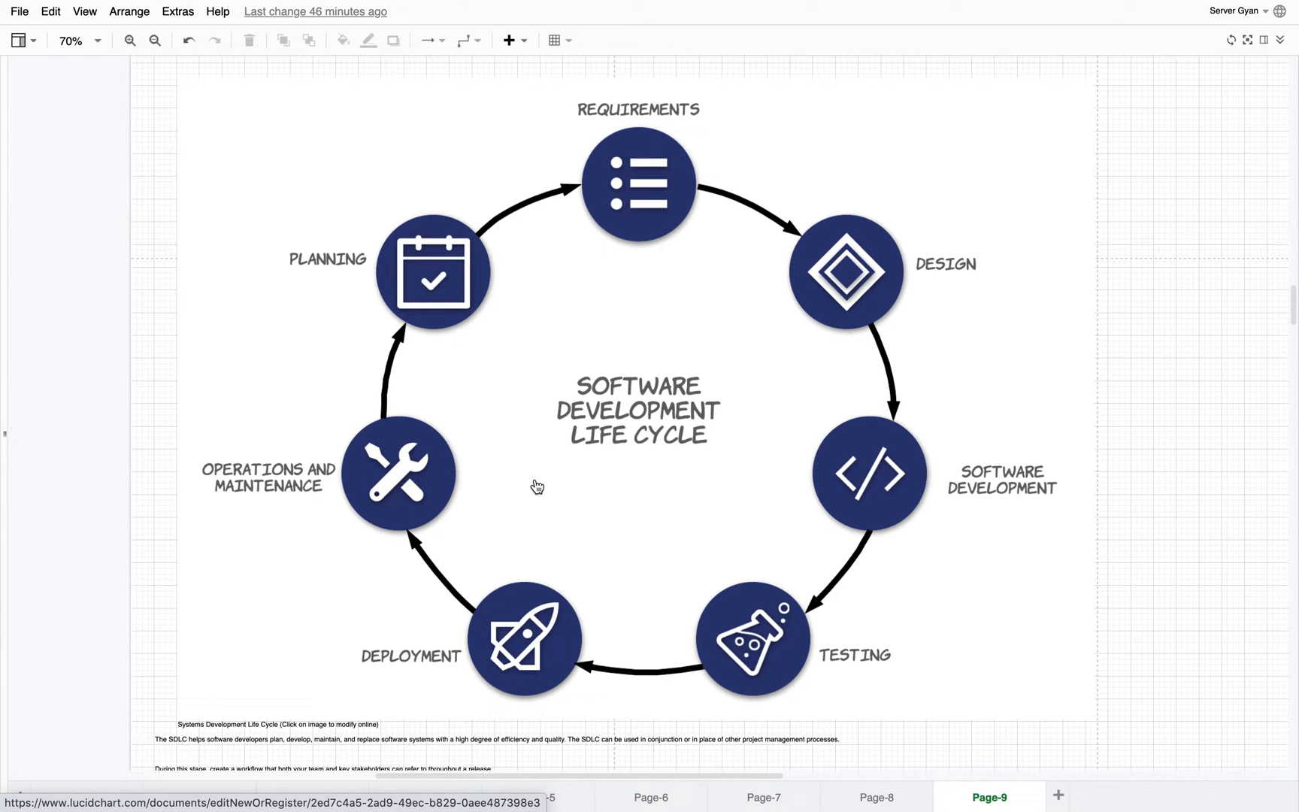
{"action": "scroll", "scroll_direction": "down", "scroll_amount": 3}
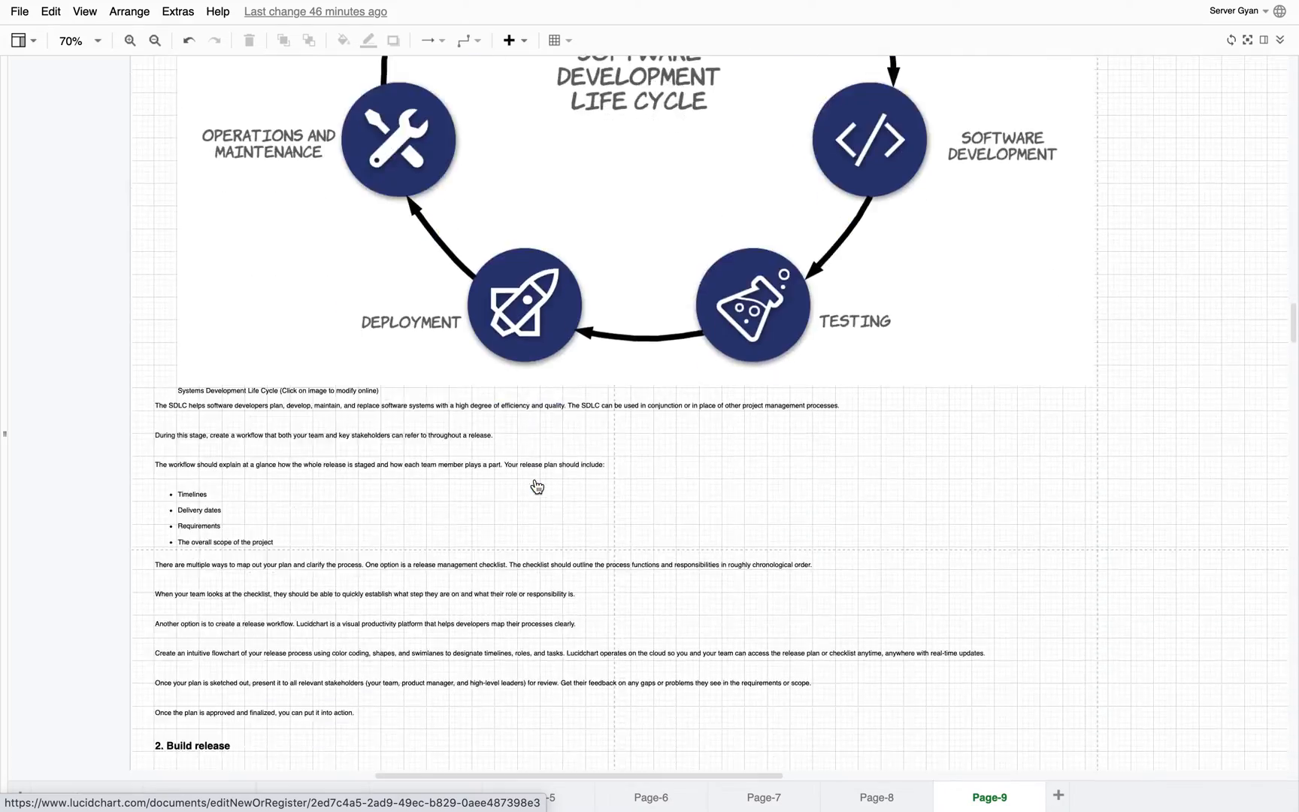
{"action": "scroll", "scroll_direction": "down", "scroll_amount": 3}
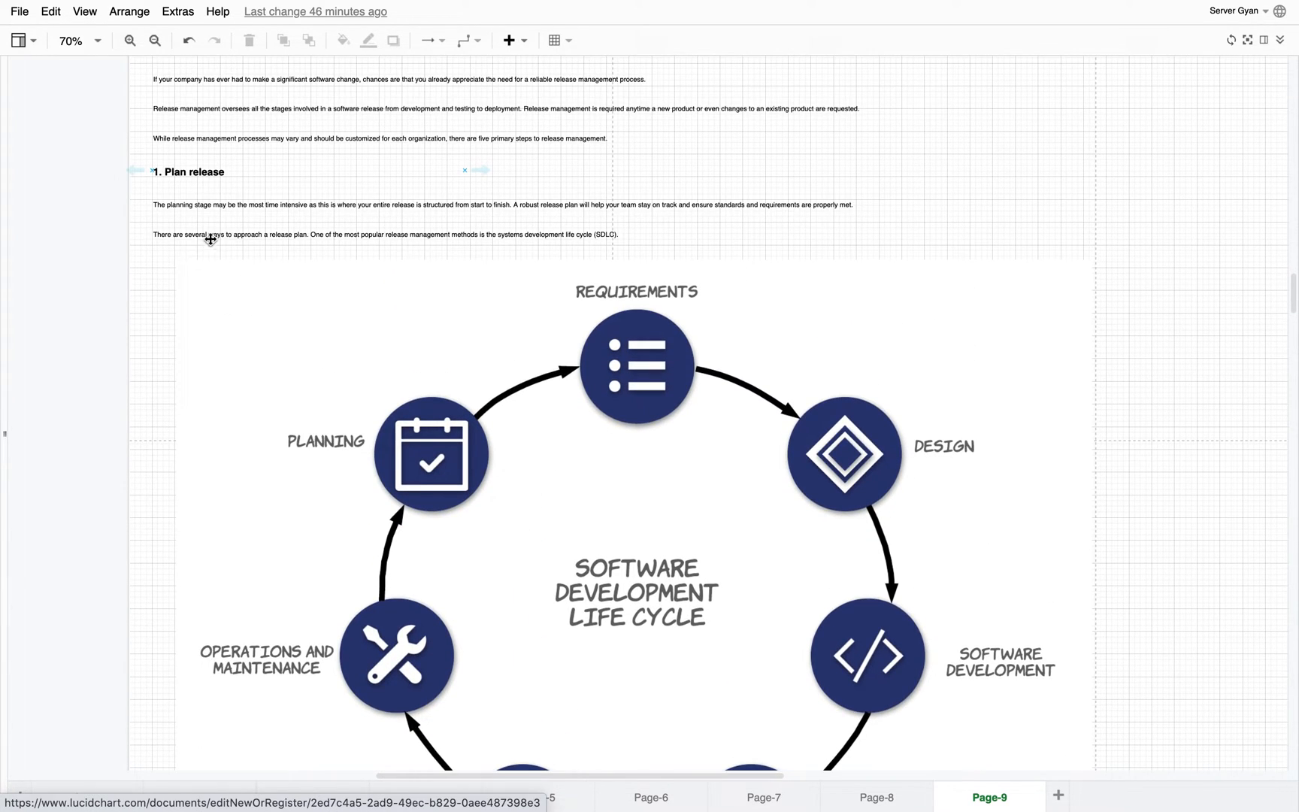
{"action": "scroll", "scroll_direction": "down", "scroll_amount": 3}
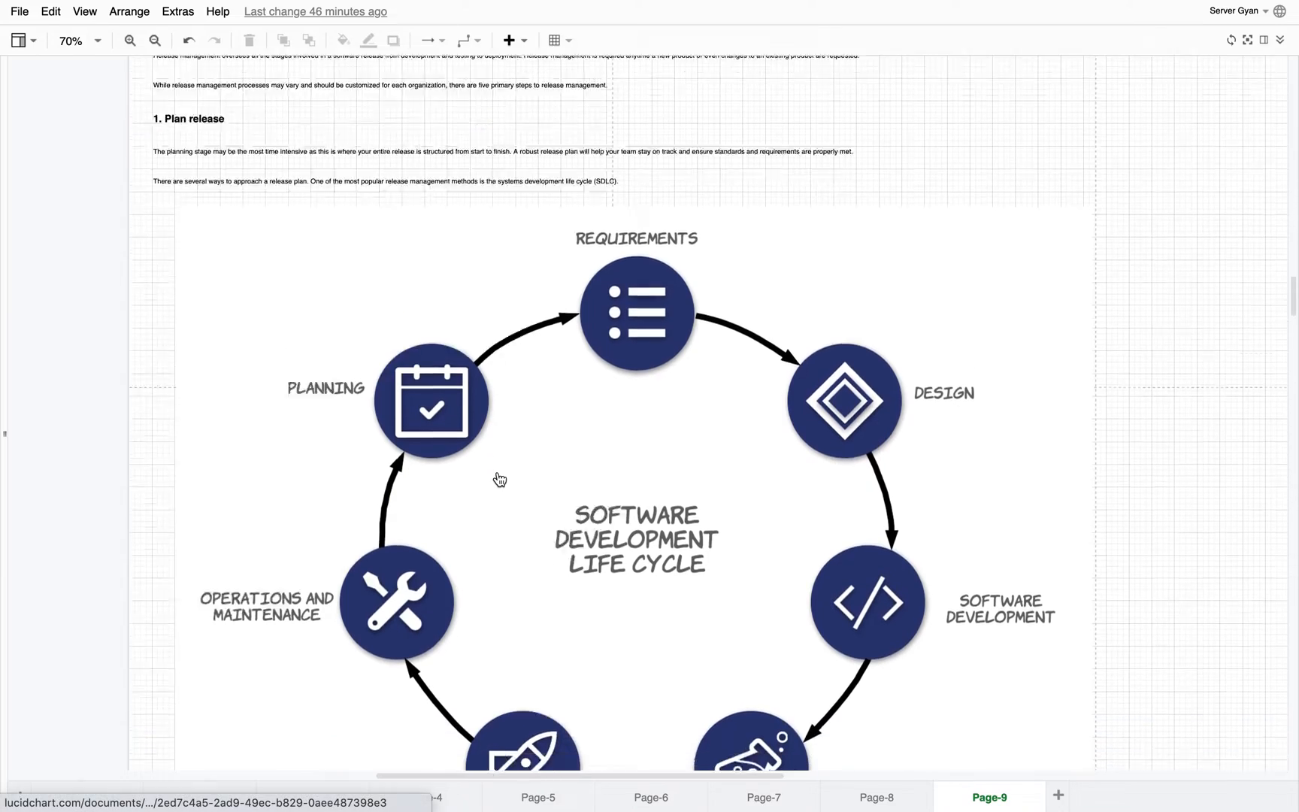
{"action": "scroll", "scroll_direction": "down", "scroll_amount": 3}
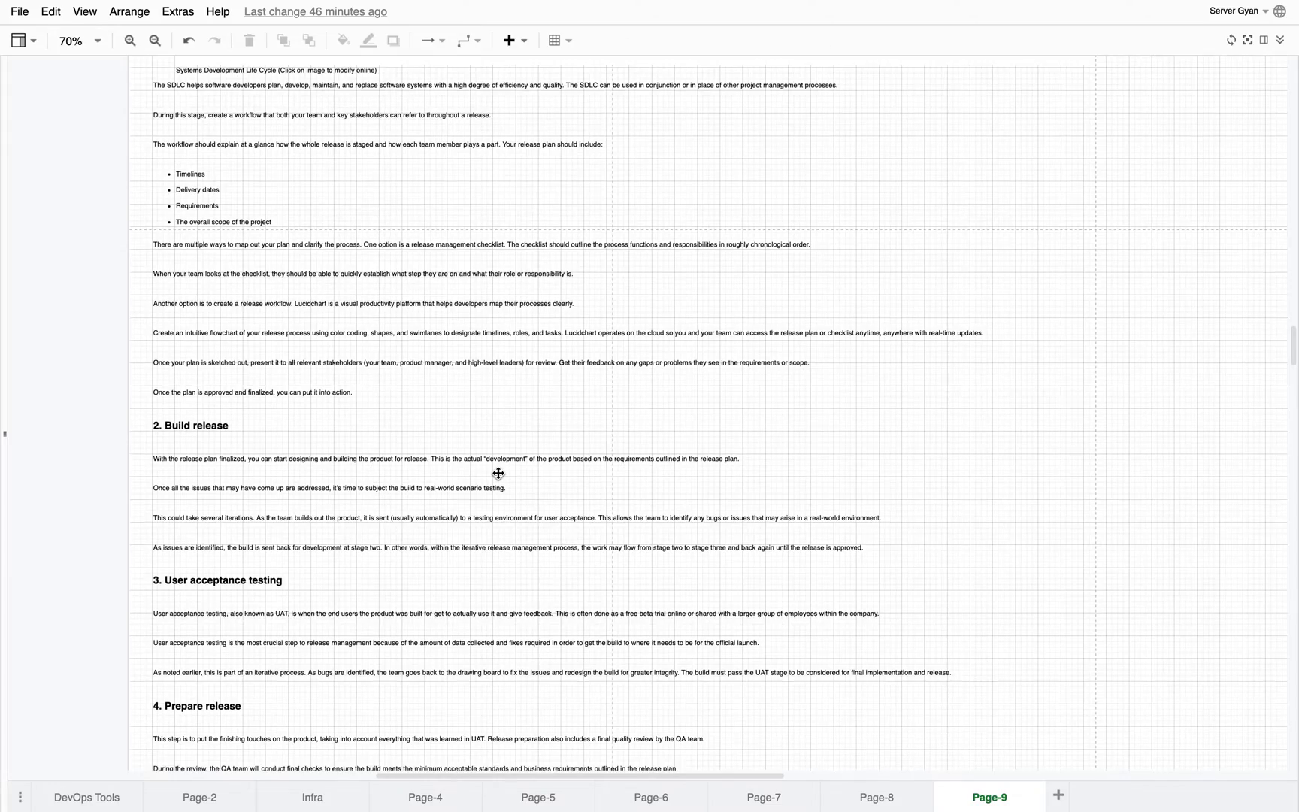
{"action": "scroll", "scroll_direction": "down", "scroll_amount": 3}
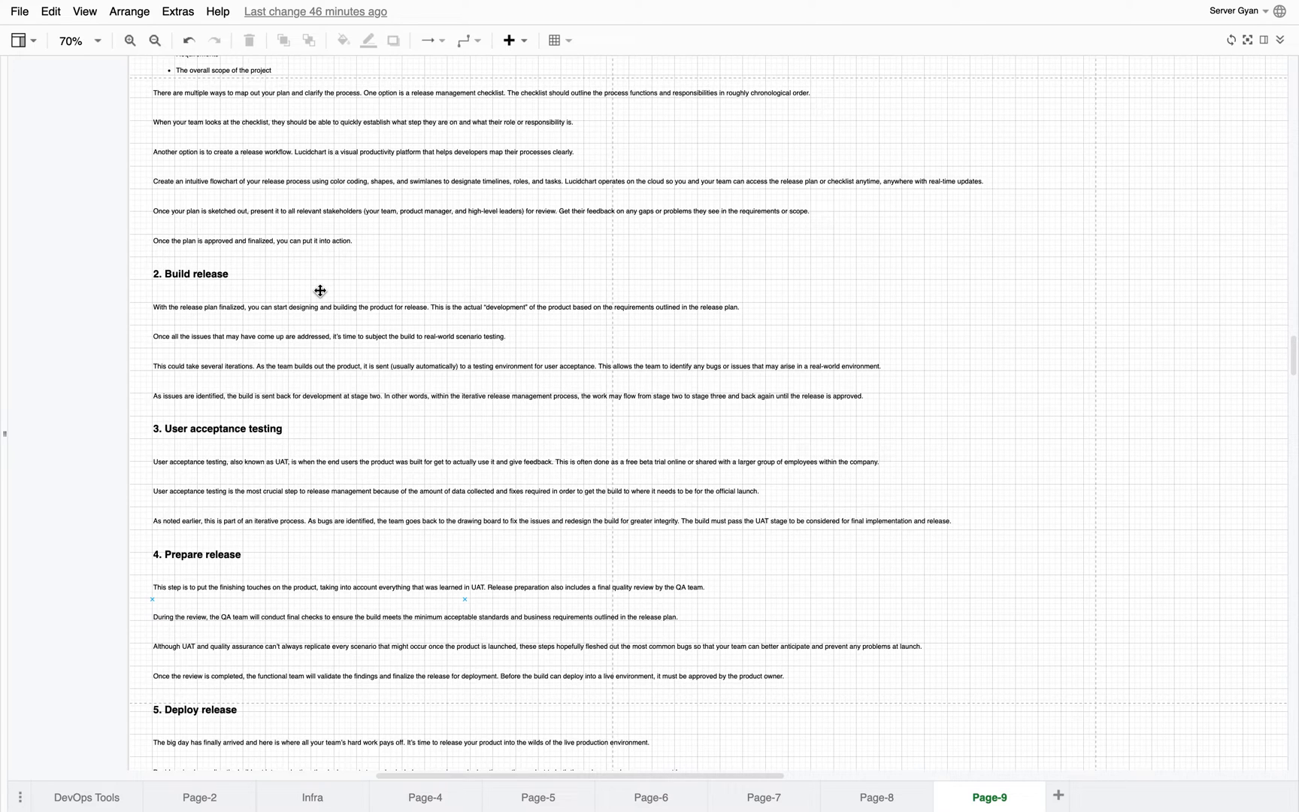
{"action": "scroll", "scroll_direction": "down", "scroll_amount": 3}
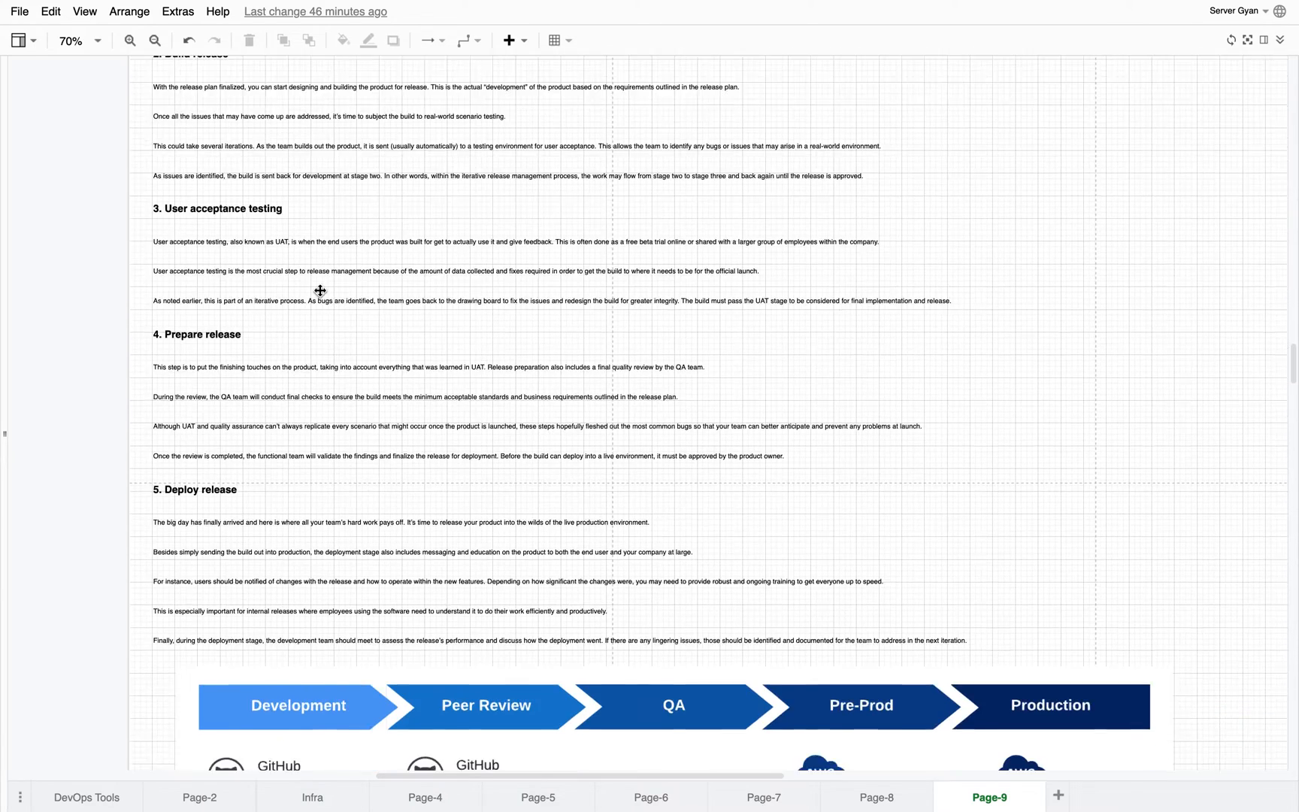
{"action": "scroll", "scroll_direction": "down", "scroll_amount": 3}
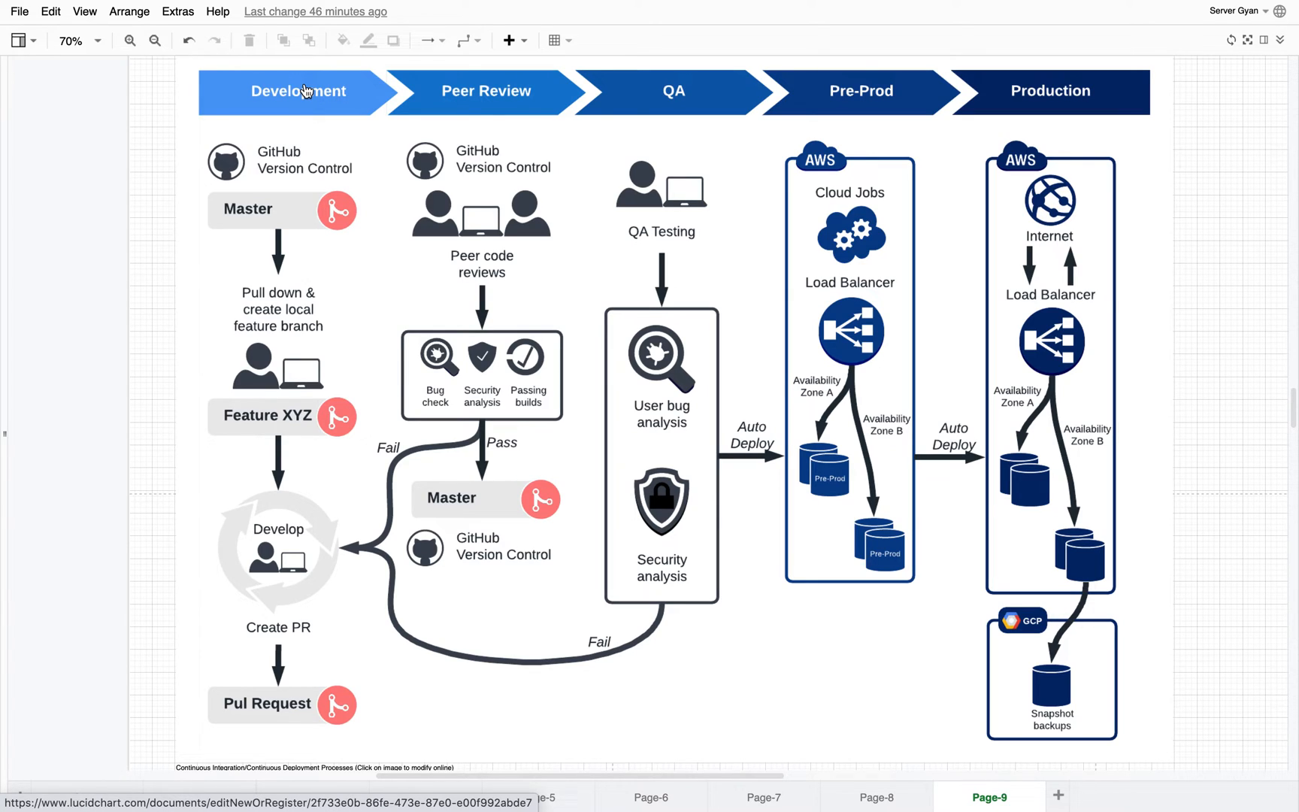
{"action": "mouse_move", "coordinate": [262, 172]}
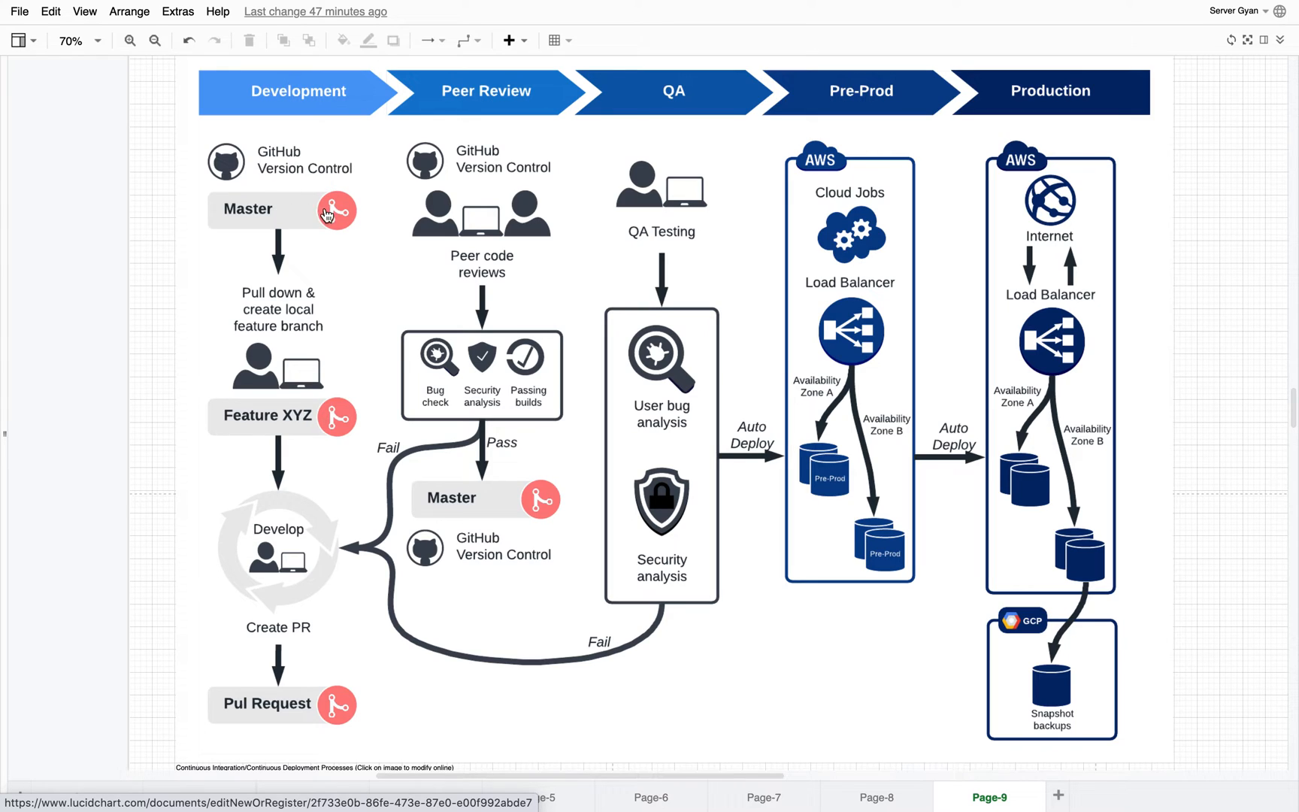
{"action": "mouse_move", "coordinate": [316, 331]}
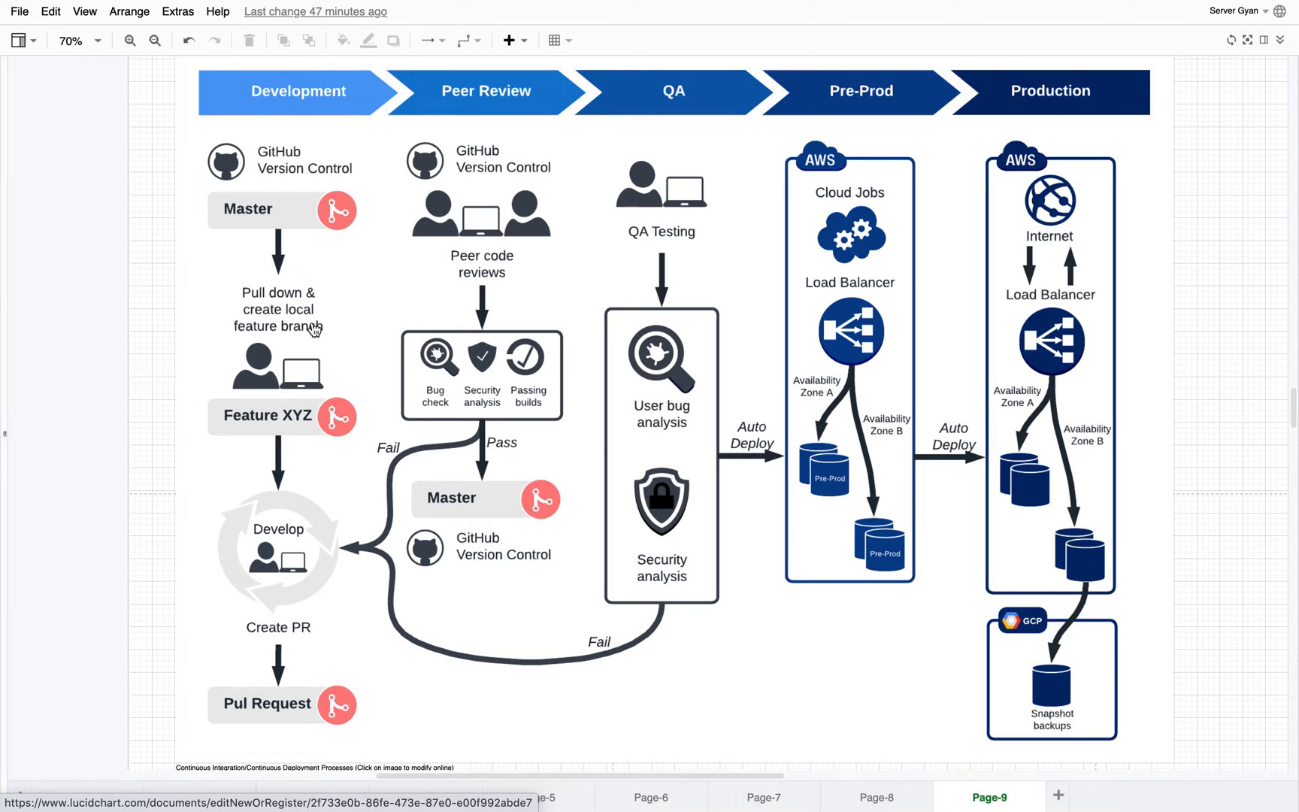
{"action": "mouse_move", "coordinate": [290, 420]}
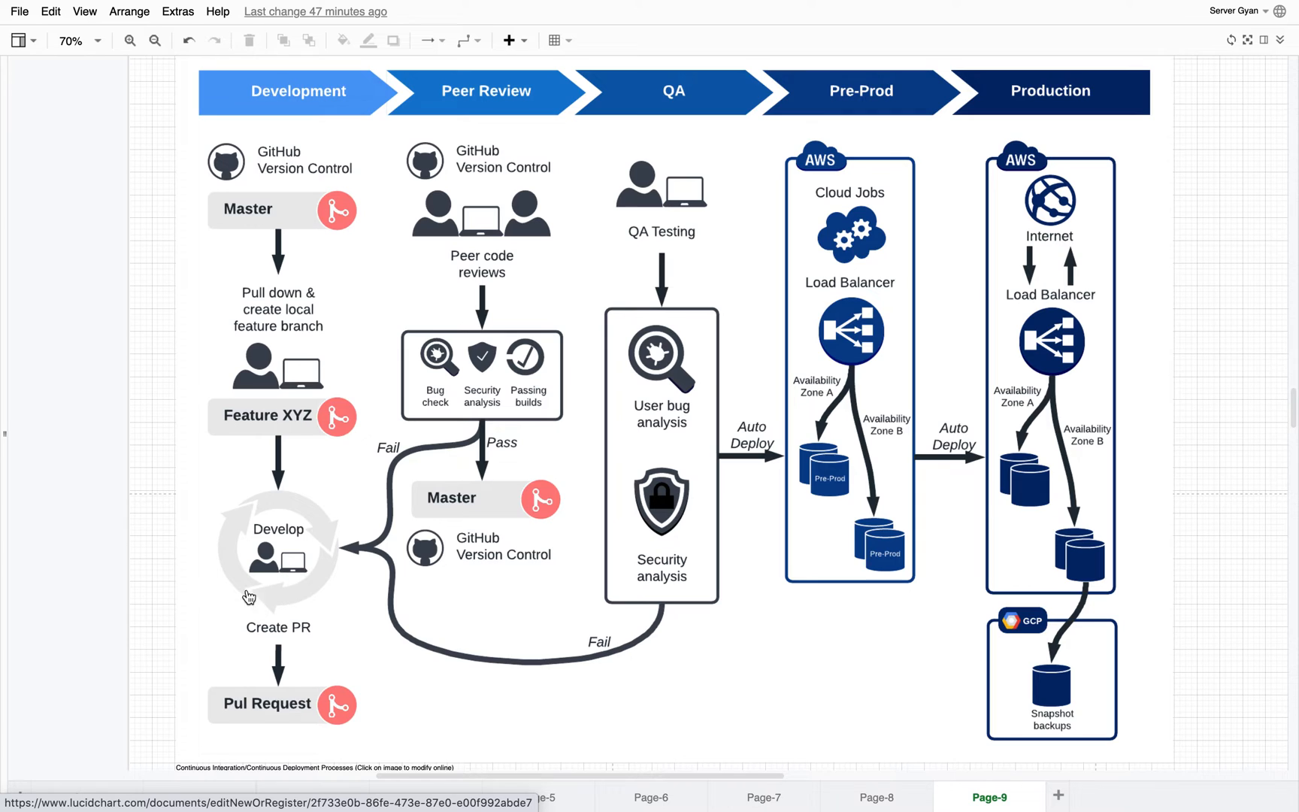
{"action": "mouse_move", "coordinate": [242, 580]}
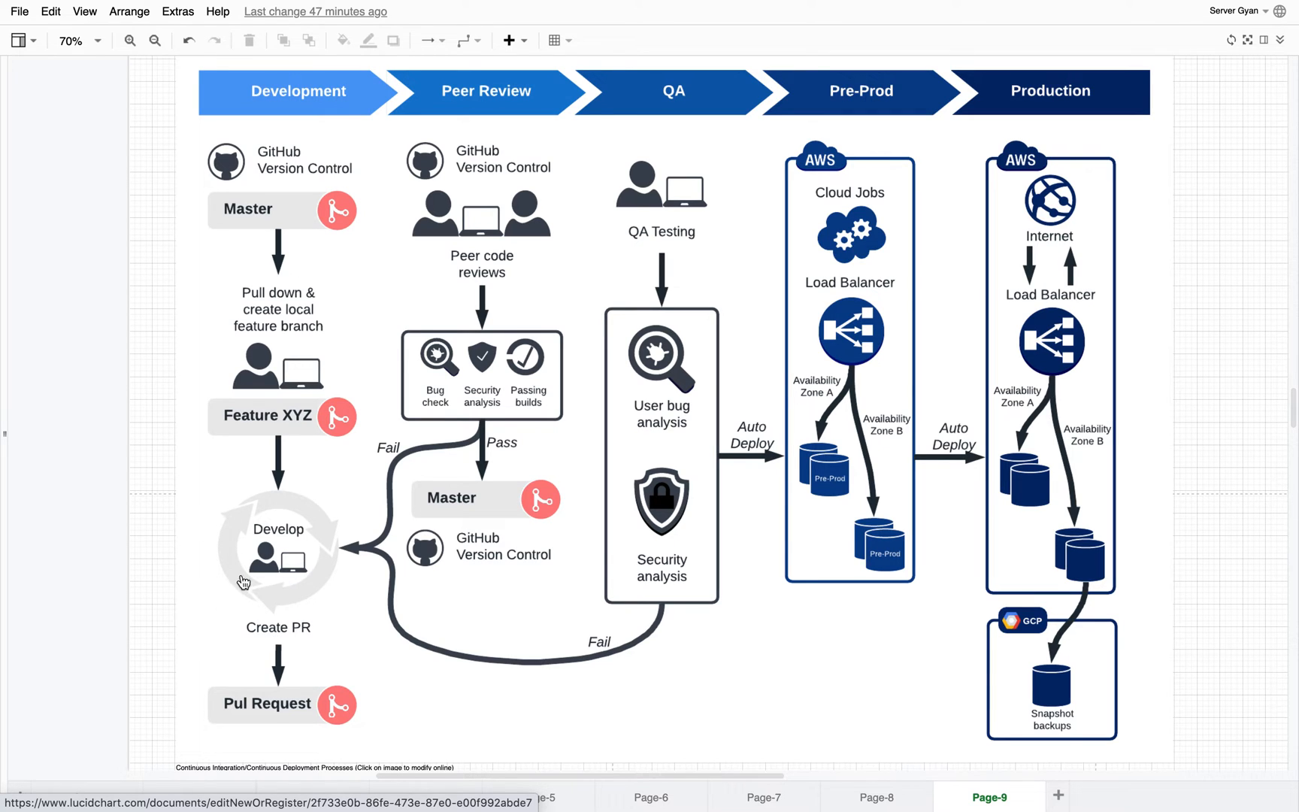
{"action": "mouse_move", "coordinate": [305, 640]}
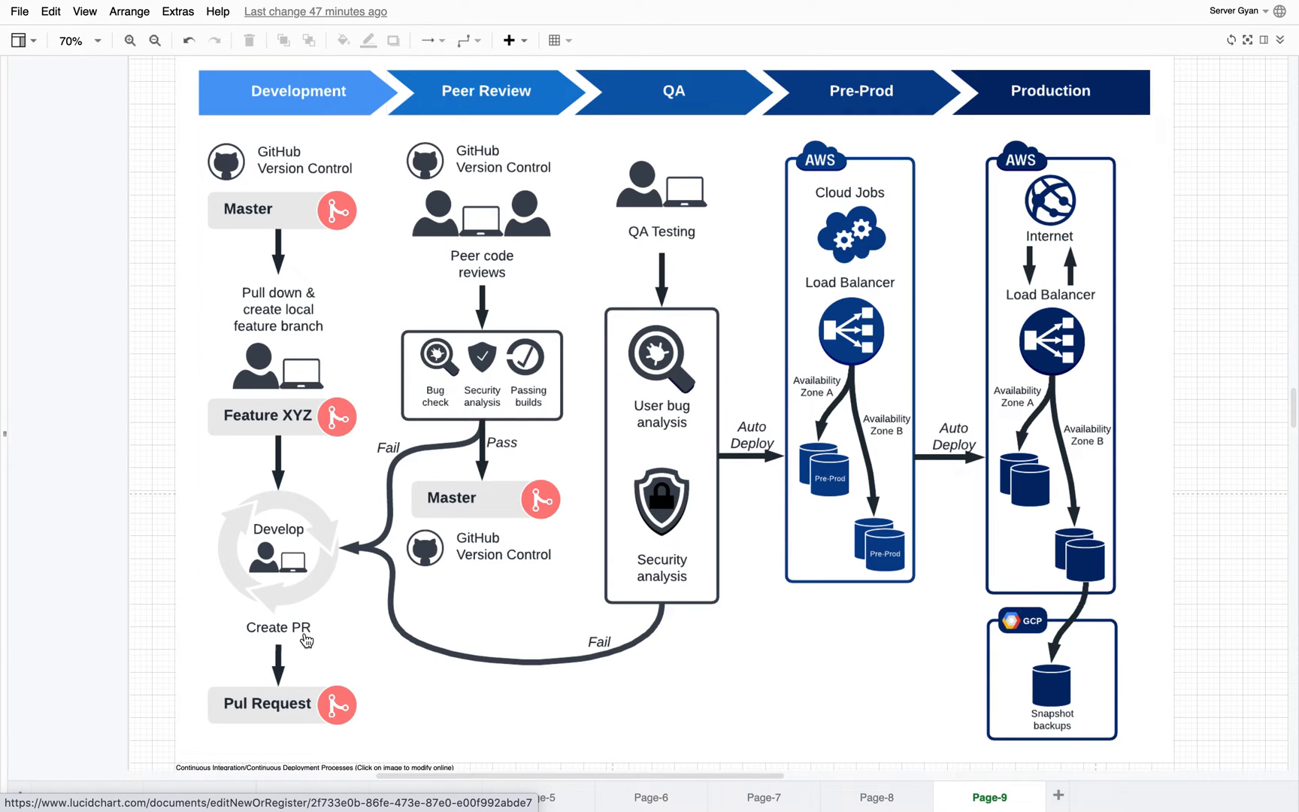
{"action": "mouse_move", "coordinate": [384, 682]}
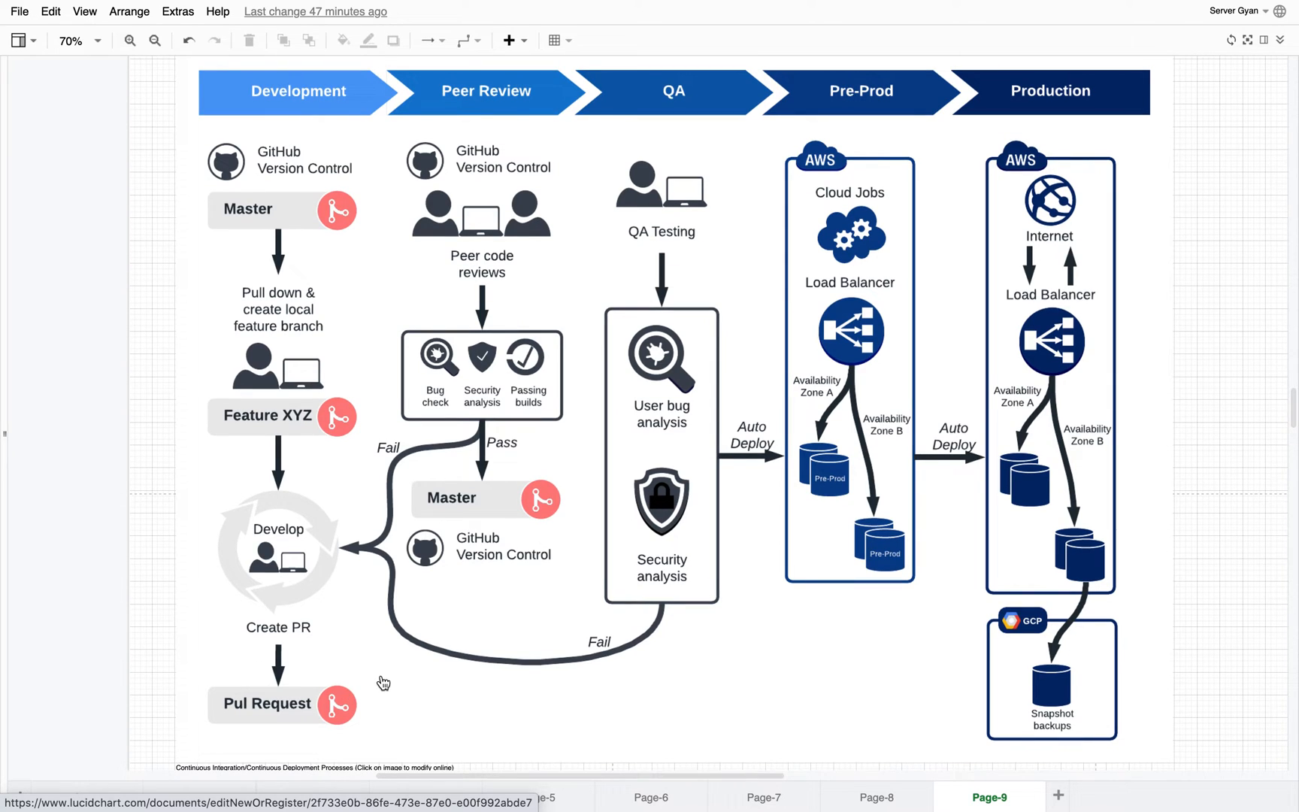
{"action": "mouse_move", "coordinate": [309, 720]}
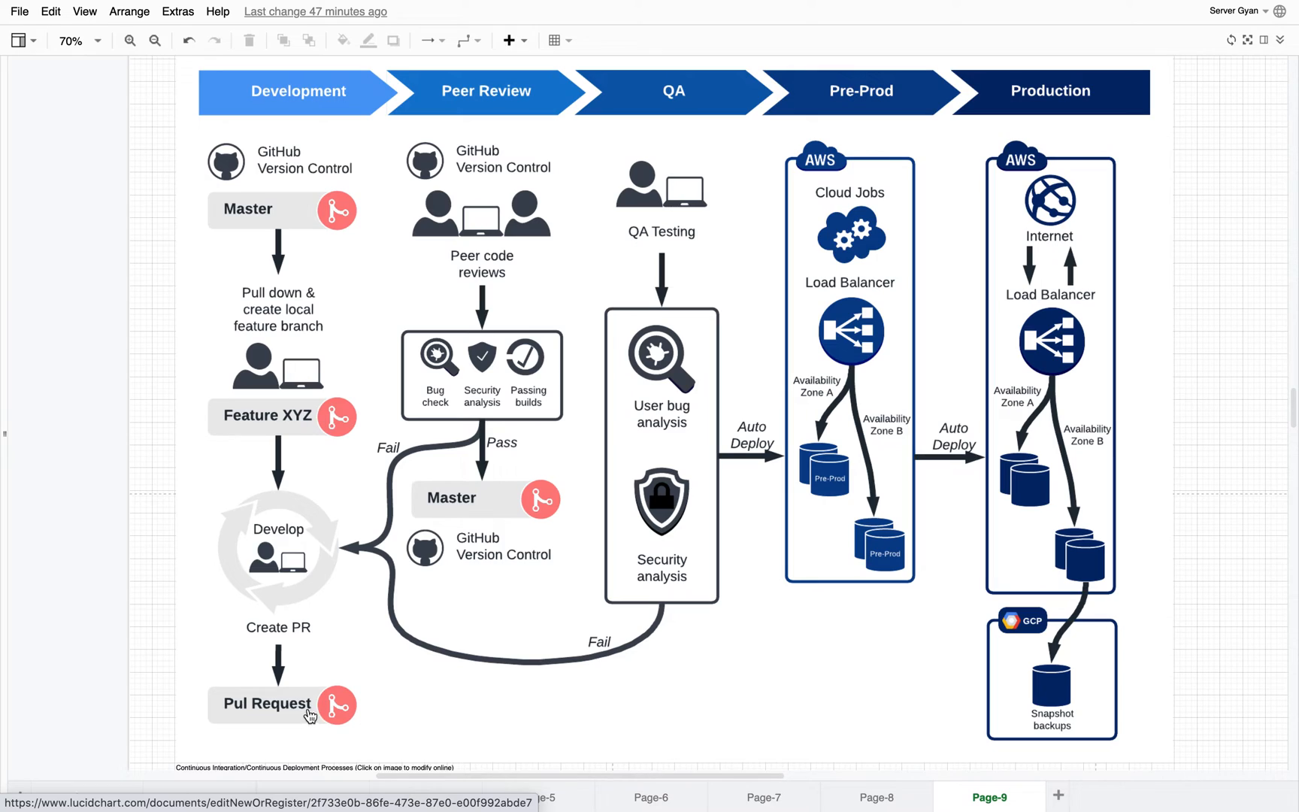
{"action": "mouse_move", "coordinate": [490, 175]}
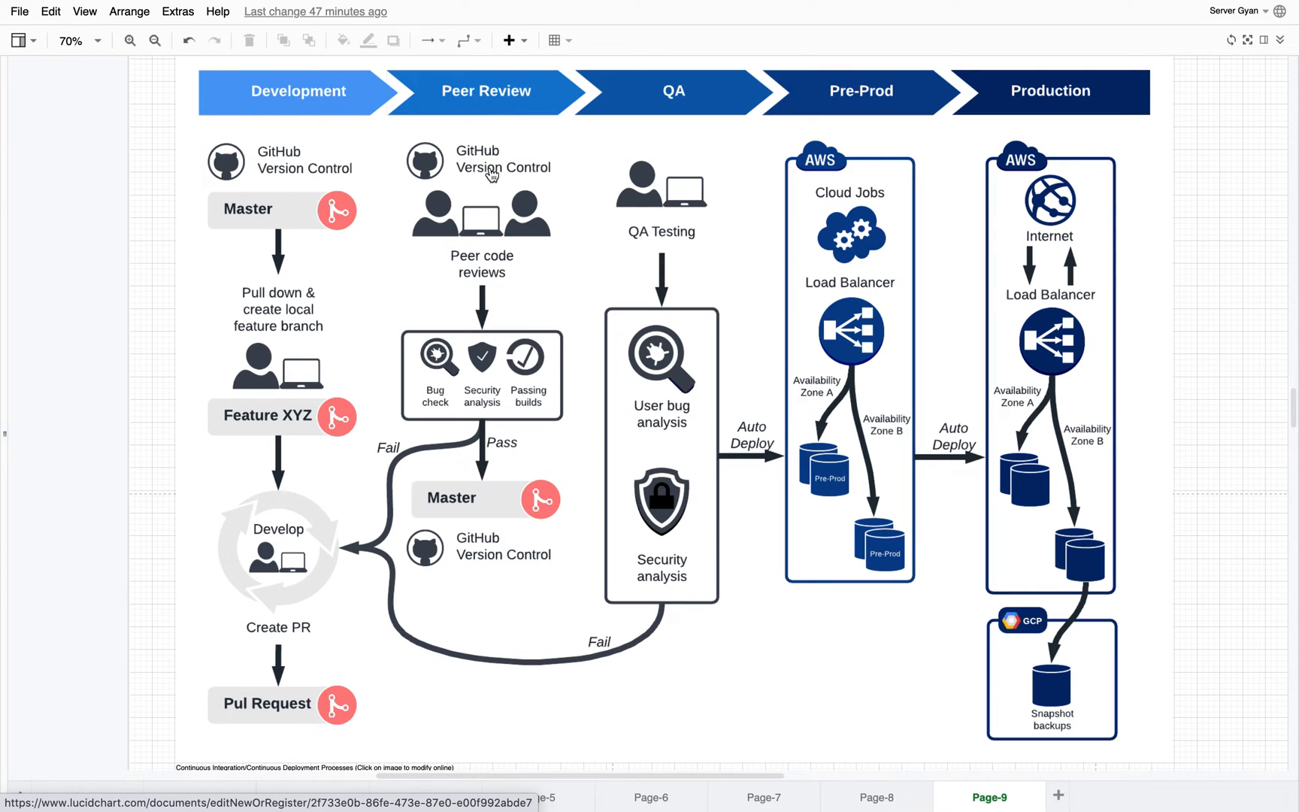
{"action": "mouse_move", "coordinate": [469, 156]}
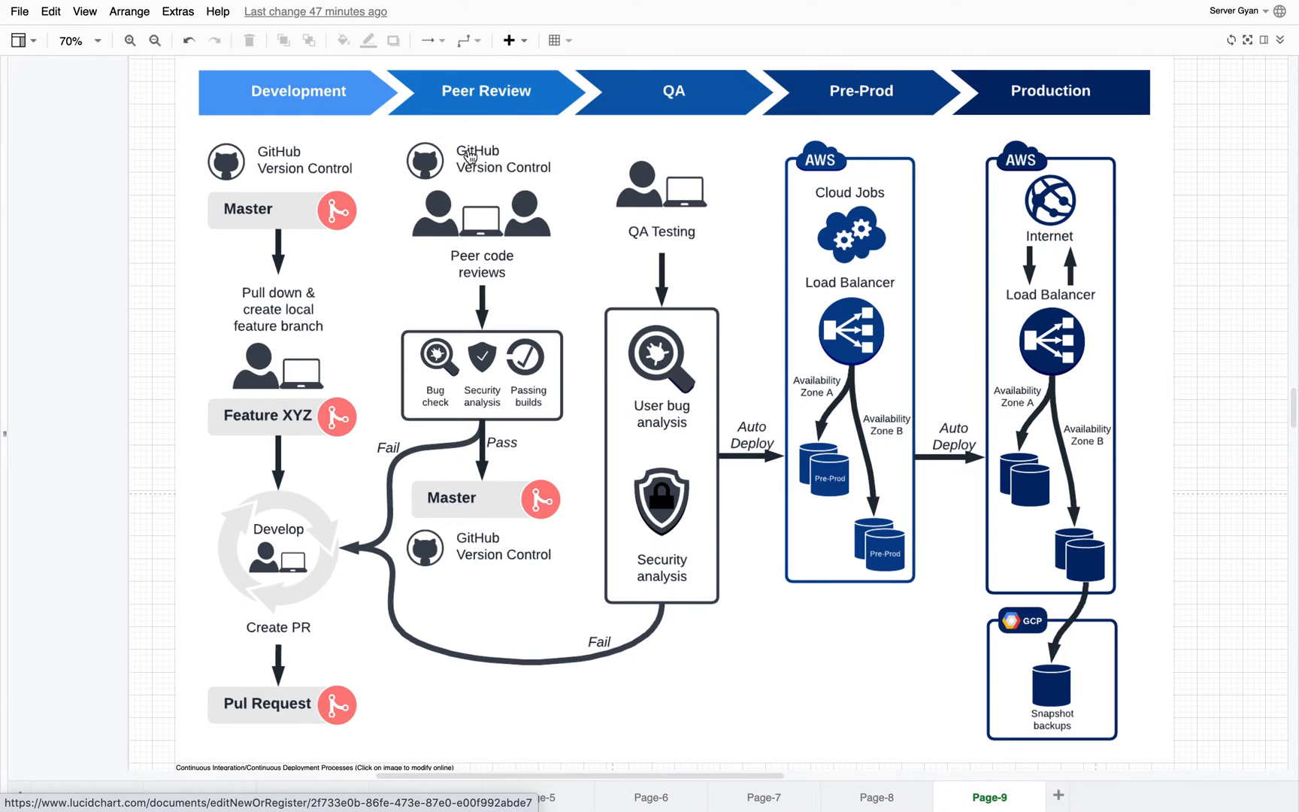
{"action": "mouse_move", "coordinate": [469, 154]}
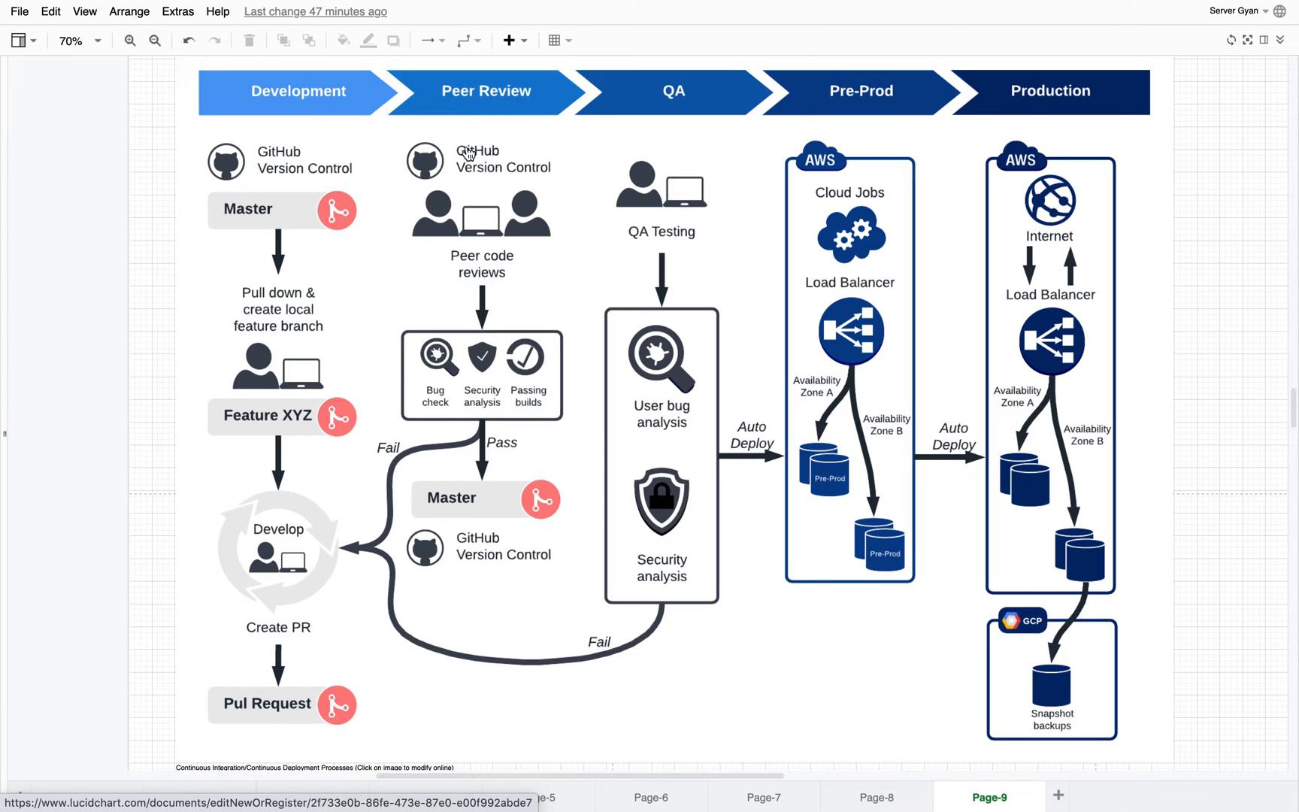
{"action": "mouse_move", "coordinate": [490, 283]}
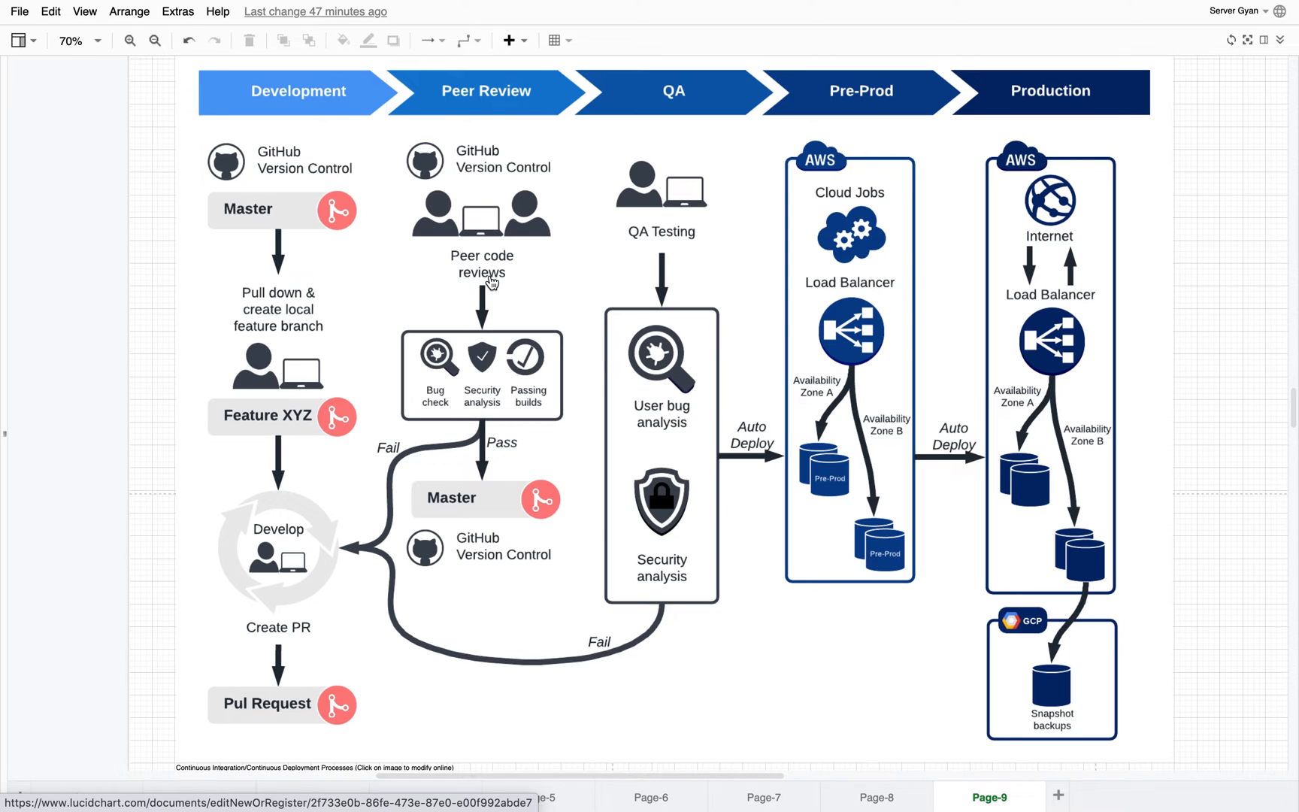
{"action": "mouse_move", "coordinate": [433, 379]}
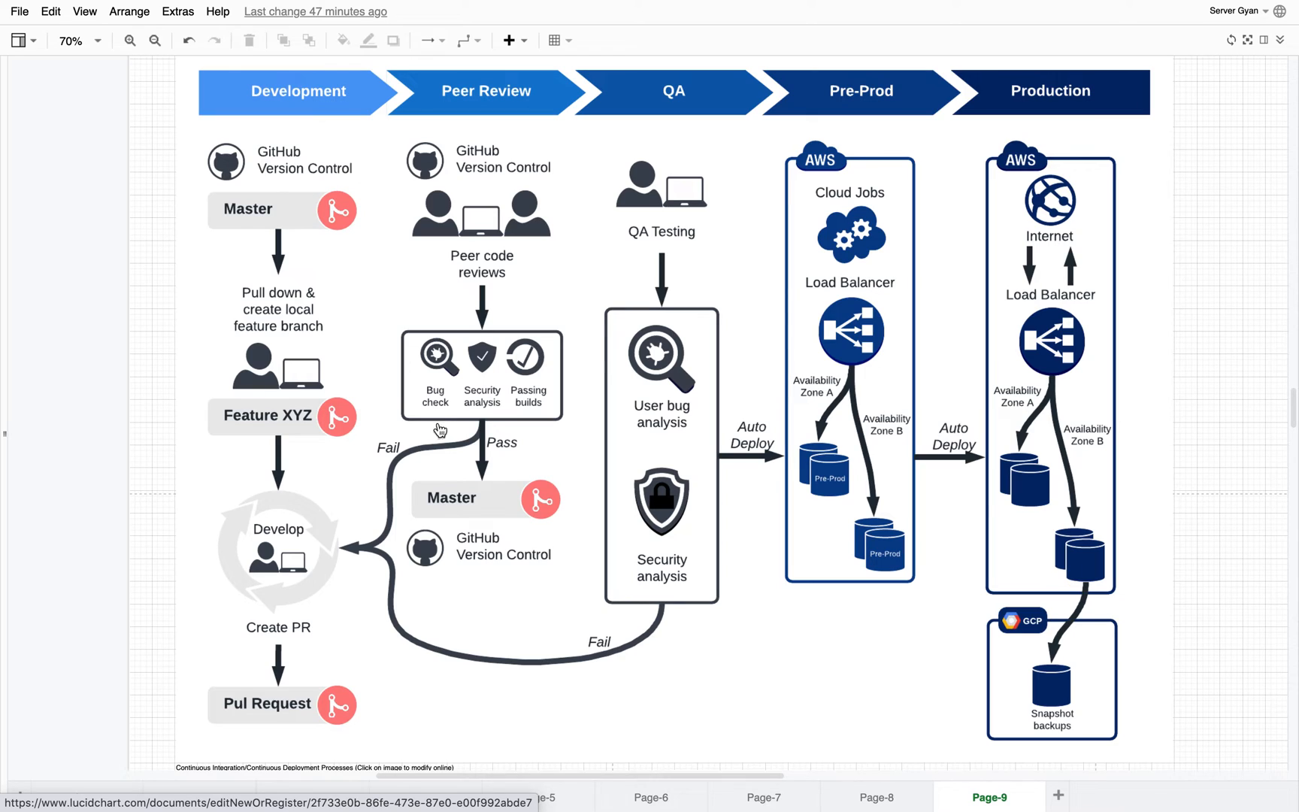
{"action": "mouse_move", "coordinate": [504, 395]}
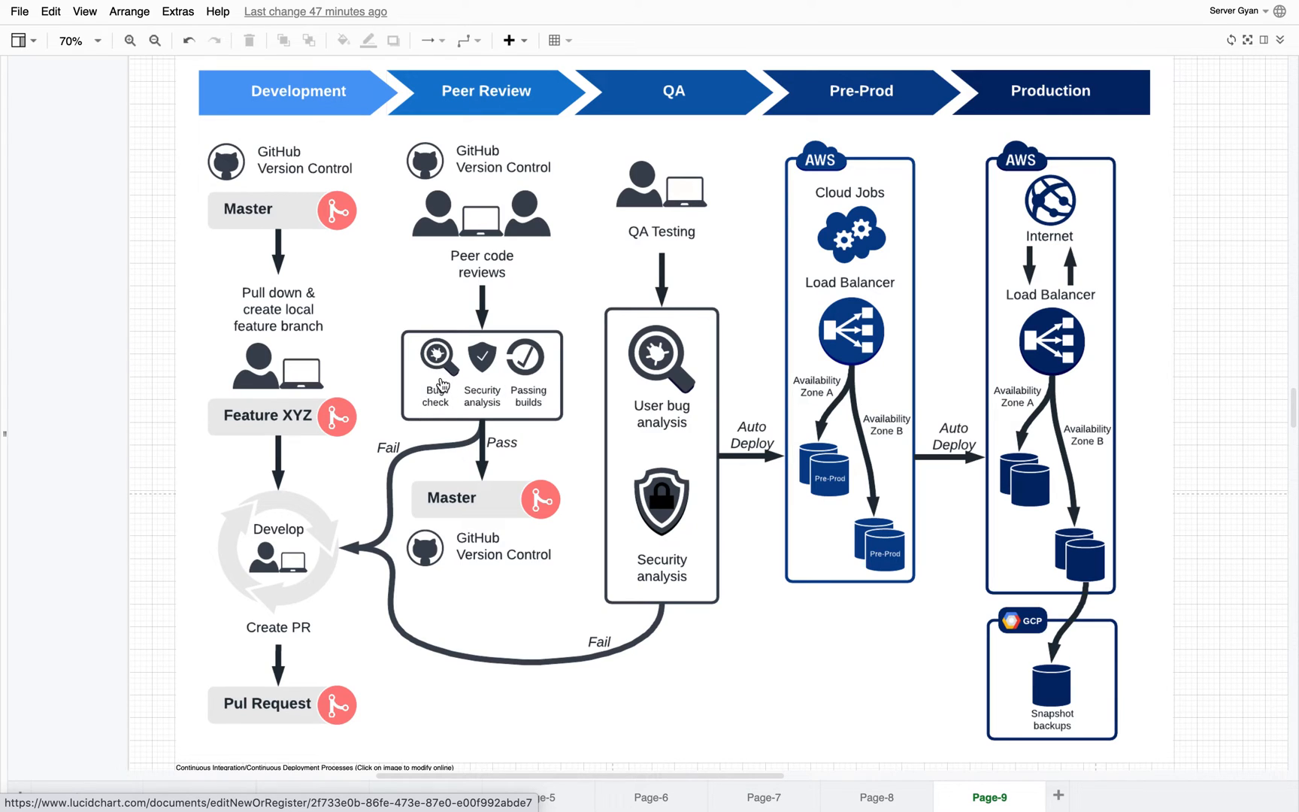
{"action": "mouse_move", "coordinate": [501, 408]}
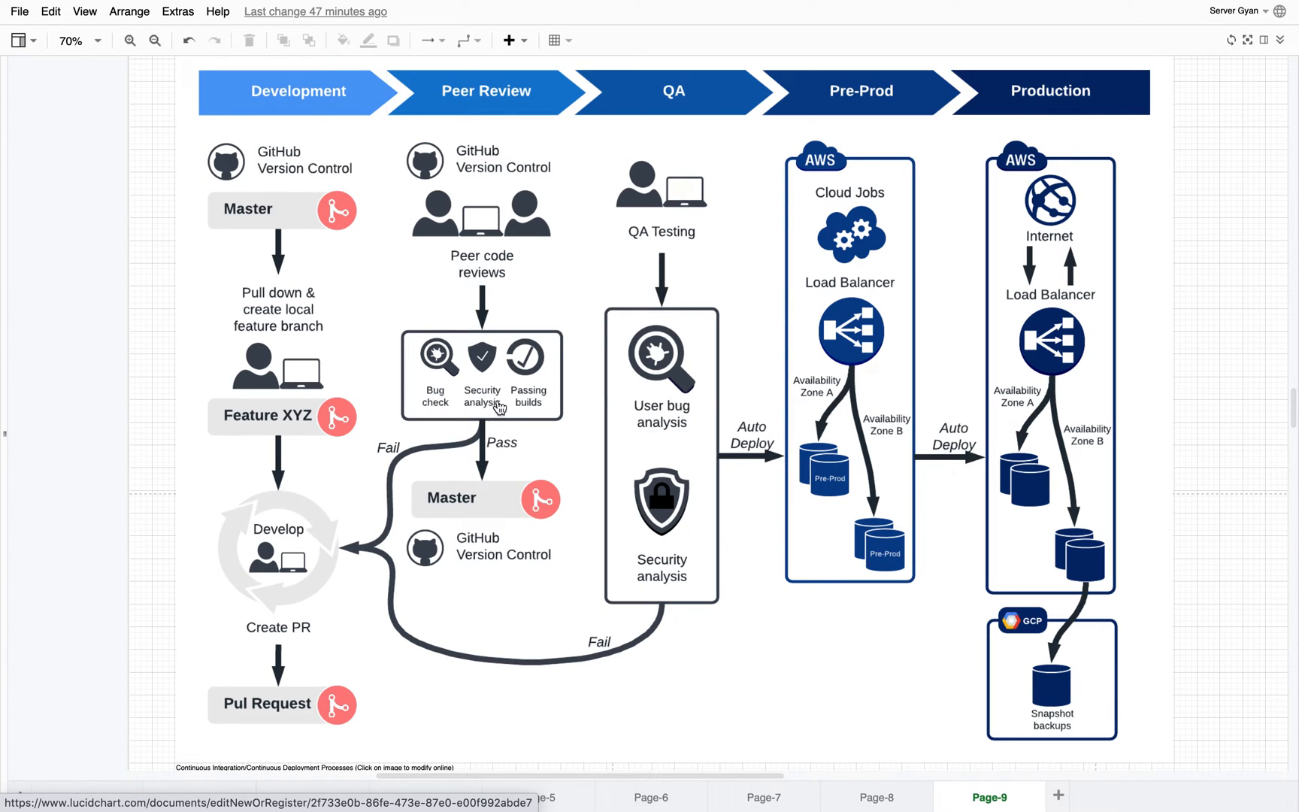
{"action": "mouse_move", "coordinate": [503, 387]}
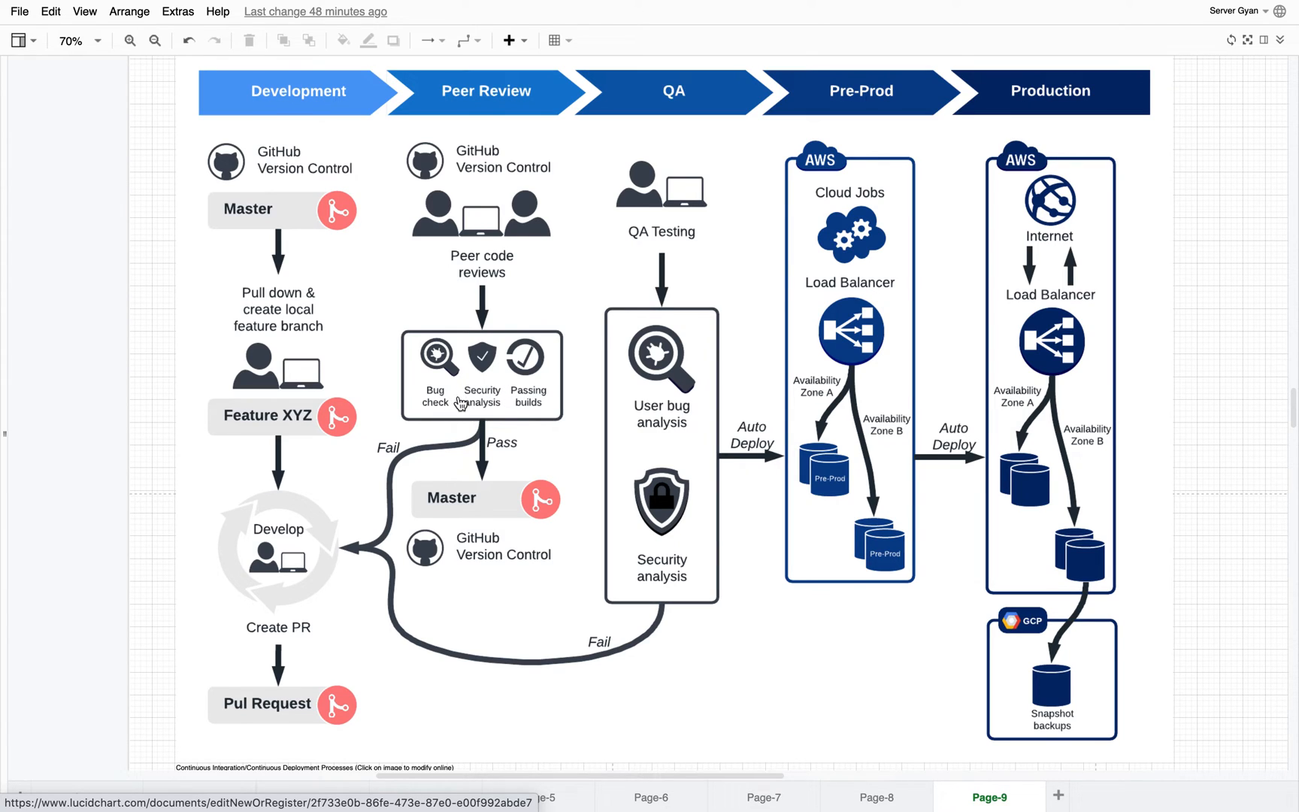
{"action": "mouse_move", "coordinate": [502, 395]}
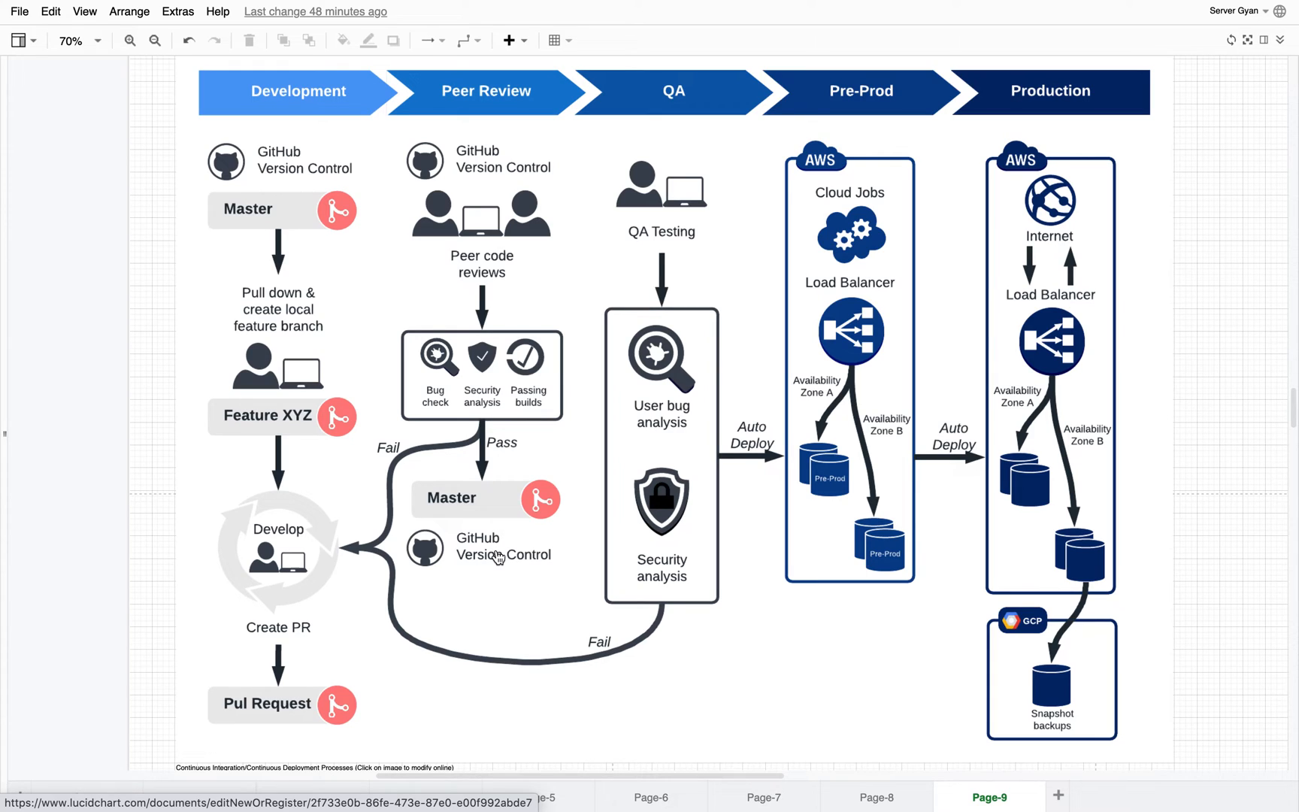
{"action": "mouse_move", "coordinate": [548, 567]}
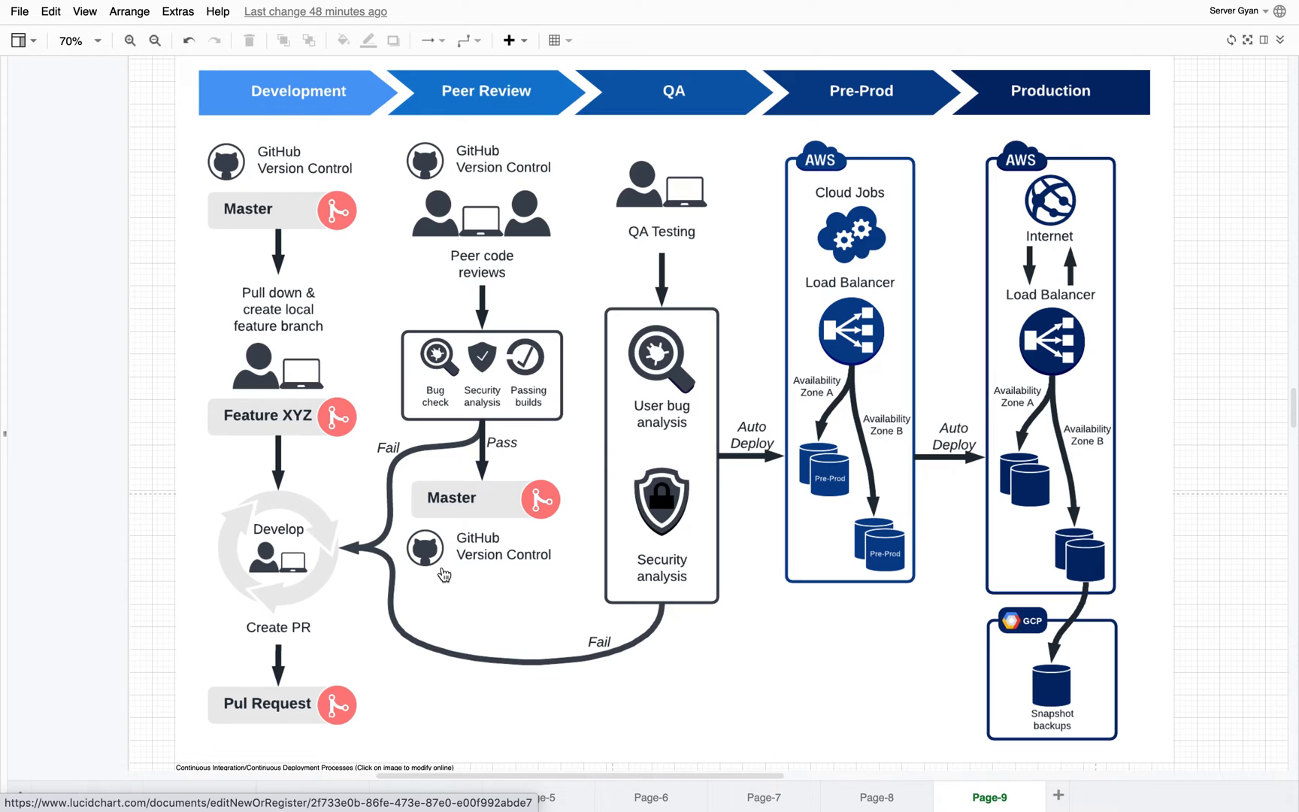
{"action": "mouse_move", "coordinate": [419, 451]}
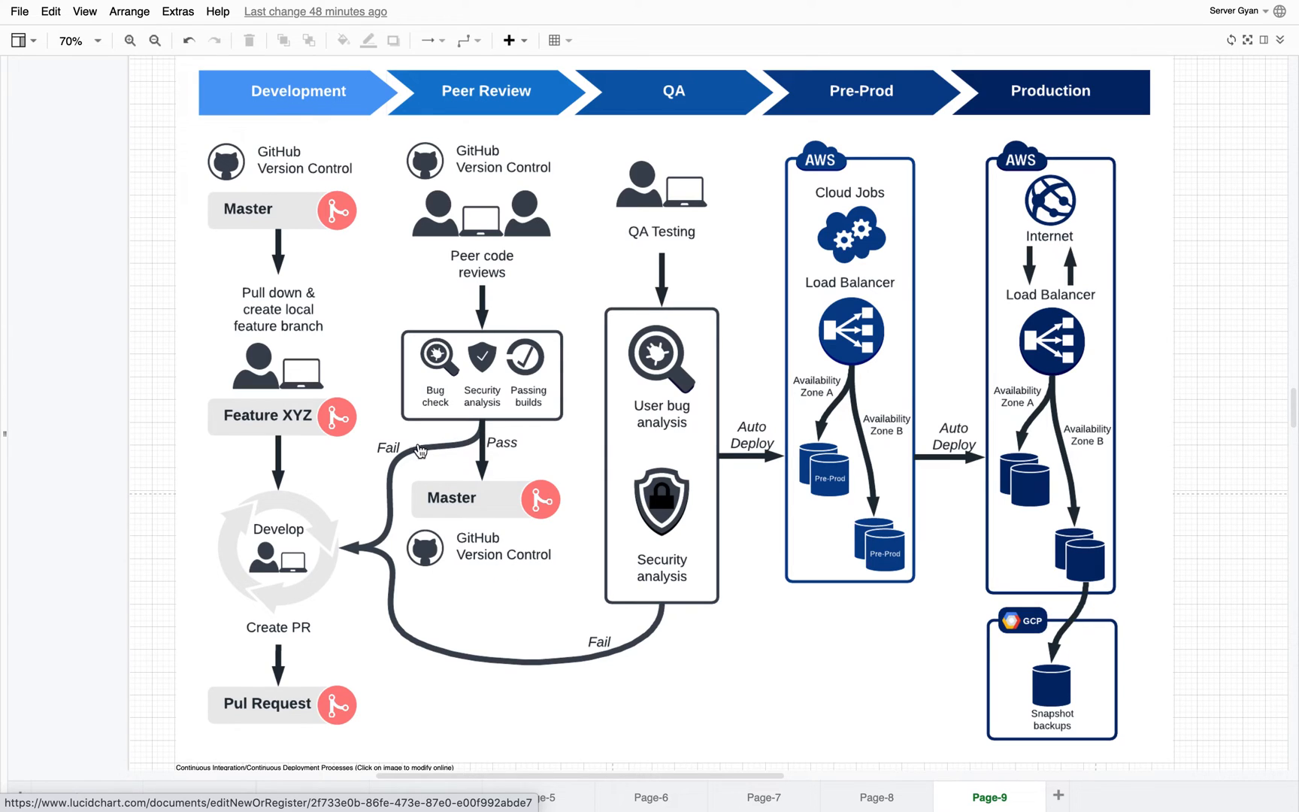
{"action": "mouse_move", "coordinate": [320, 550]}
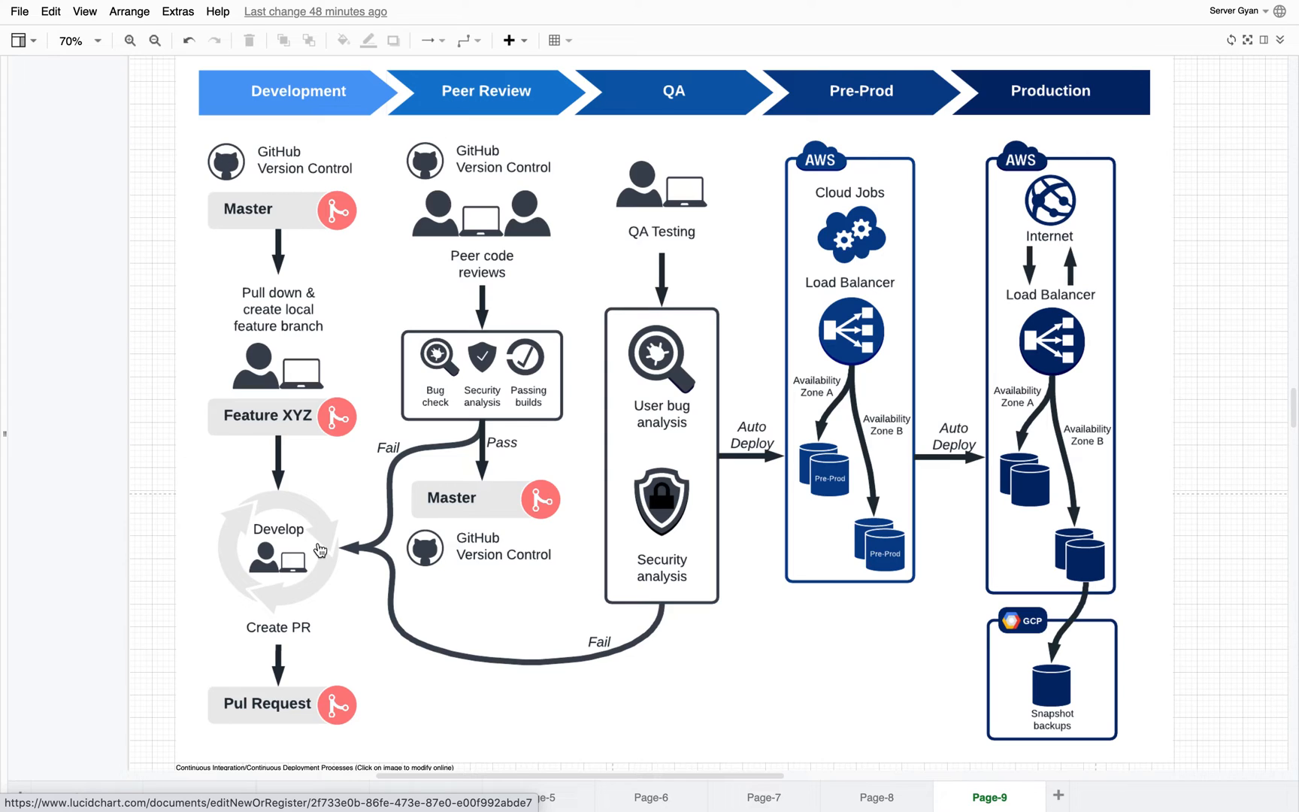
{"action": "mouse_move", "coordinate": [239, 660]}
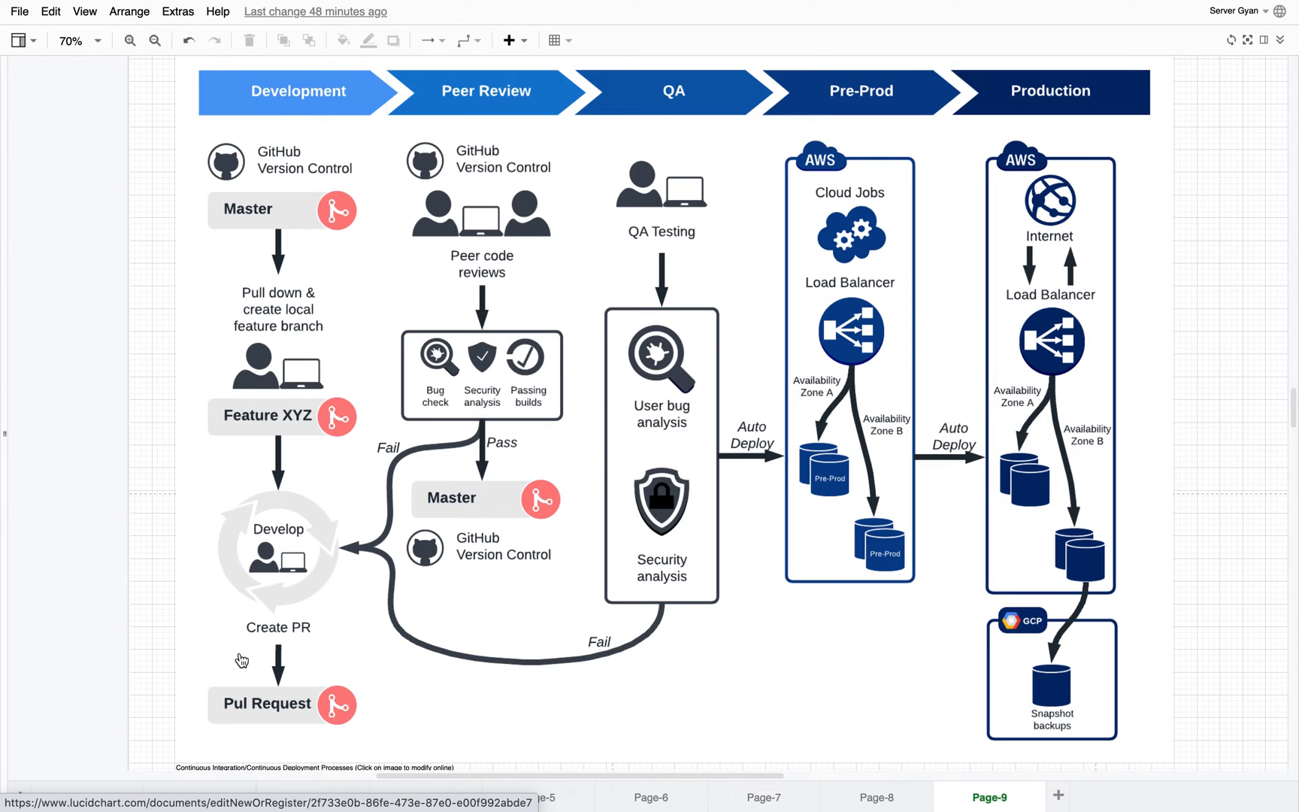
{"action": "mouse_move", "coordinate": [494, 436]}
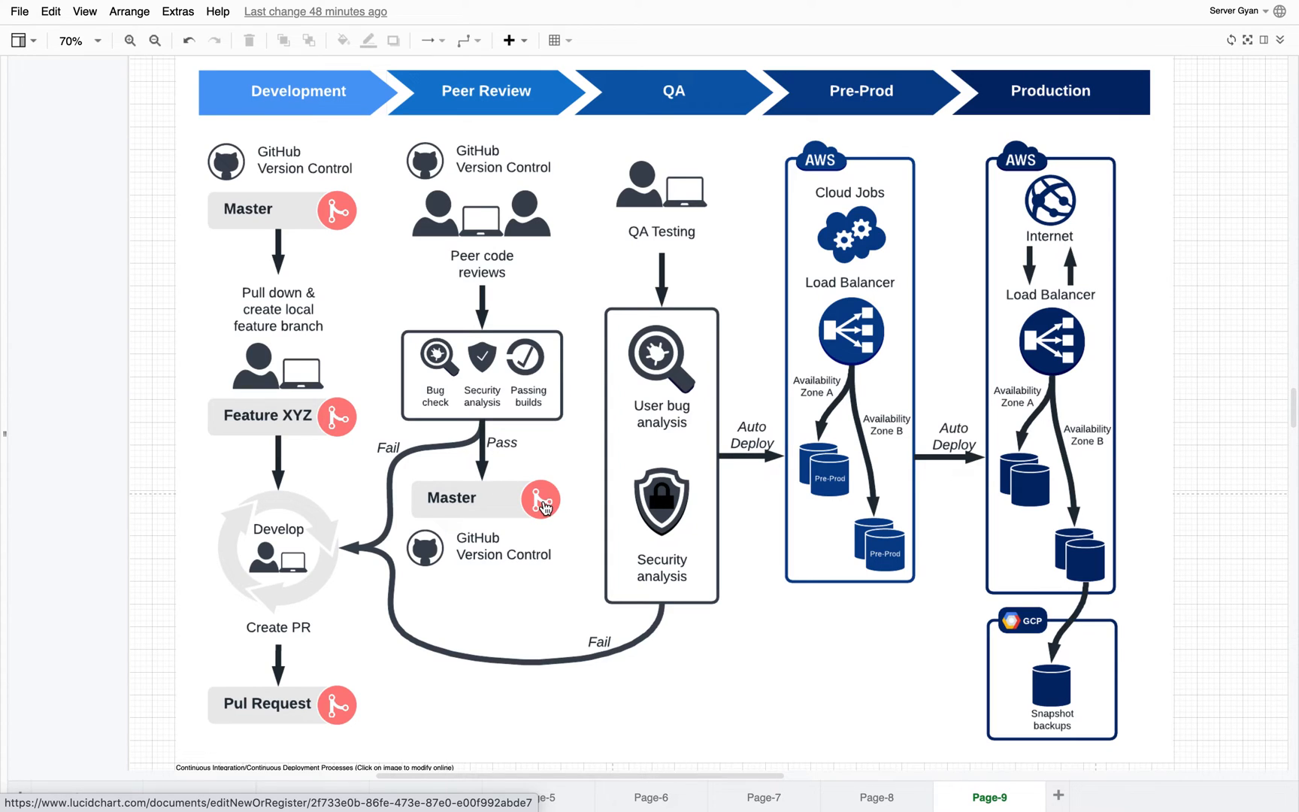
{"action": "mouse_move", "coordinate": [520, 441]}
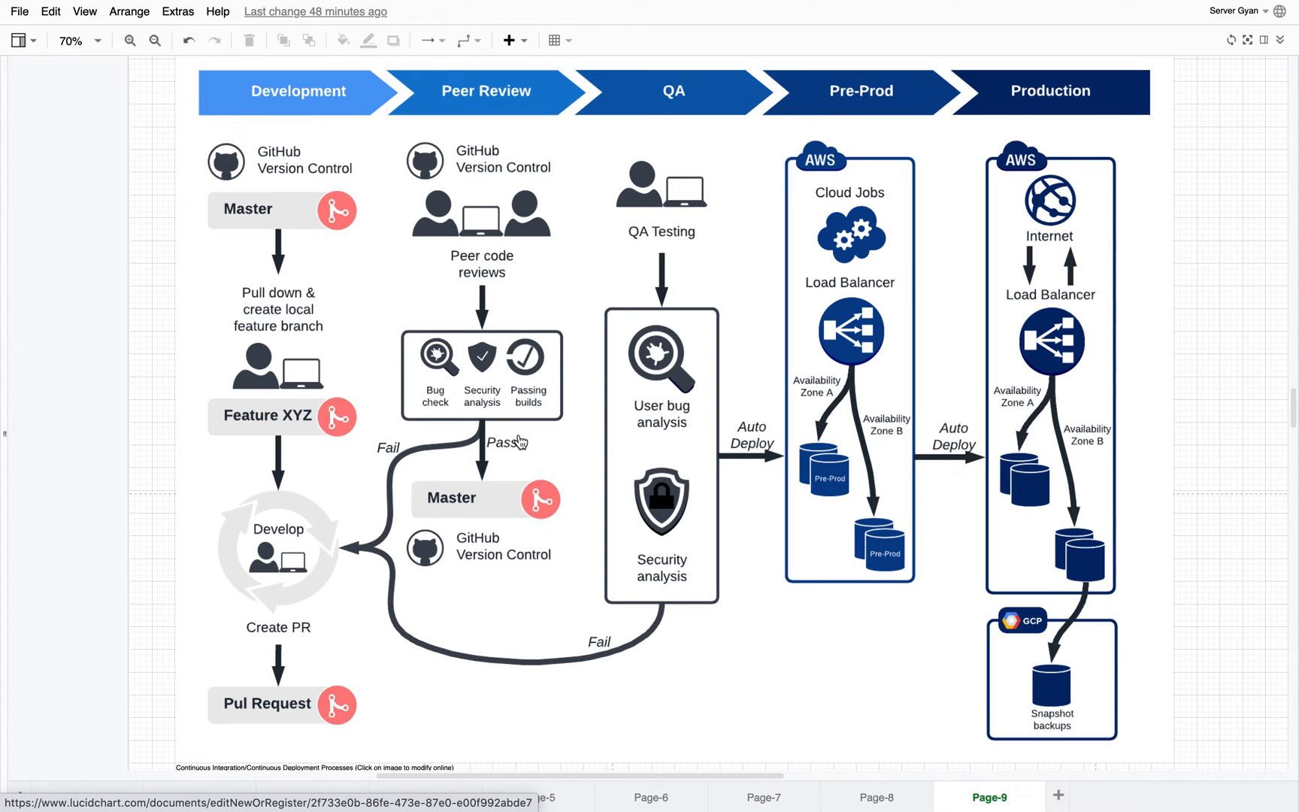
{"action": "mouse_move", "coordinate": [493, 514]}
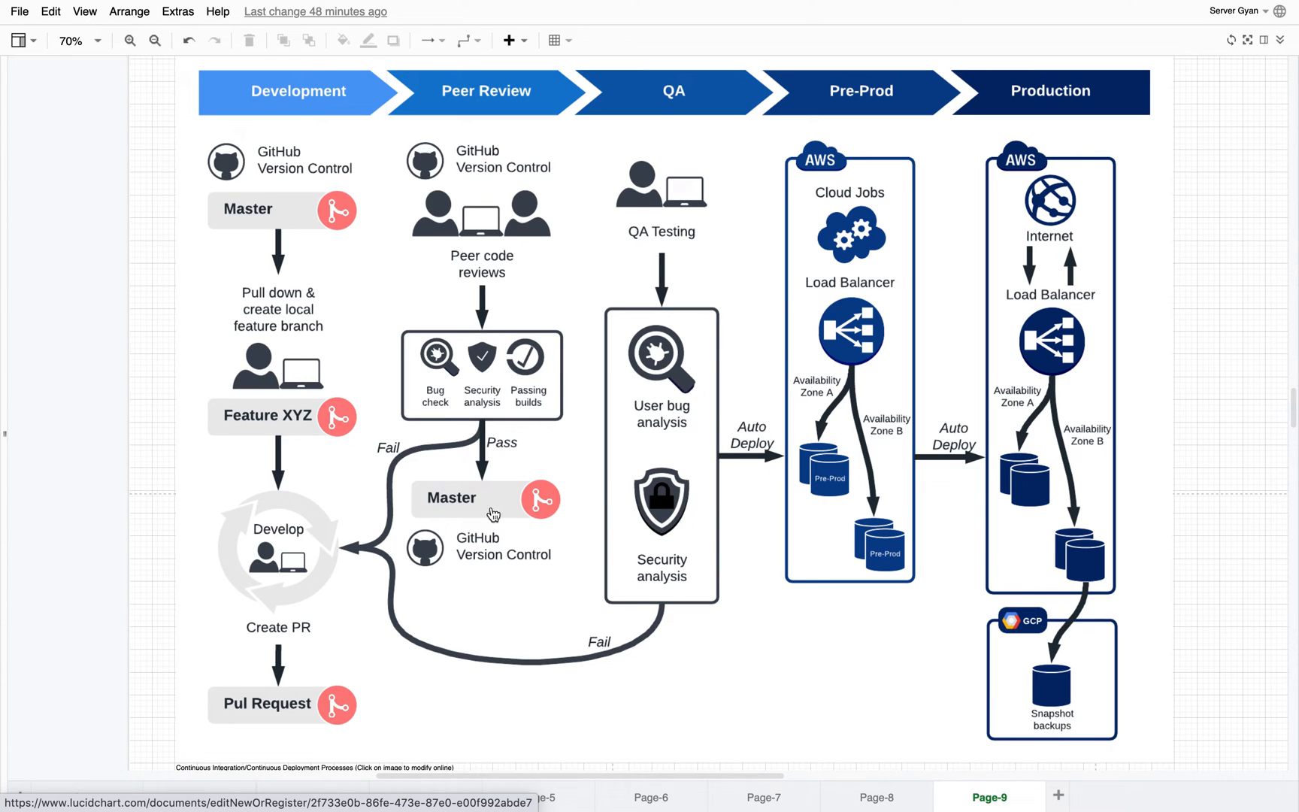
{"action": "mouse_move", "coordinate": [307, 541]}
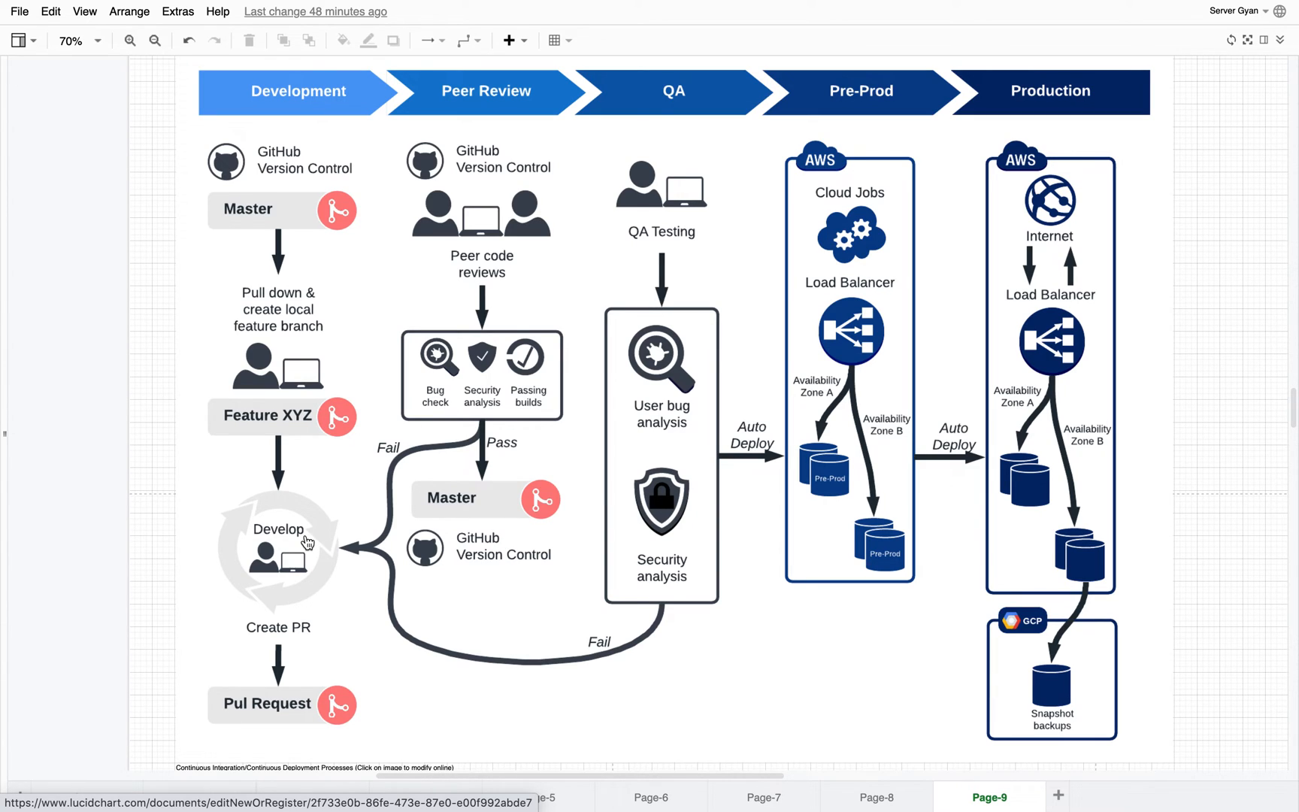
{"action": "mouse_move", "coordinate": [639, 113]}
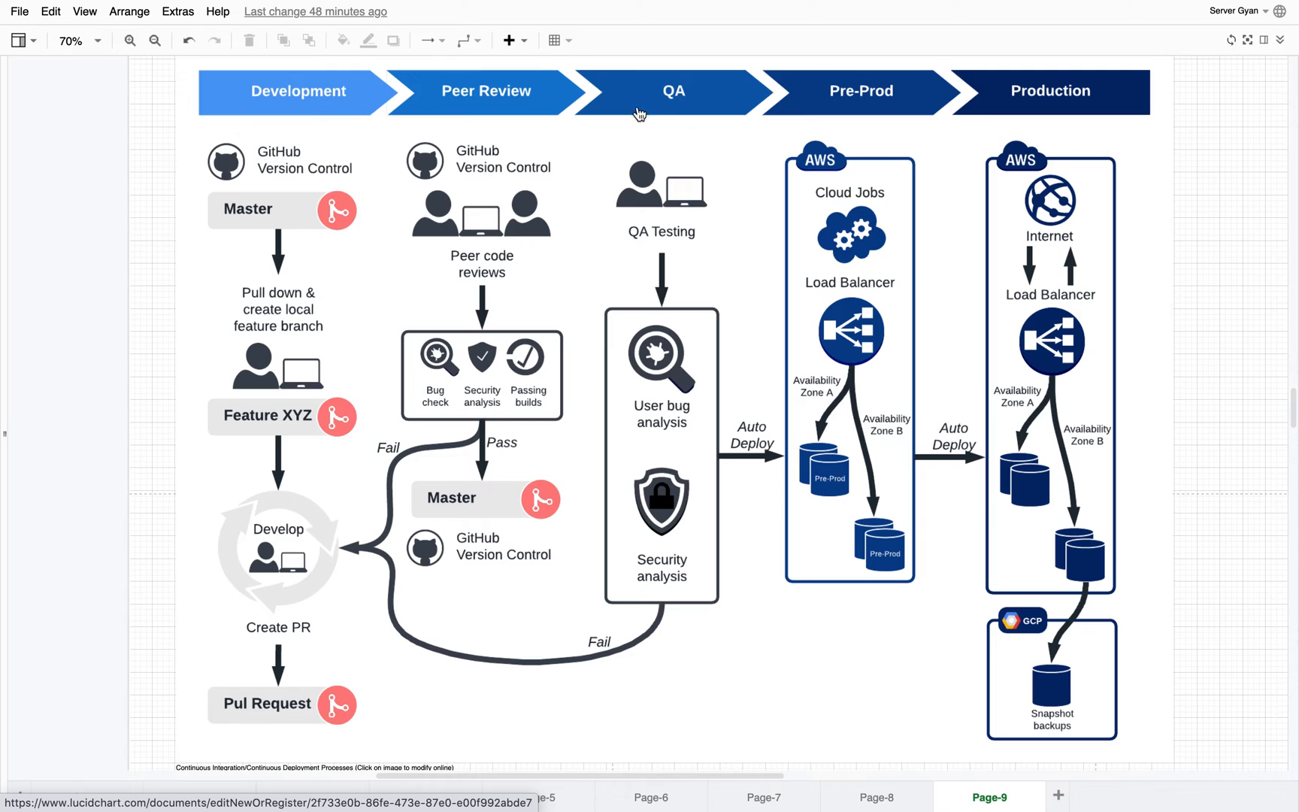
{"action": "mouse_move", "coordinate": [699, 91]}
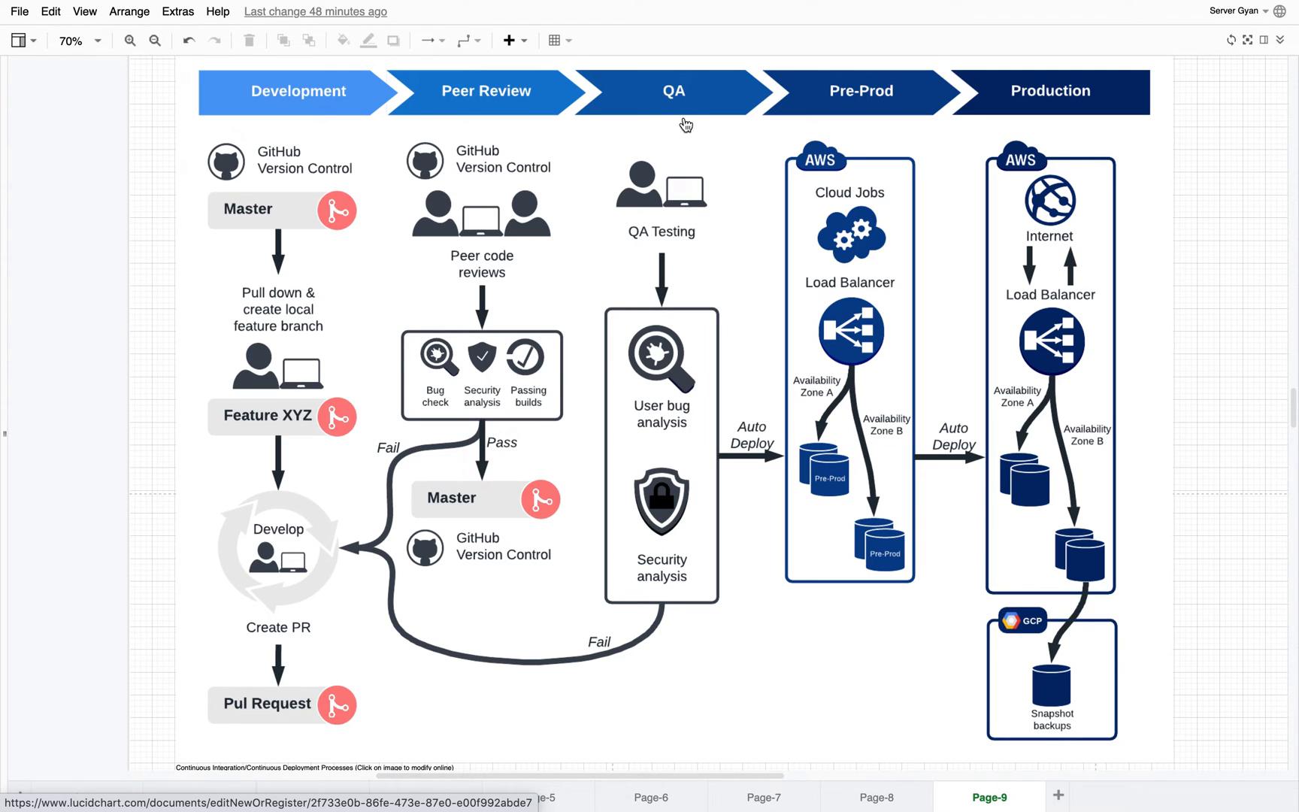
{"action": "mouse_move", "coordinate": [602, 193]}
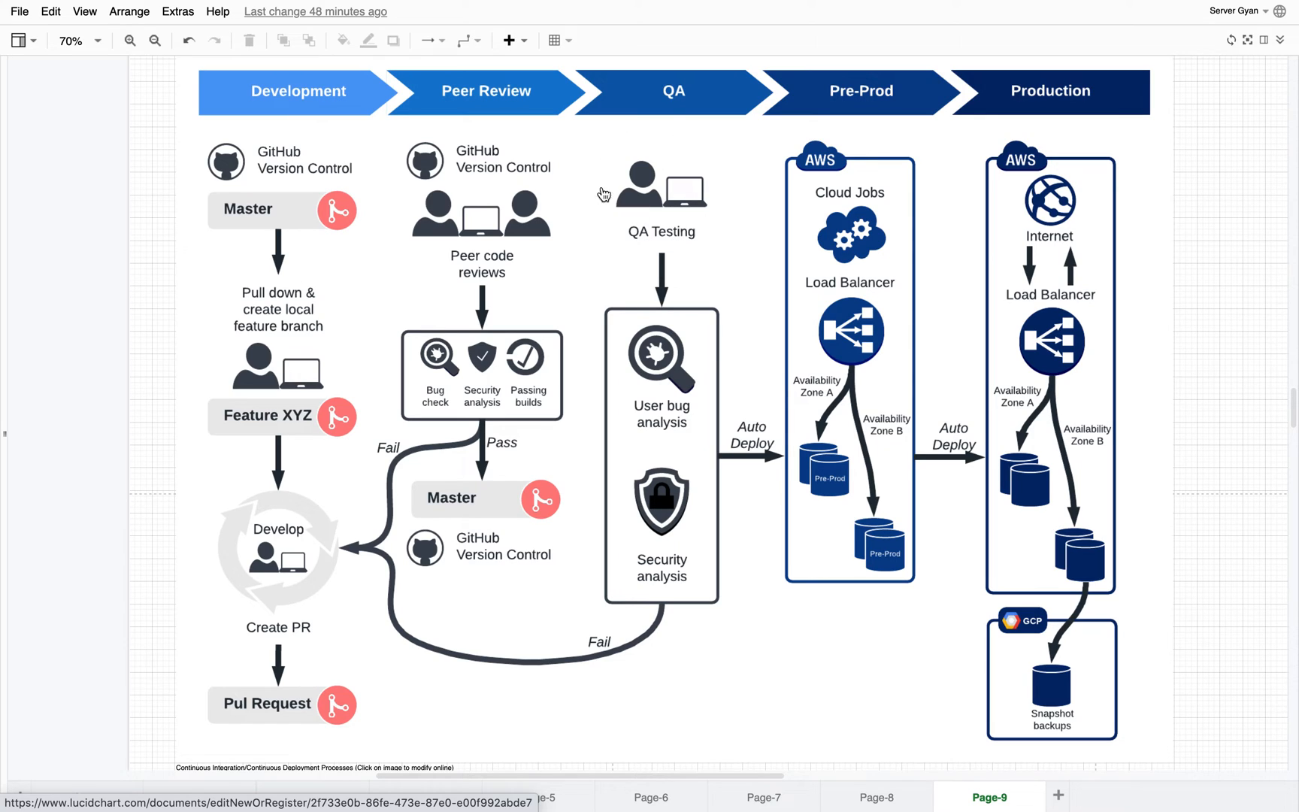
{"action": "mouse_move", "coordinate": [673, 427]}
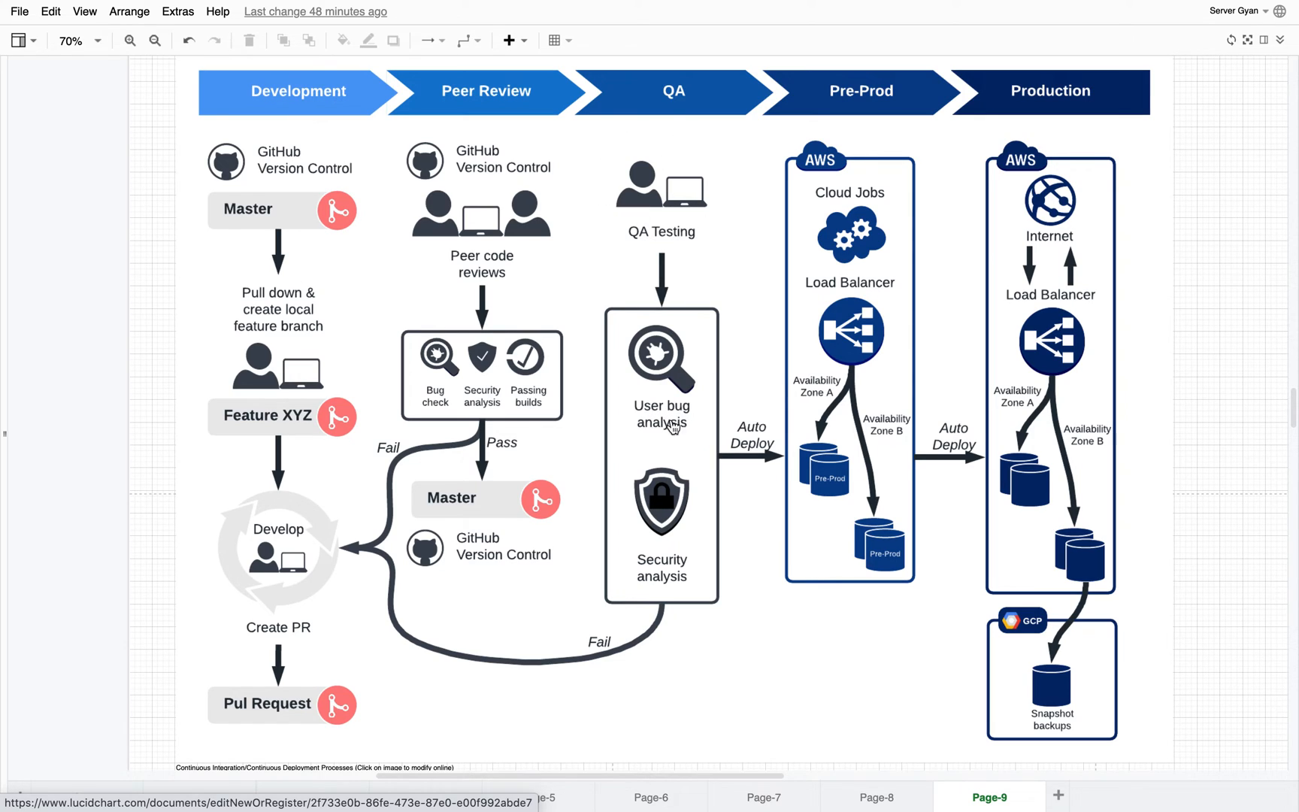
{"action": "mouse_move", "coordinate": [655, 442]}
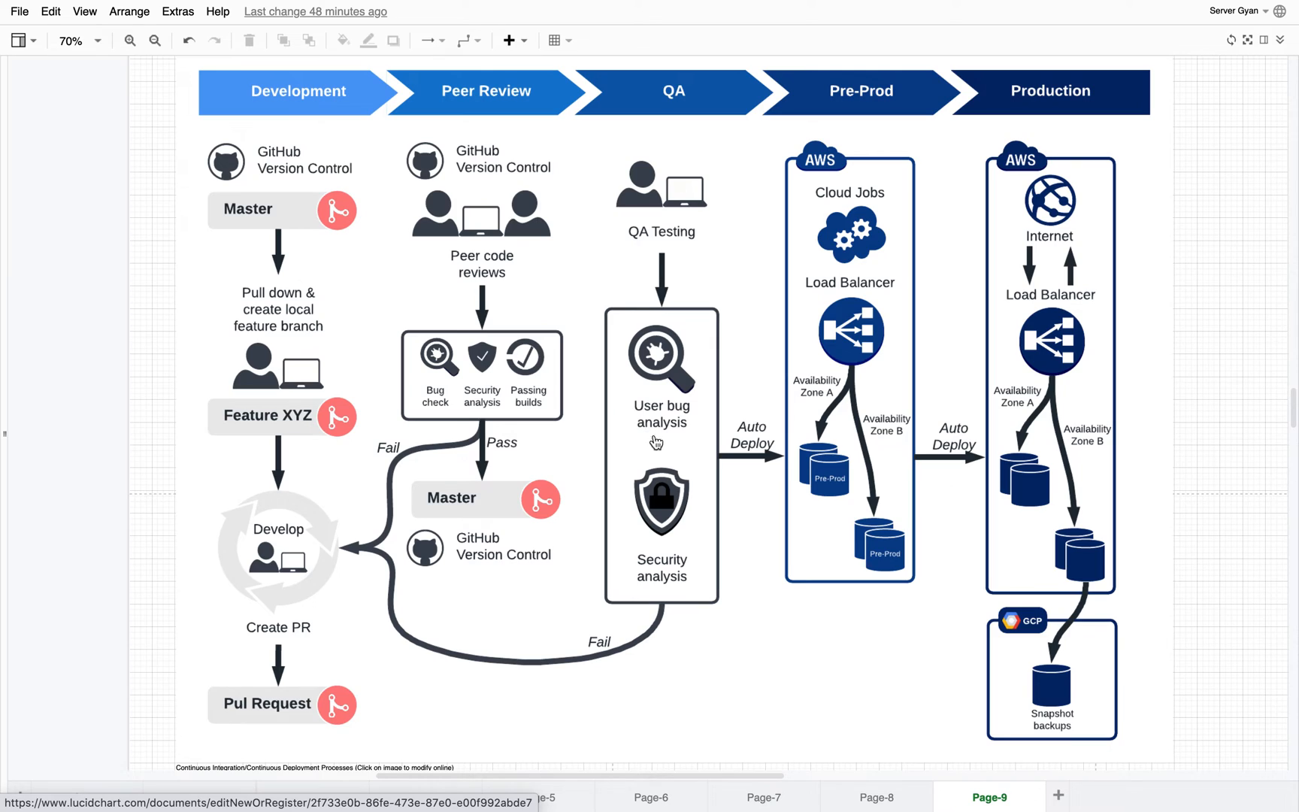
{"action": "mouse_move", "coordinate": [659, 600]}
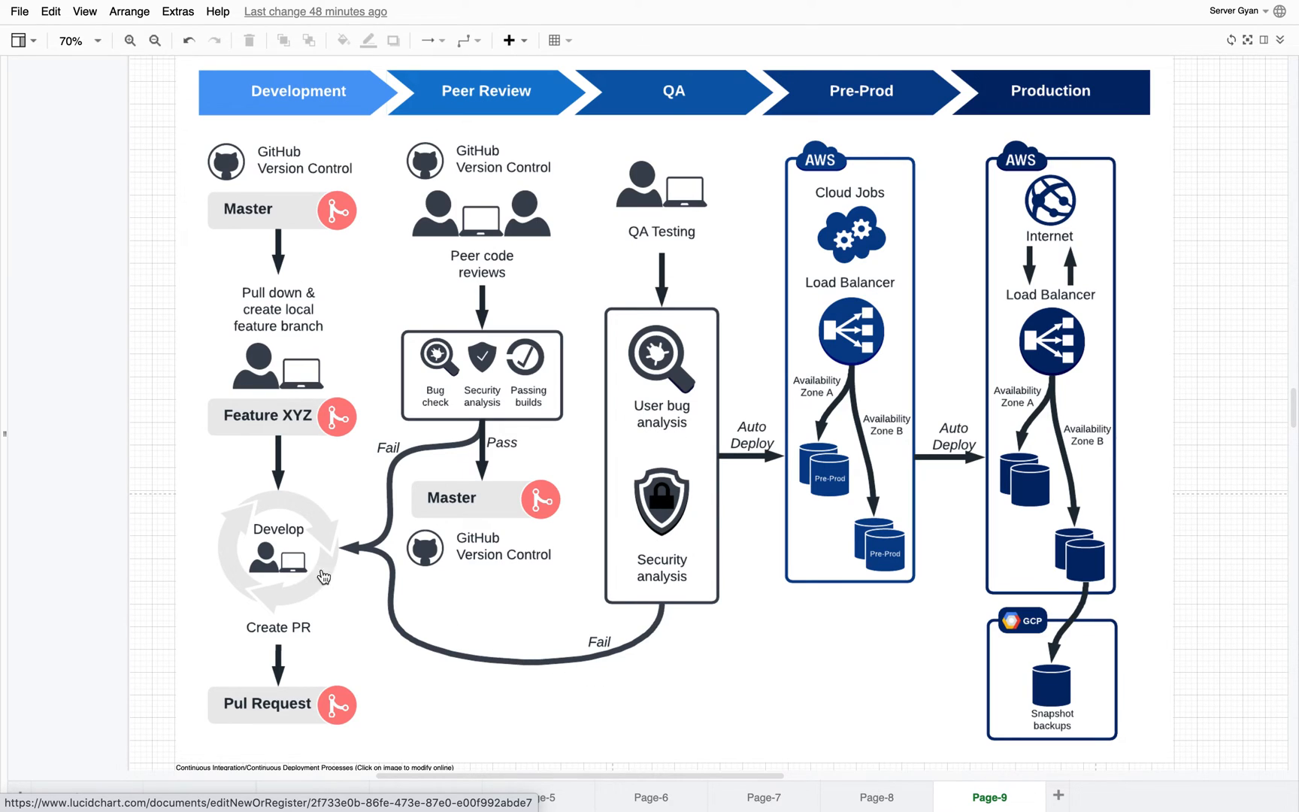
{"action": "mouse_move", "coordinate": [288, 579]}
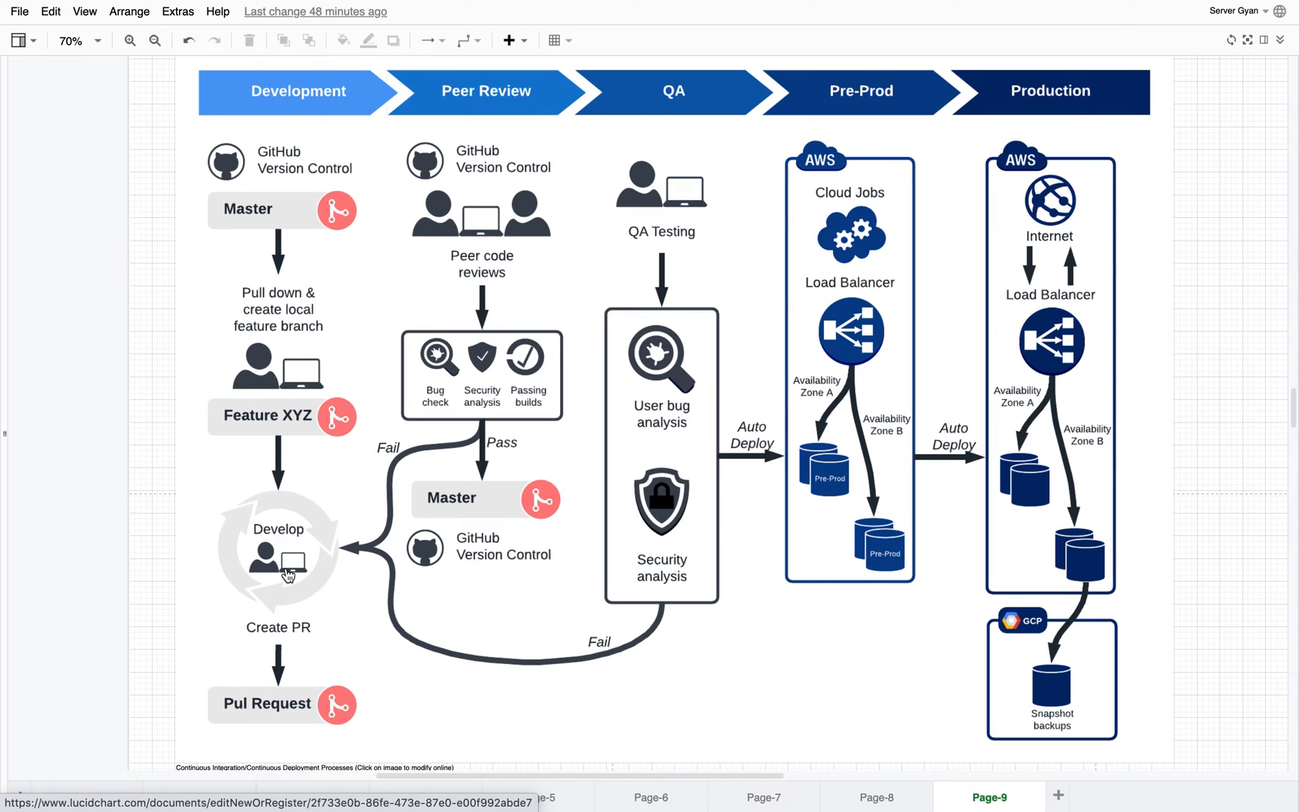
{"action": "mouse_move", "coordinate": [682, 388]}
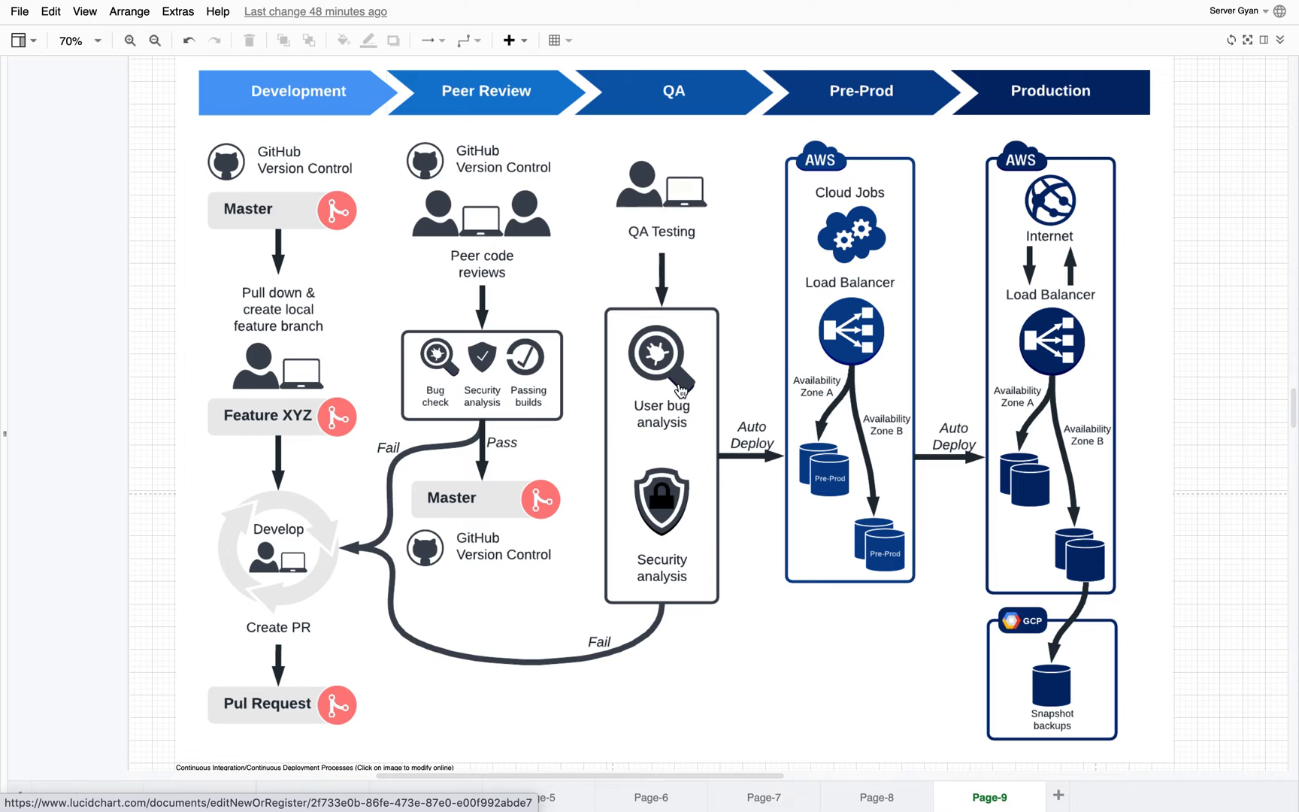
{"action": "mouse_move", "coordinate": [744, 452]}
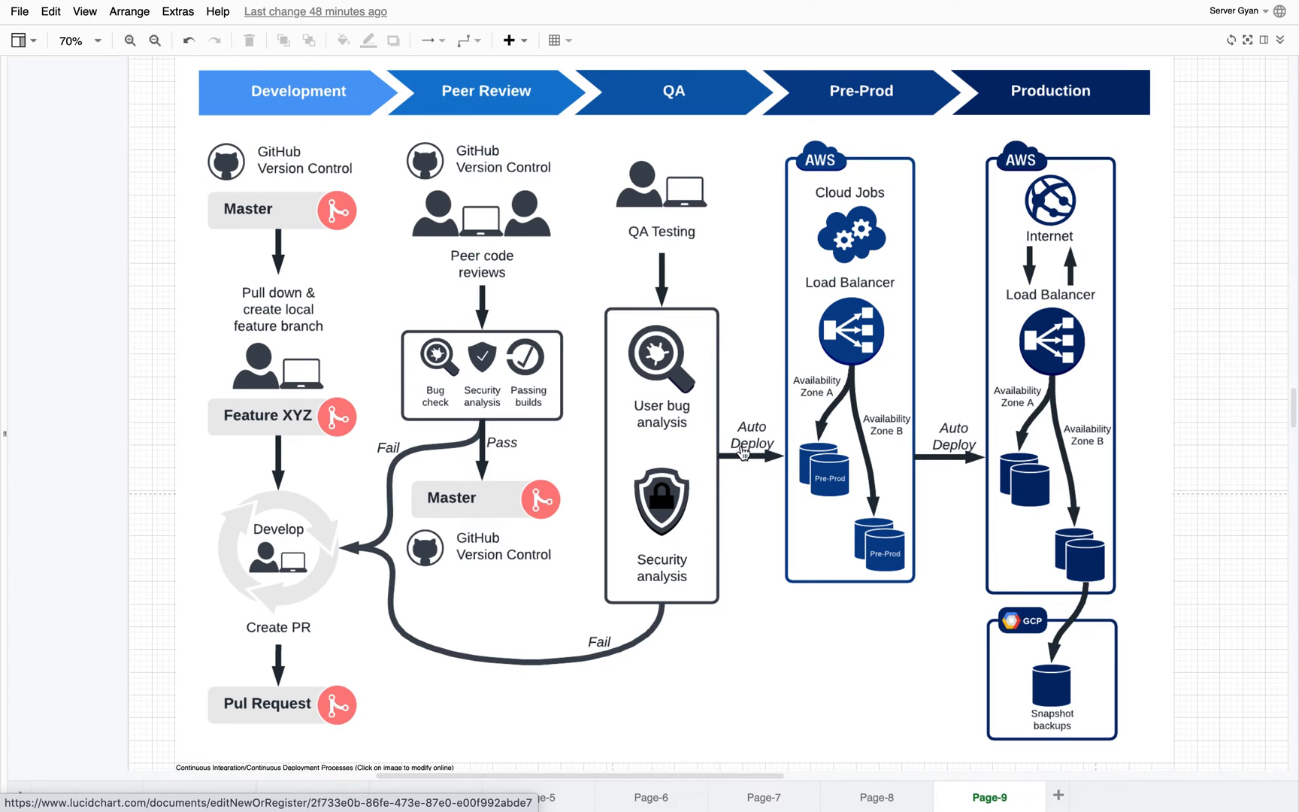
{"action": "mouse_move", "coordinate": [489, 413]}
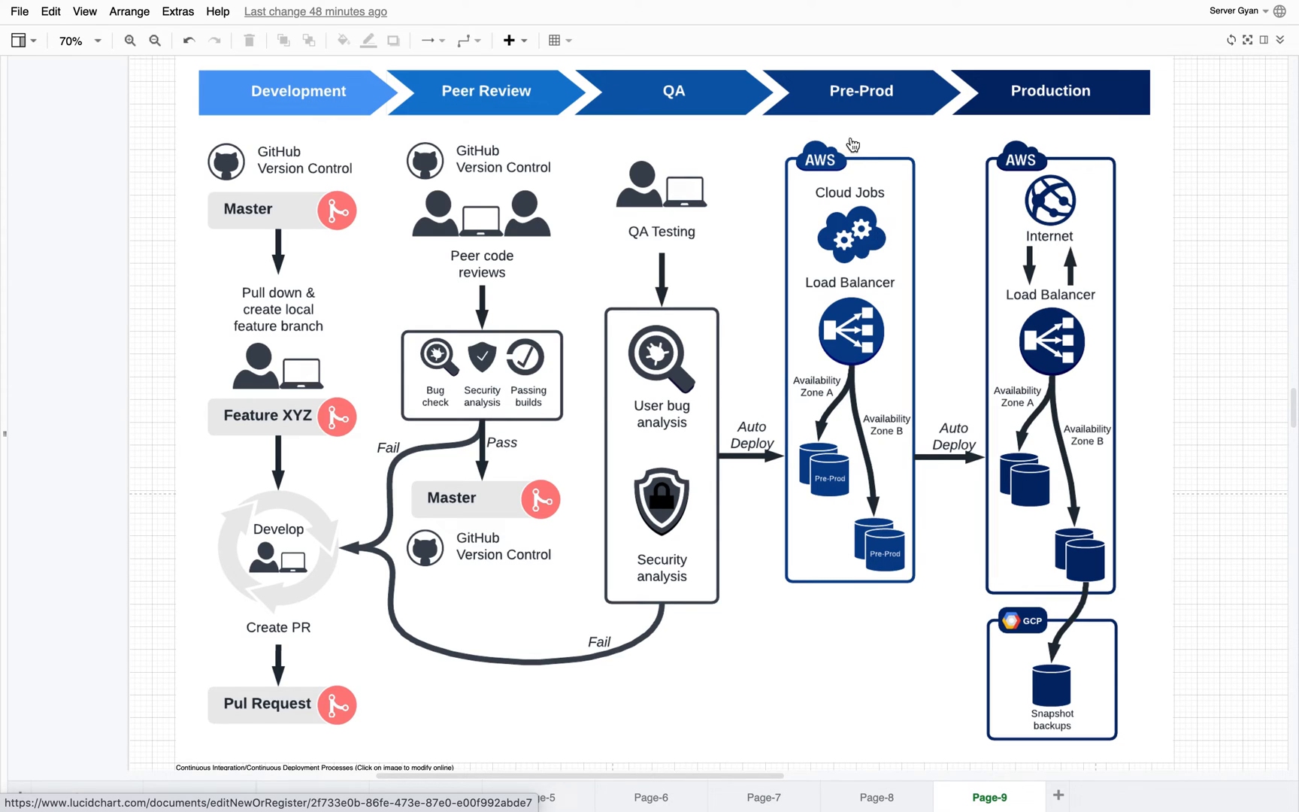
{"action": "mouse_move", "coordinate": [842, 213]}
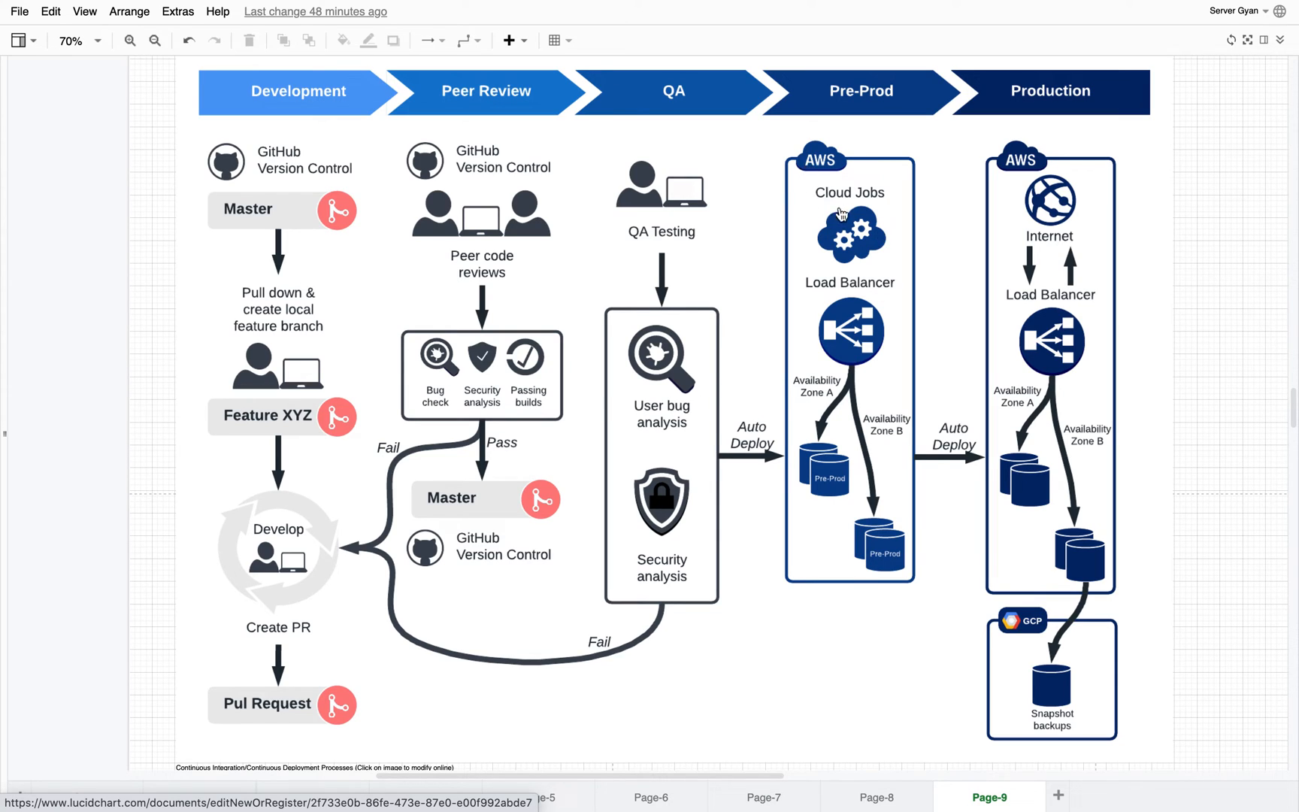
{"action": "mouse_move", "coordinate": [860, 193]}
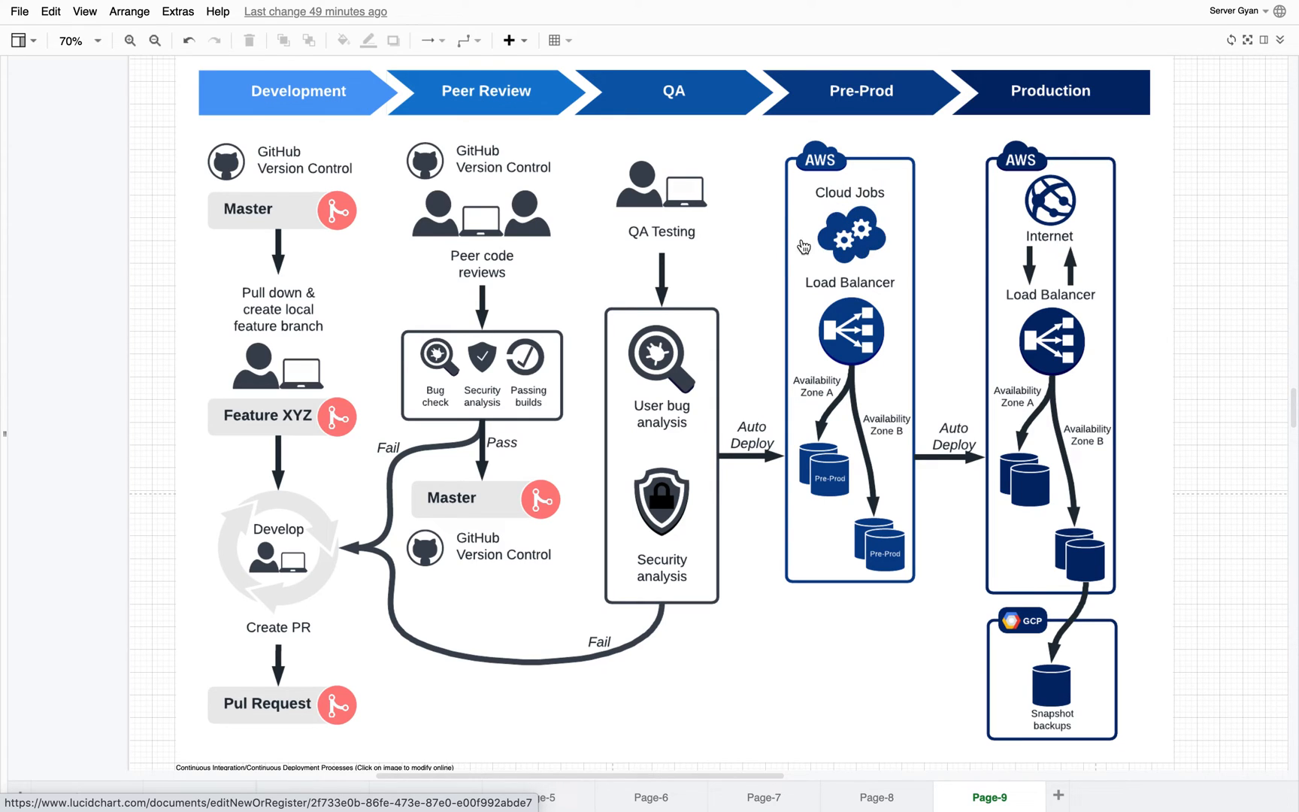
{"action": "mouse_move", "coordinate": [824, 209]}
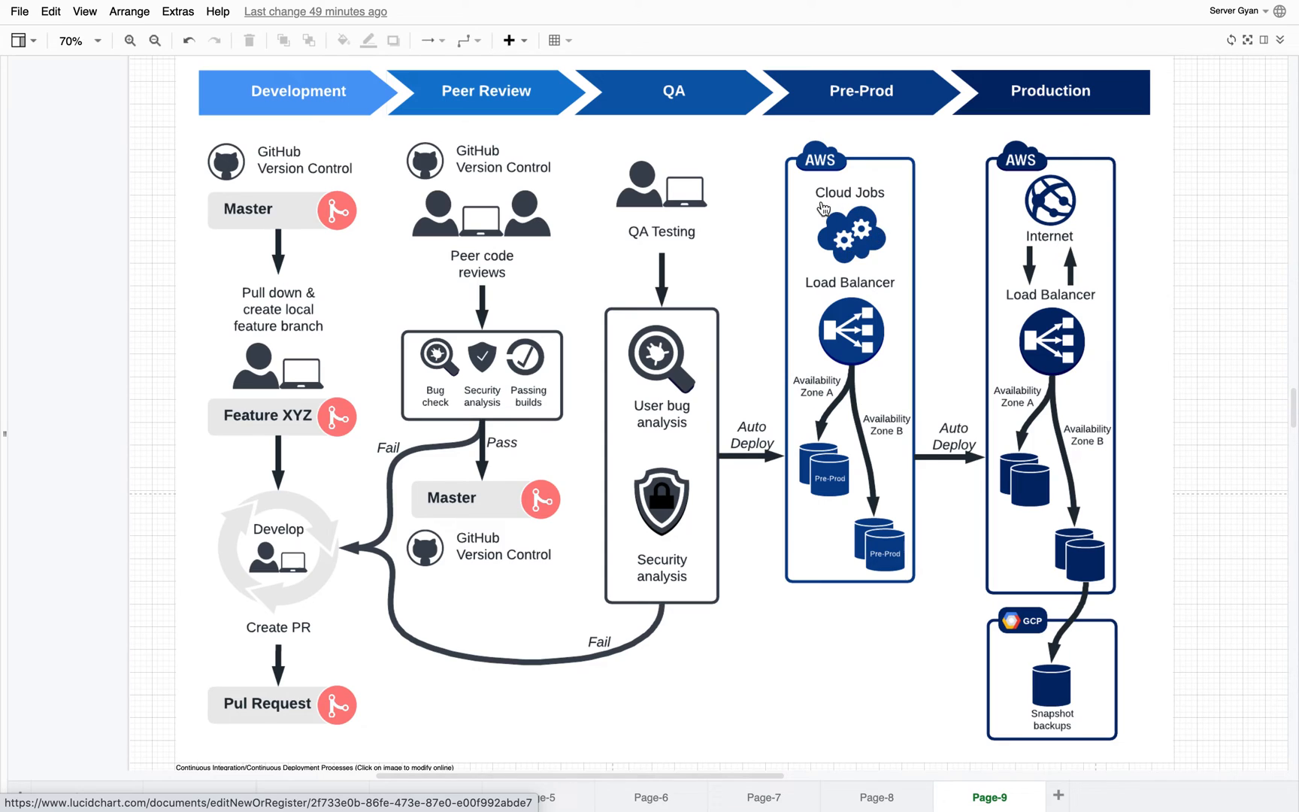
{"action": "mouse_move", "coordinate": [845, 216]}
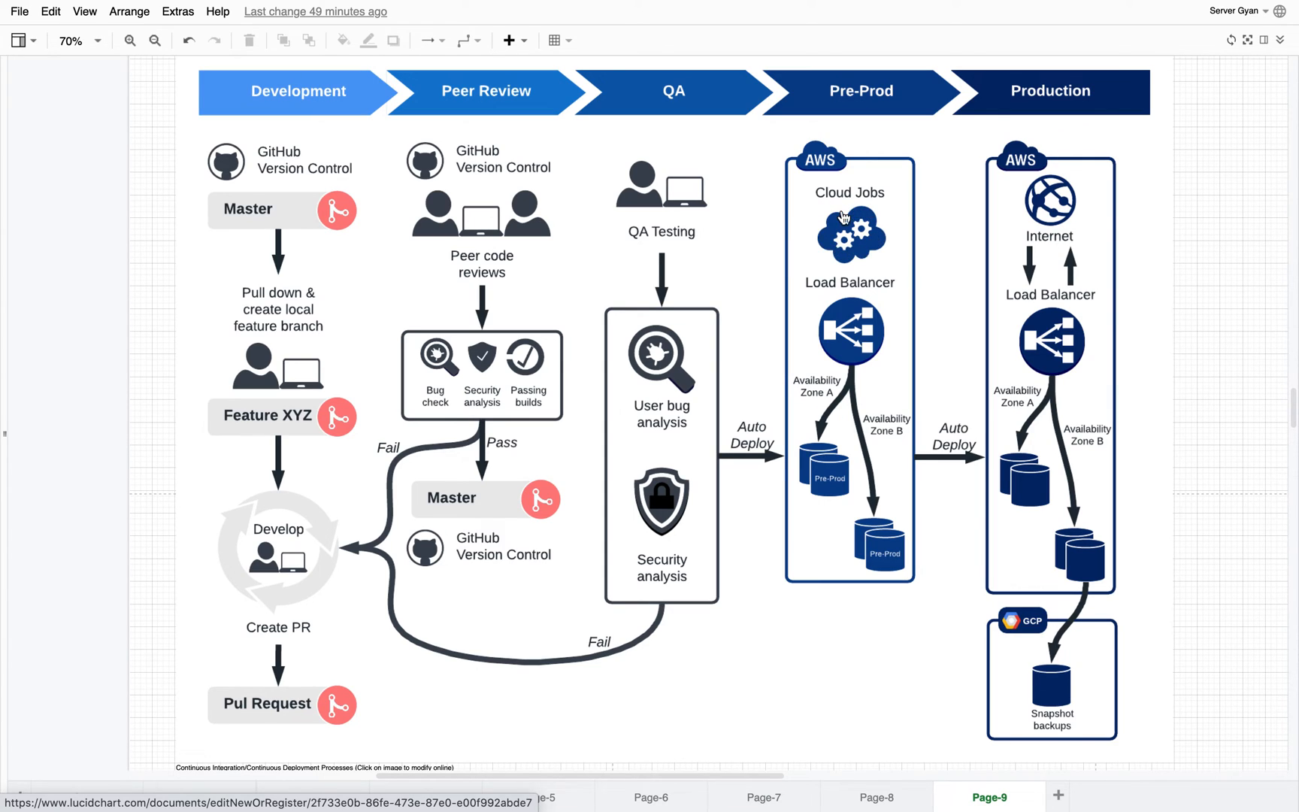
{"action": "mouse_move", "coordinate": [839, 334]}
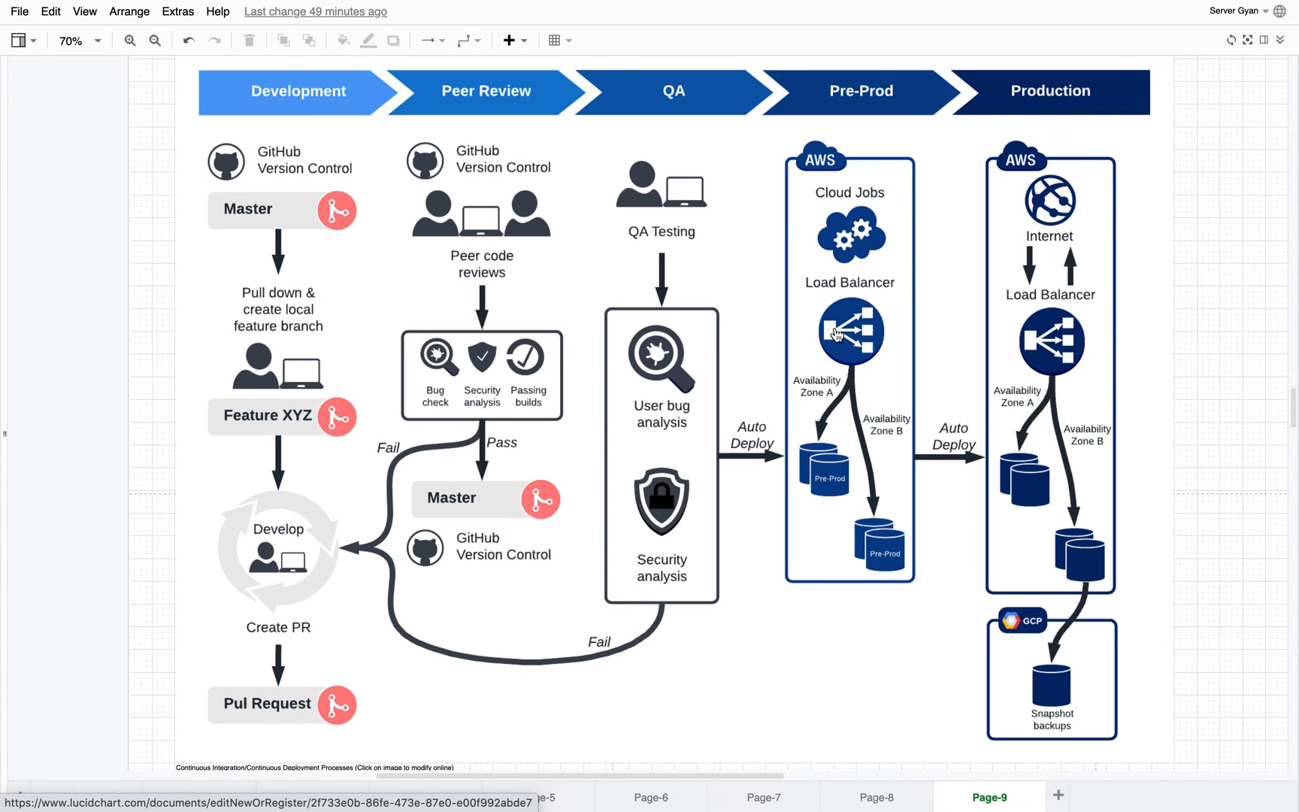
{"action": "mouse_move", "coordinate": [851, 336]}
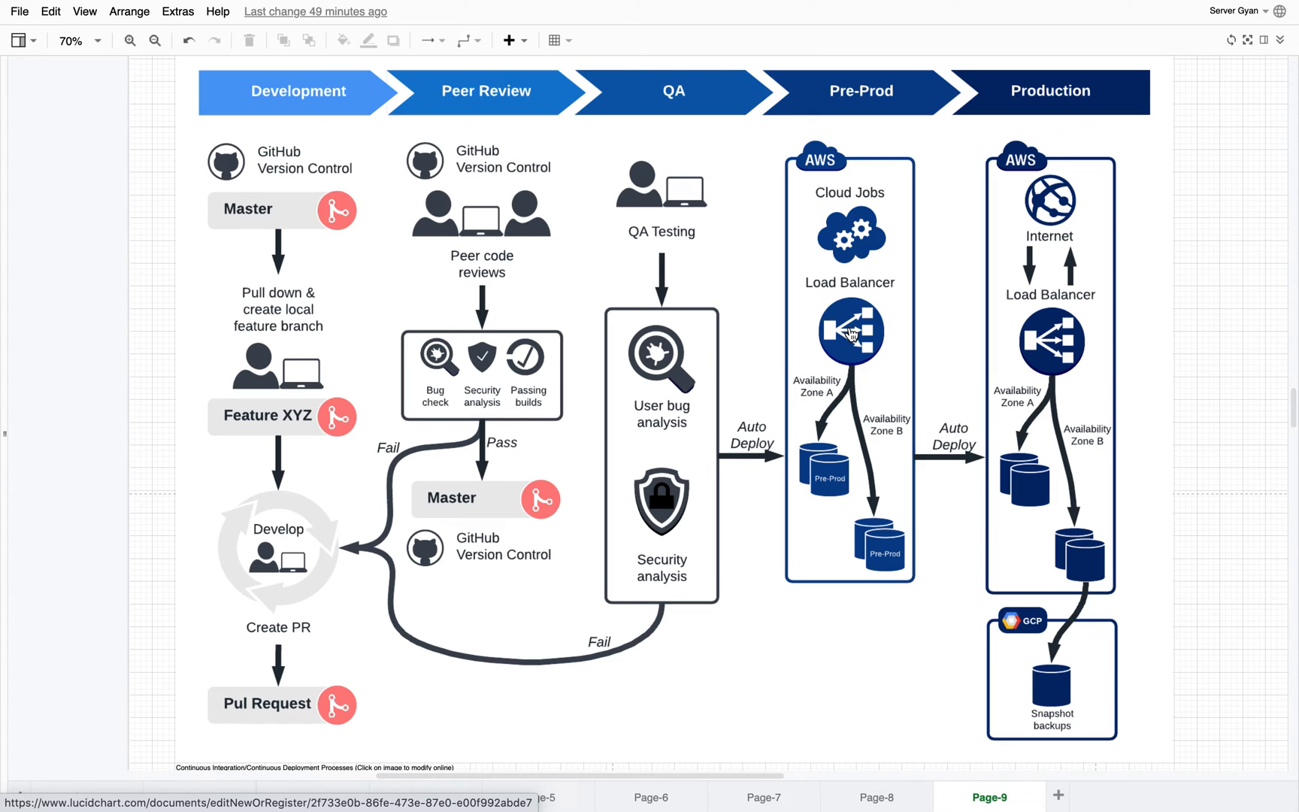
{"action": "mouse_move", "coordinate": [818, 472]}
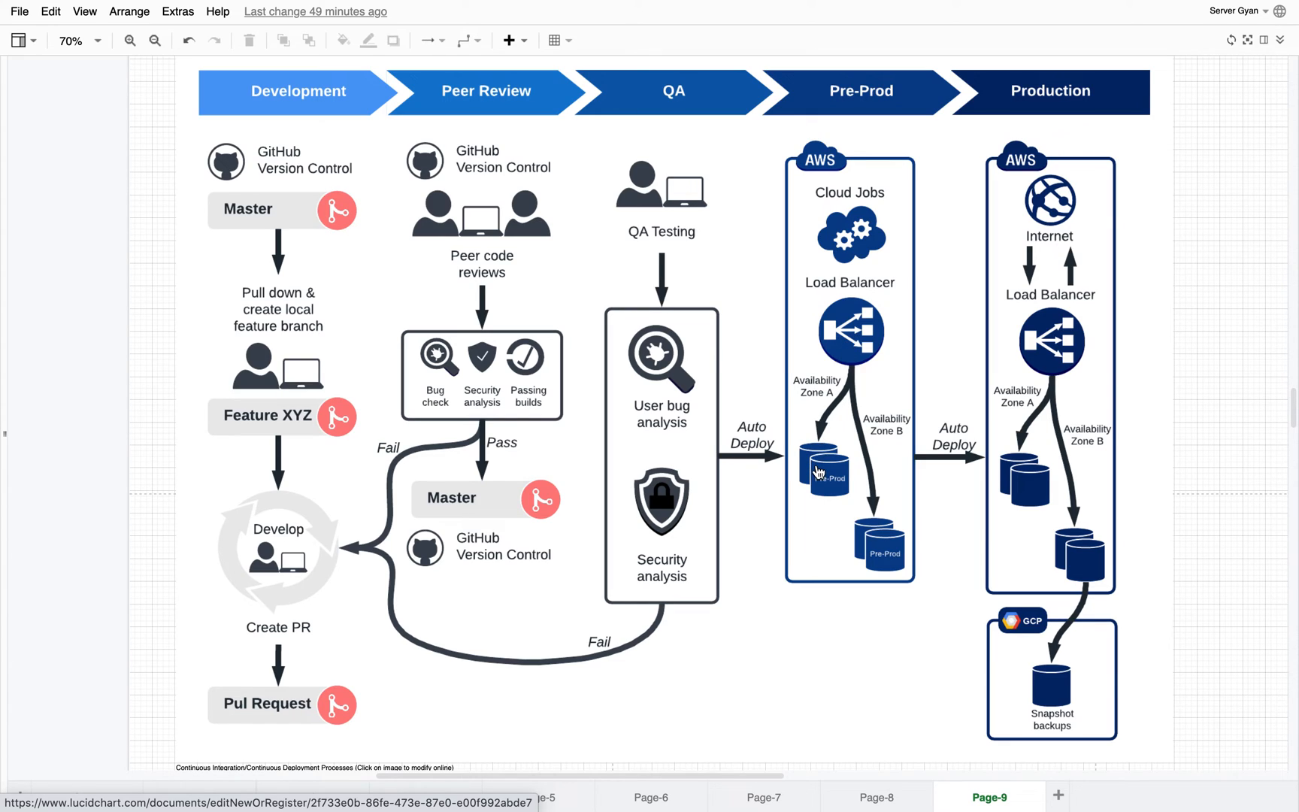
{"action": "mouse_move", "coordinate": [902, 431]}
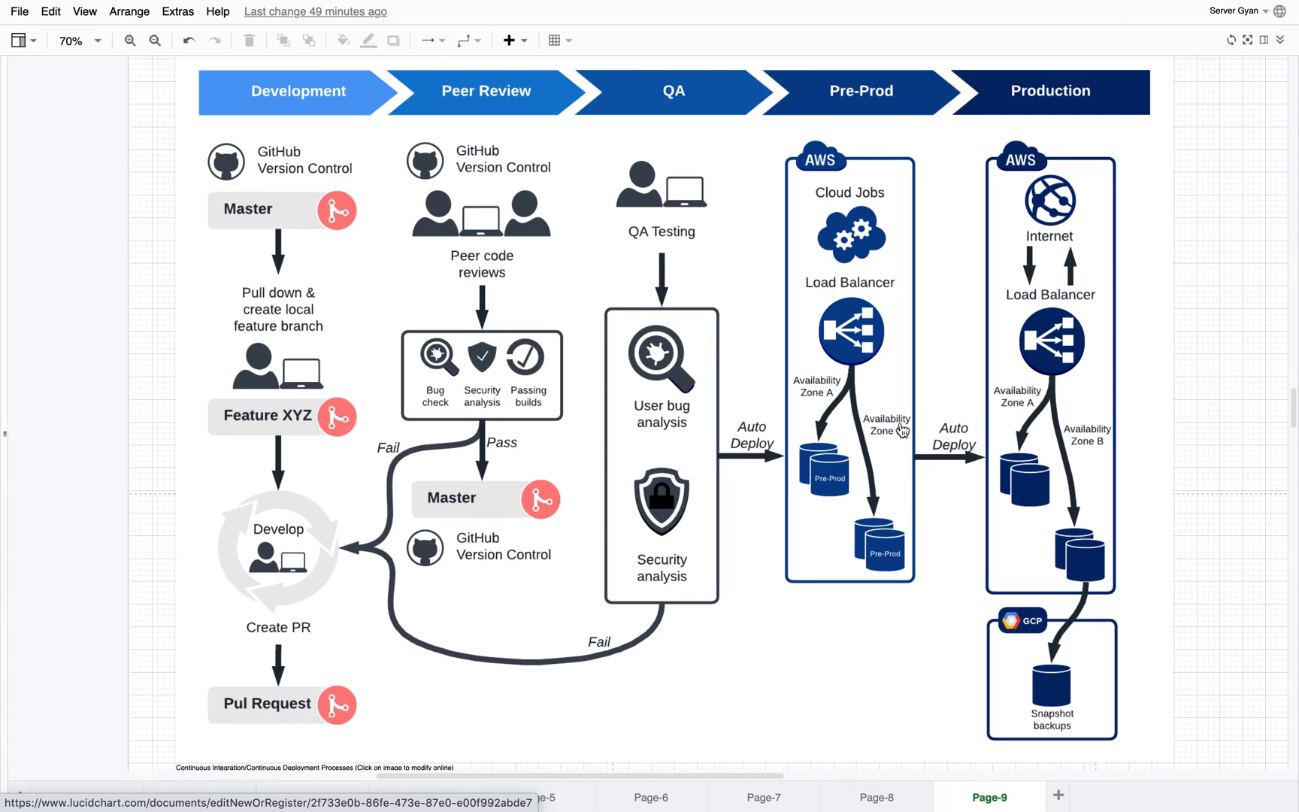
{"action": "mouse_move", "coordinate": [864, 371]}
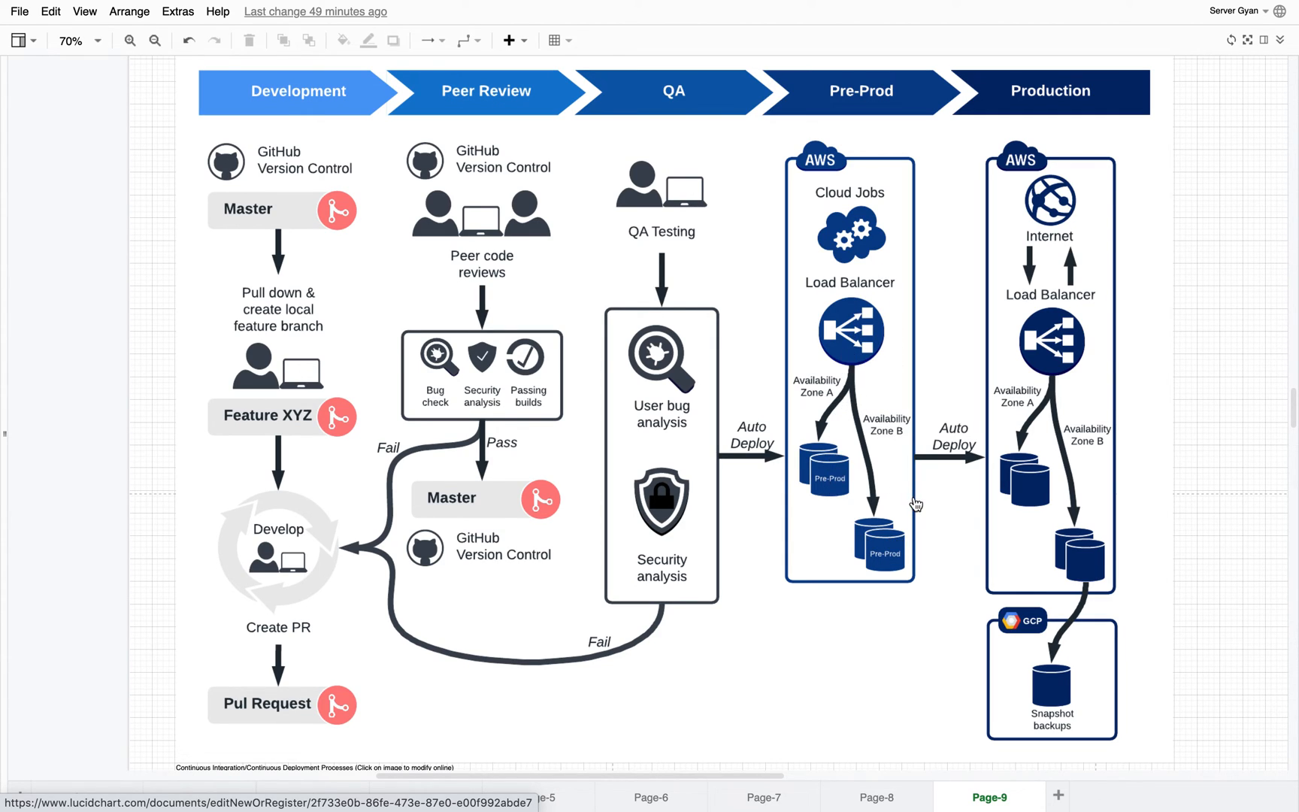
{"action": "mouse_move", "coordinate": [871, 534]}
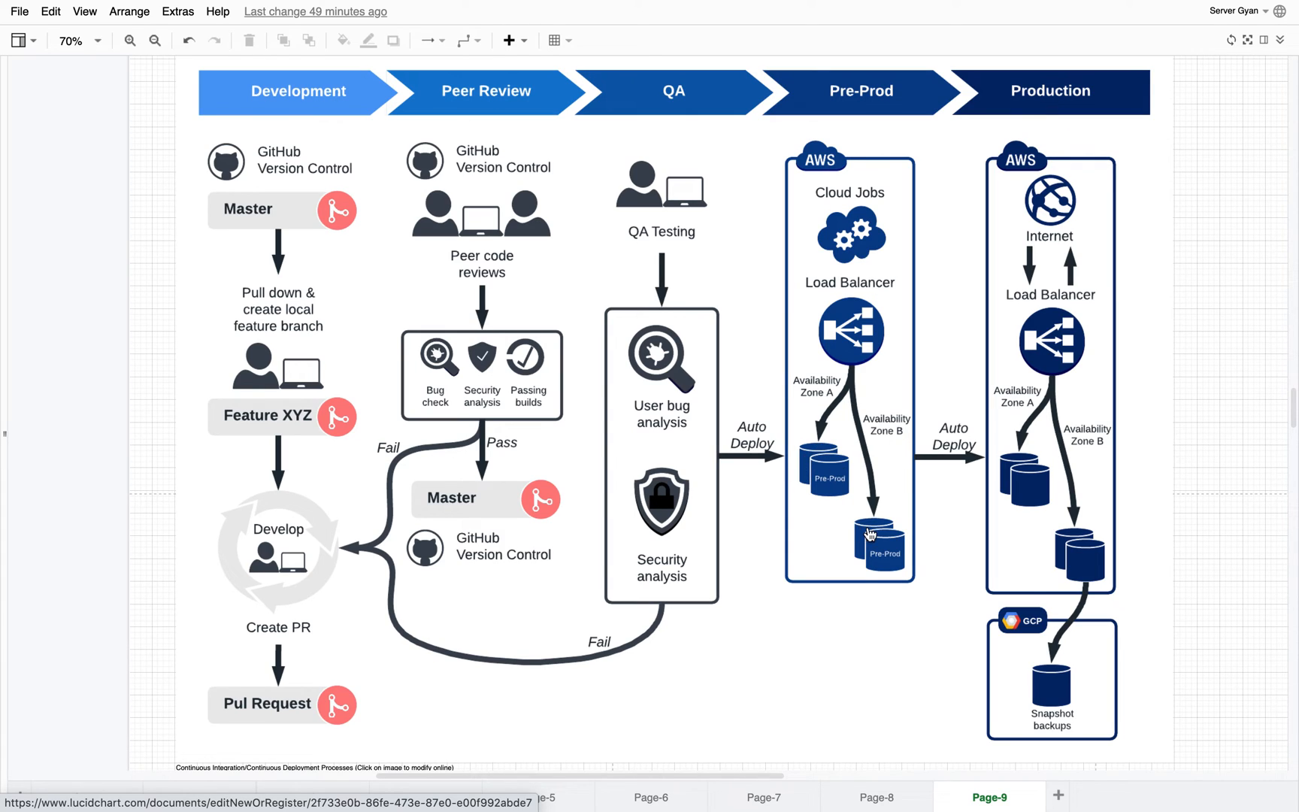
{"action": "mouse_move", "coordinate": [948, 504]}
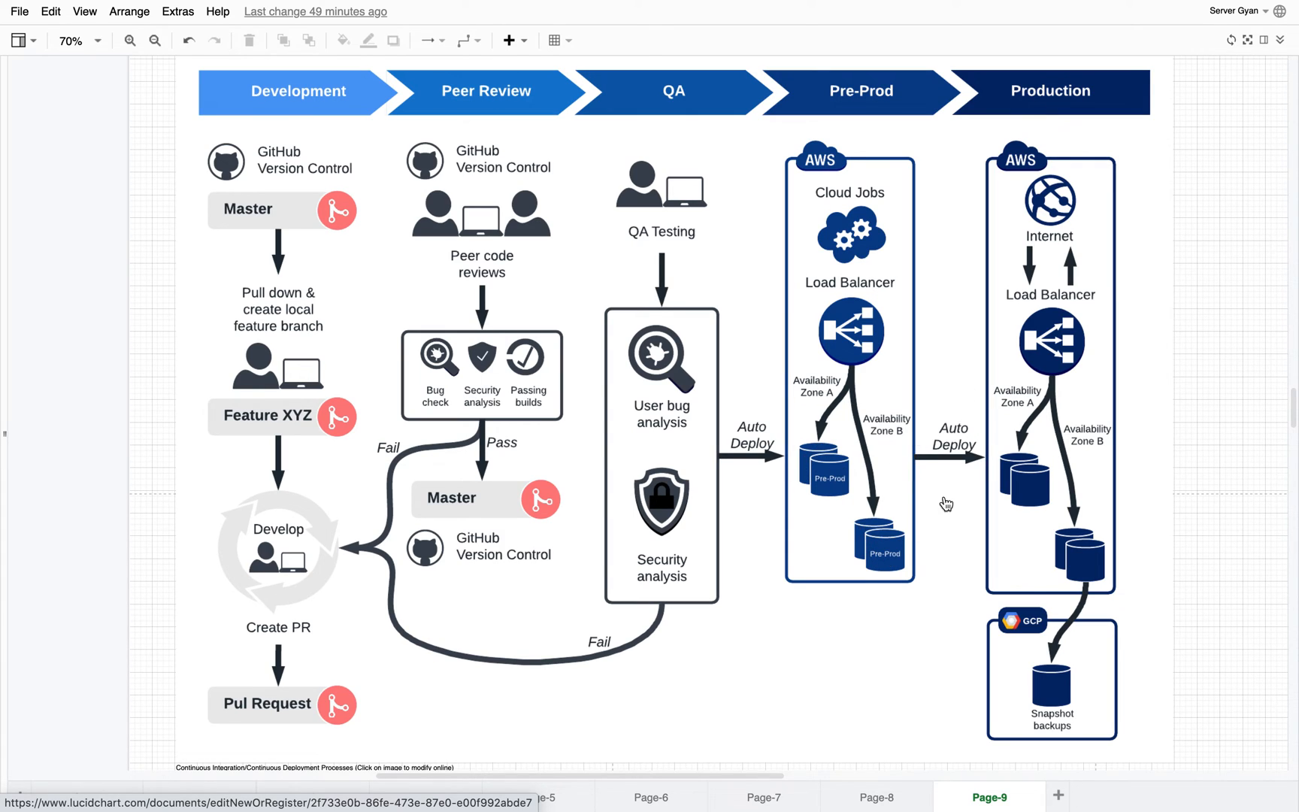
{"action": "mouse_move", "coordinate": [1037, 179]}
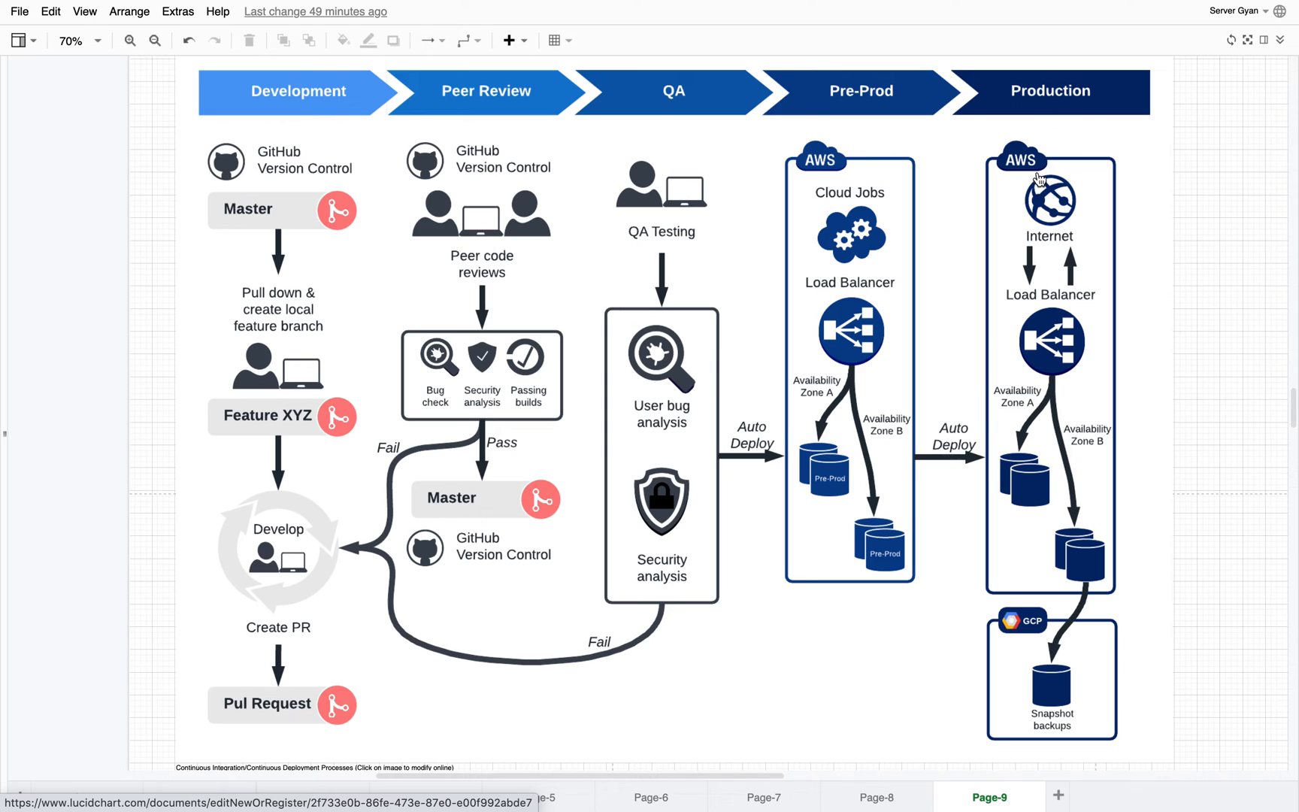
{"action": "mouse_move", "coordinate": [1053, 549]}
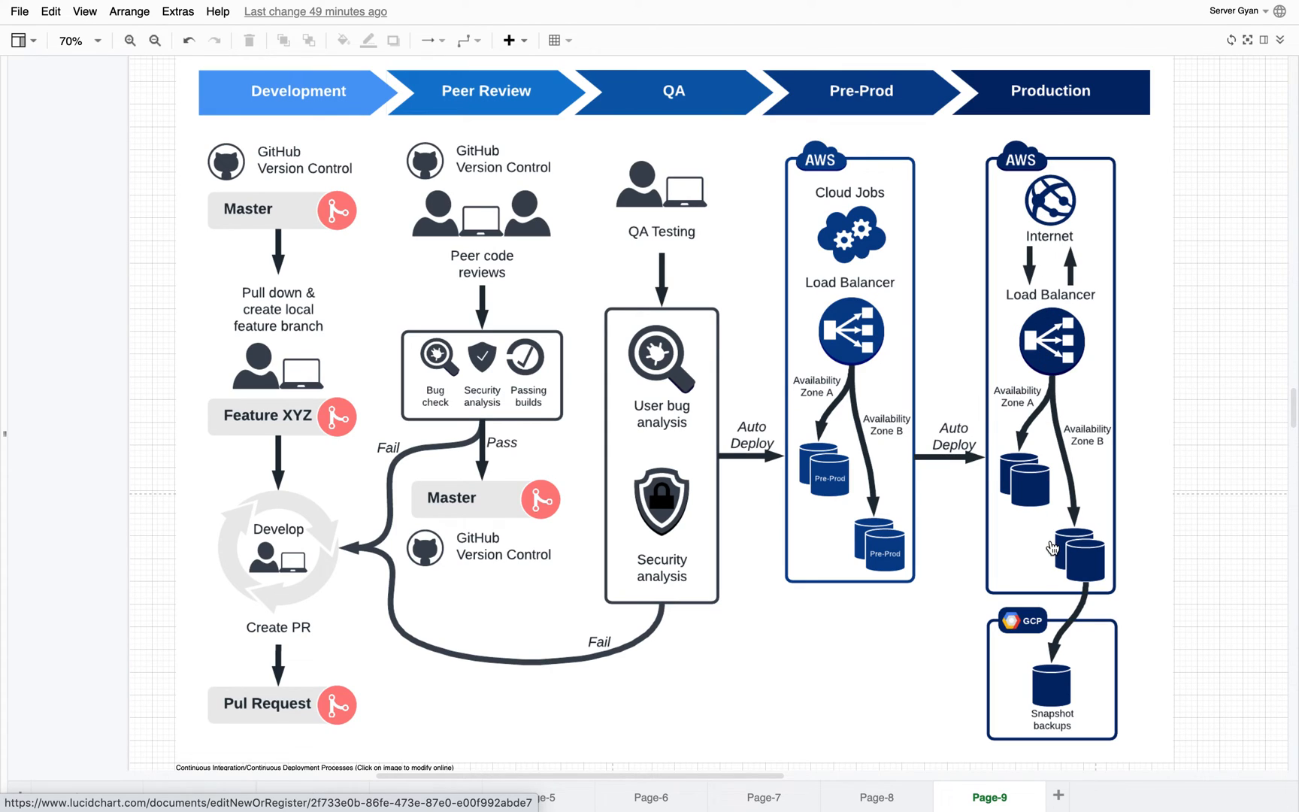
{"action": "mouse_move", "coordinate": [731, 306]}
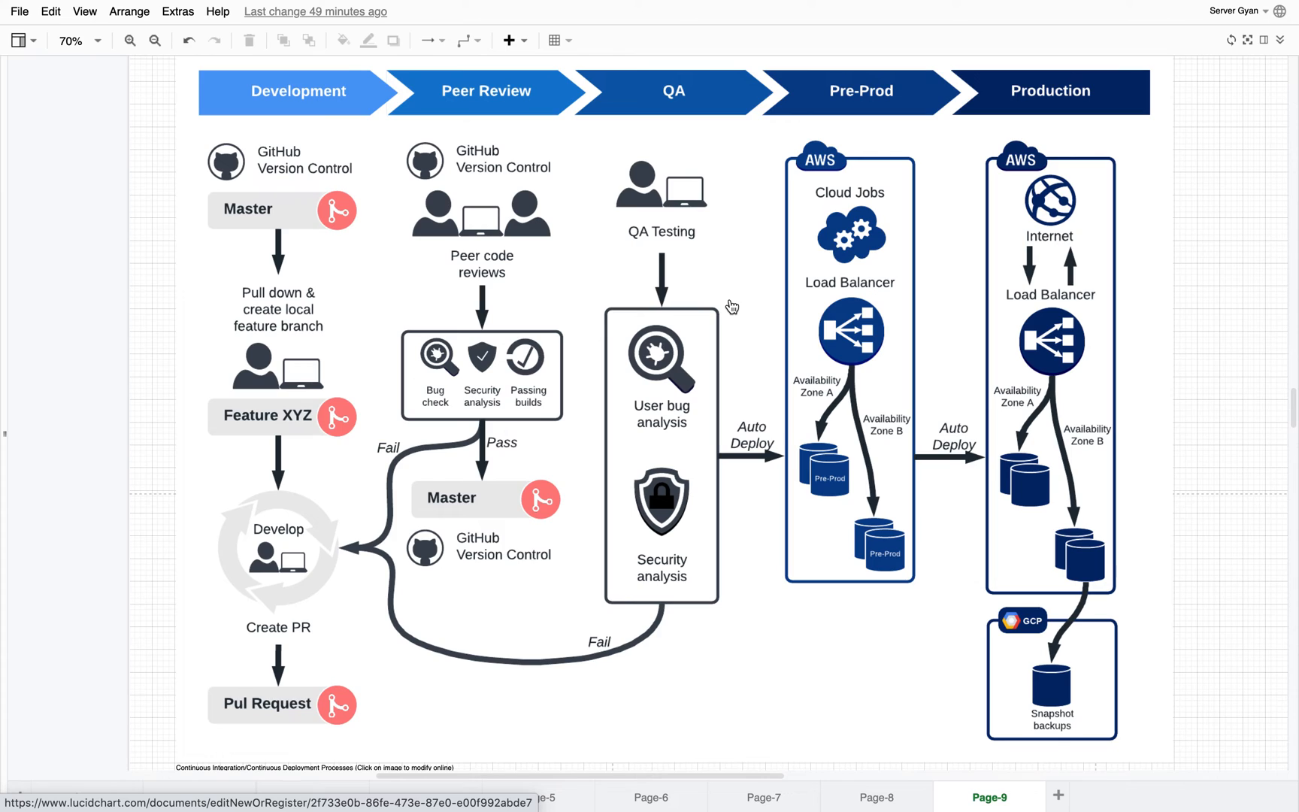
{"action": "mouse_move", "coordinate": [457, 51]}
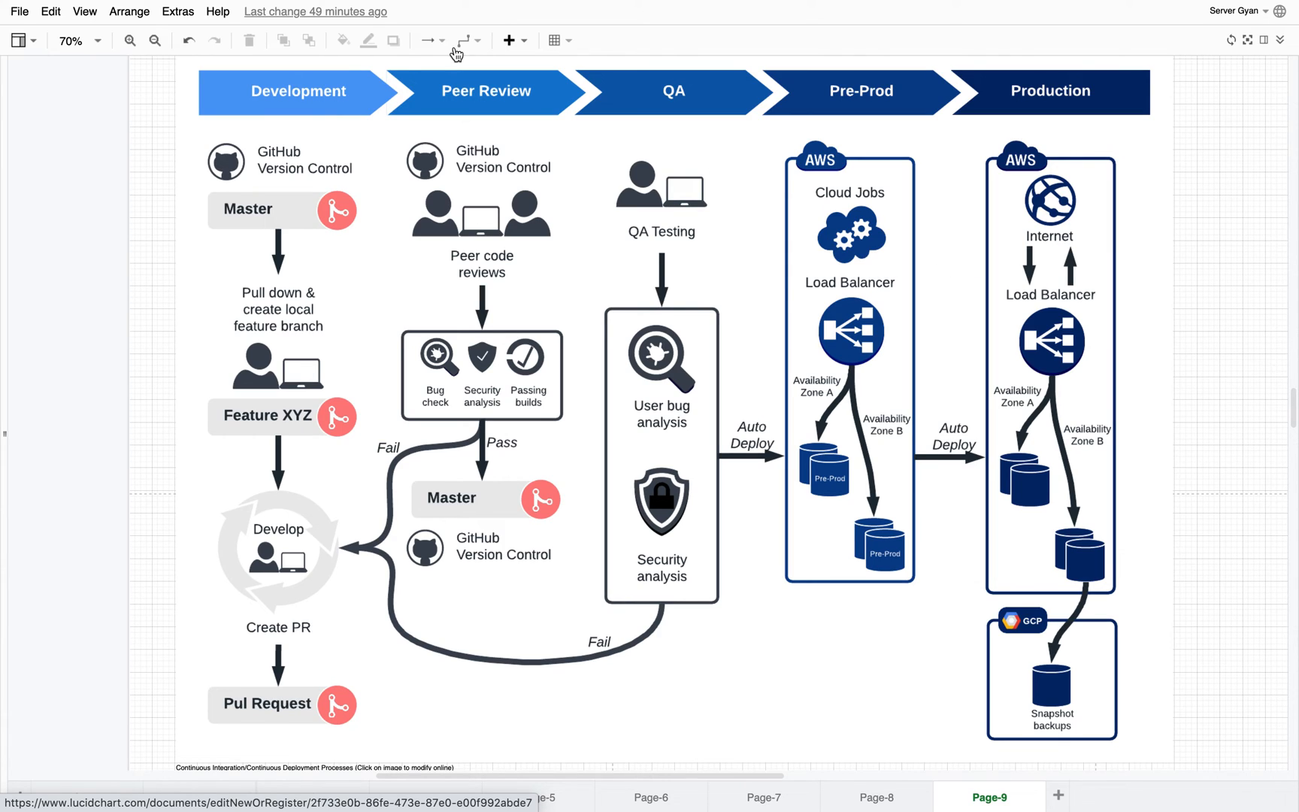
{"action": "mouse_move", "coordinate": [705, 90]}
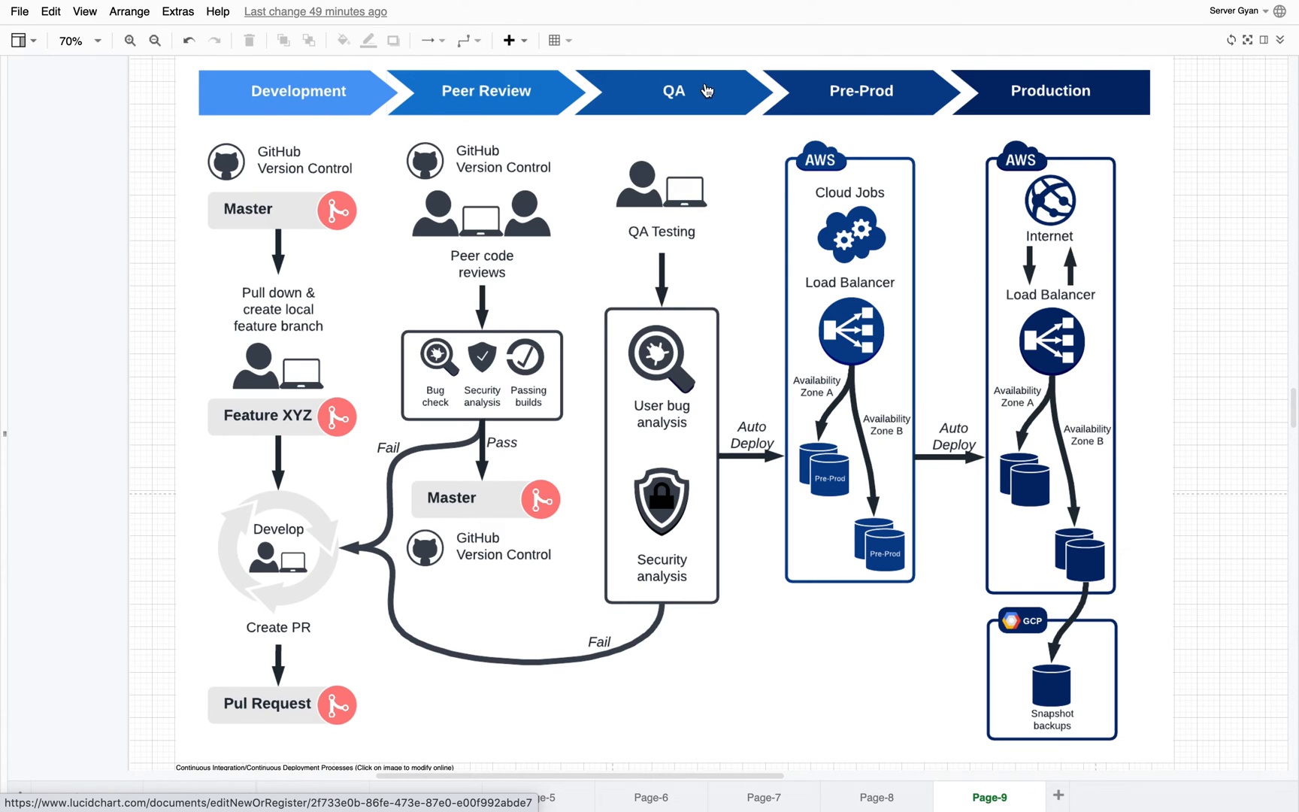
{"action": "mouse_move", "coordinate": [1023, 104]}
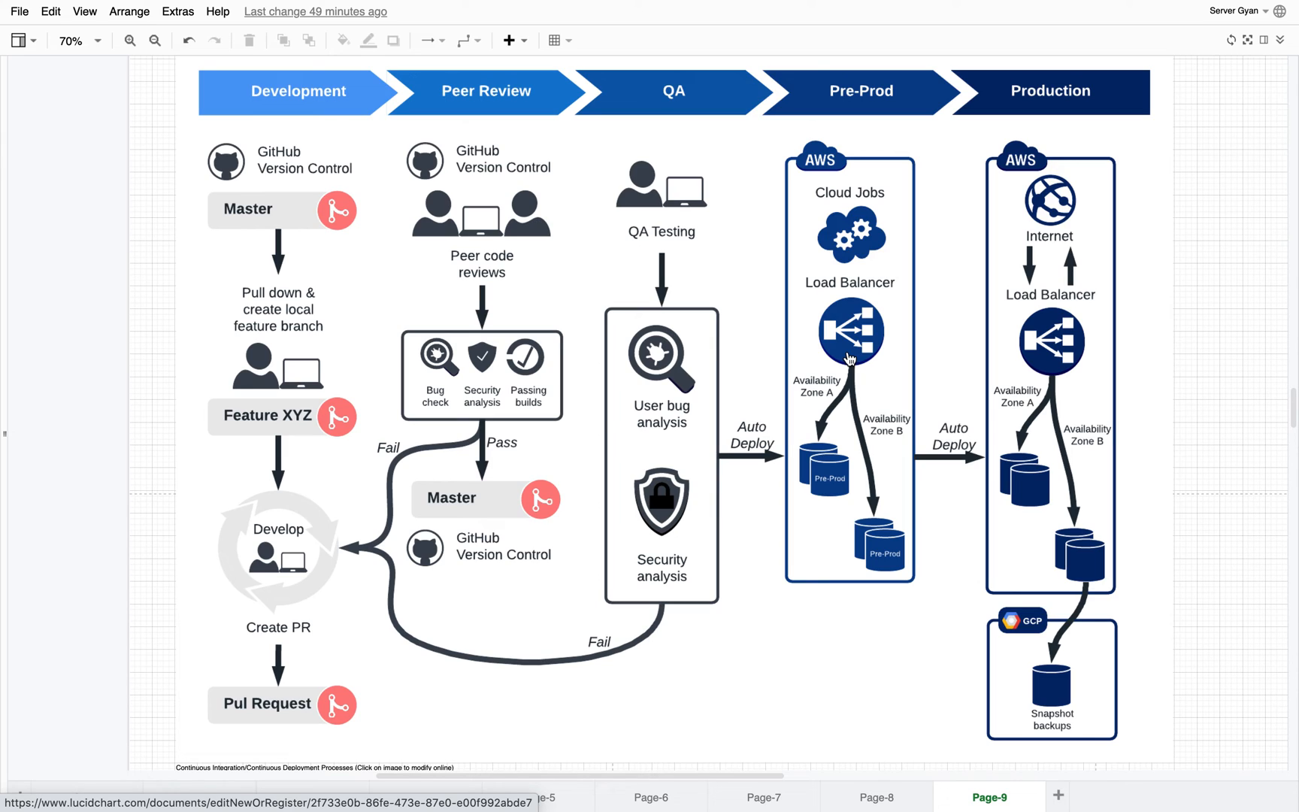
{"action": "mouse_move", "coordinate": [867, 425]}
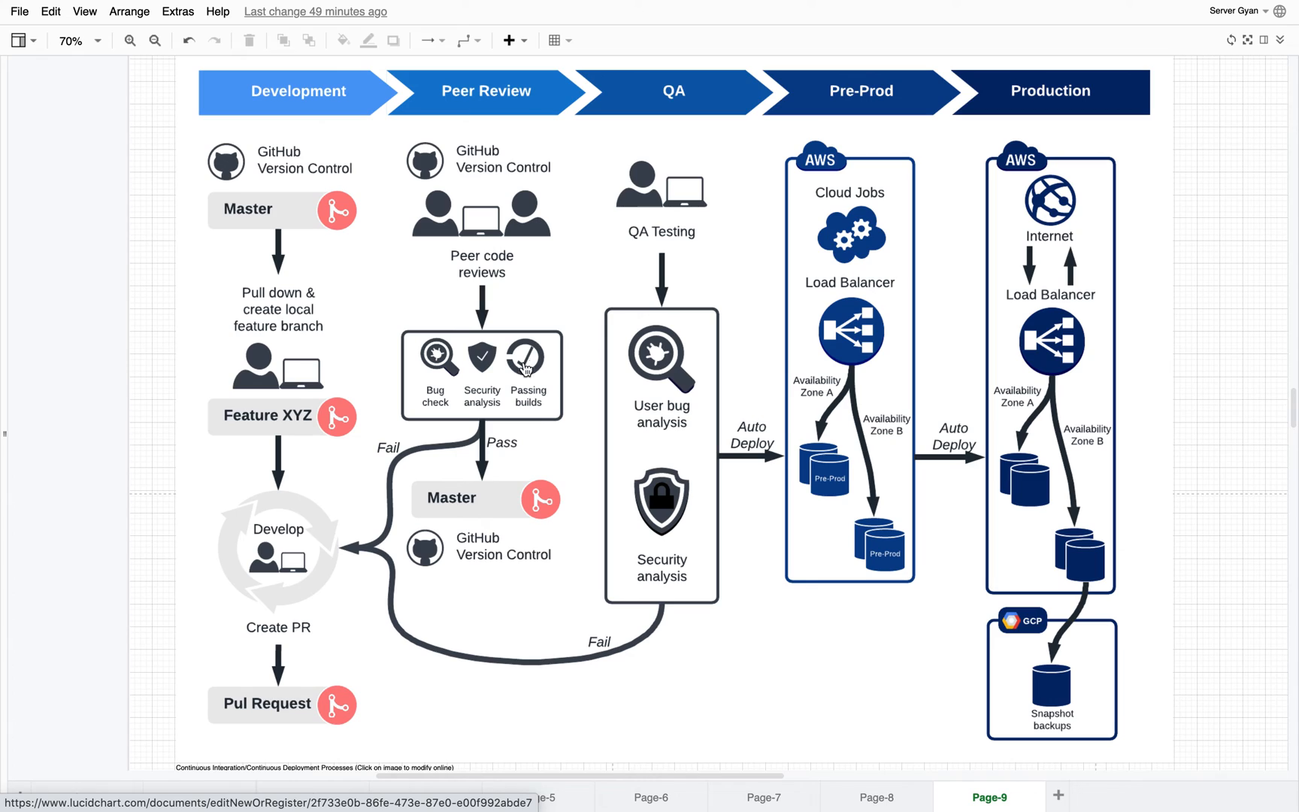
{"action": "mouse_move", "coordinate": [668, 469]}
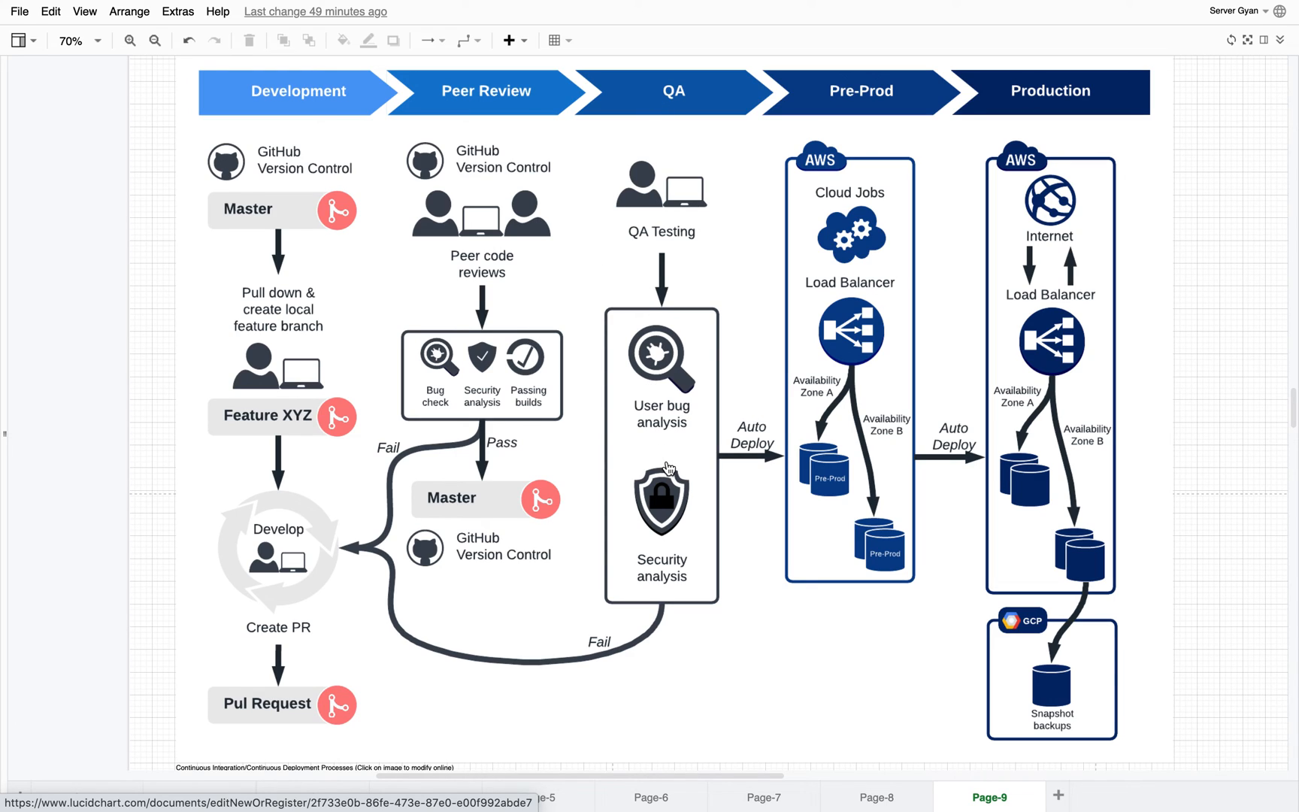
{"action": "mouse_move", "coordinate": [830, 99]}
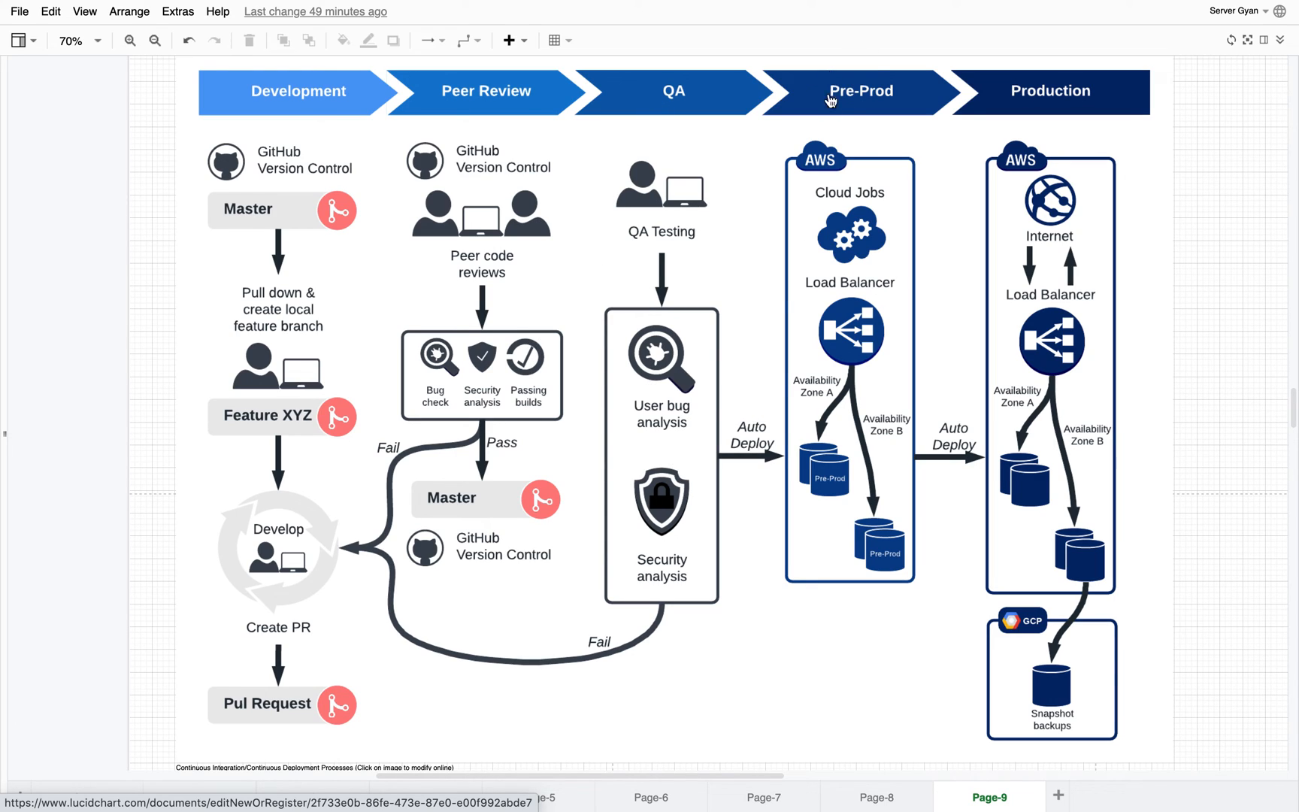
{"action": "mouse_move", "coordinate": [1037, 138]}
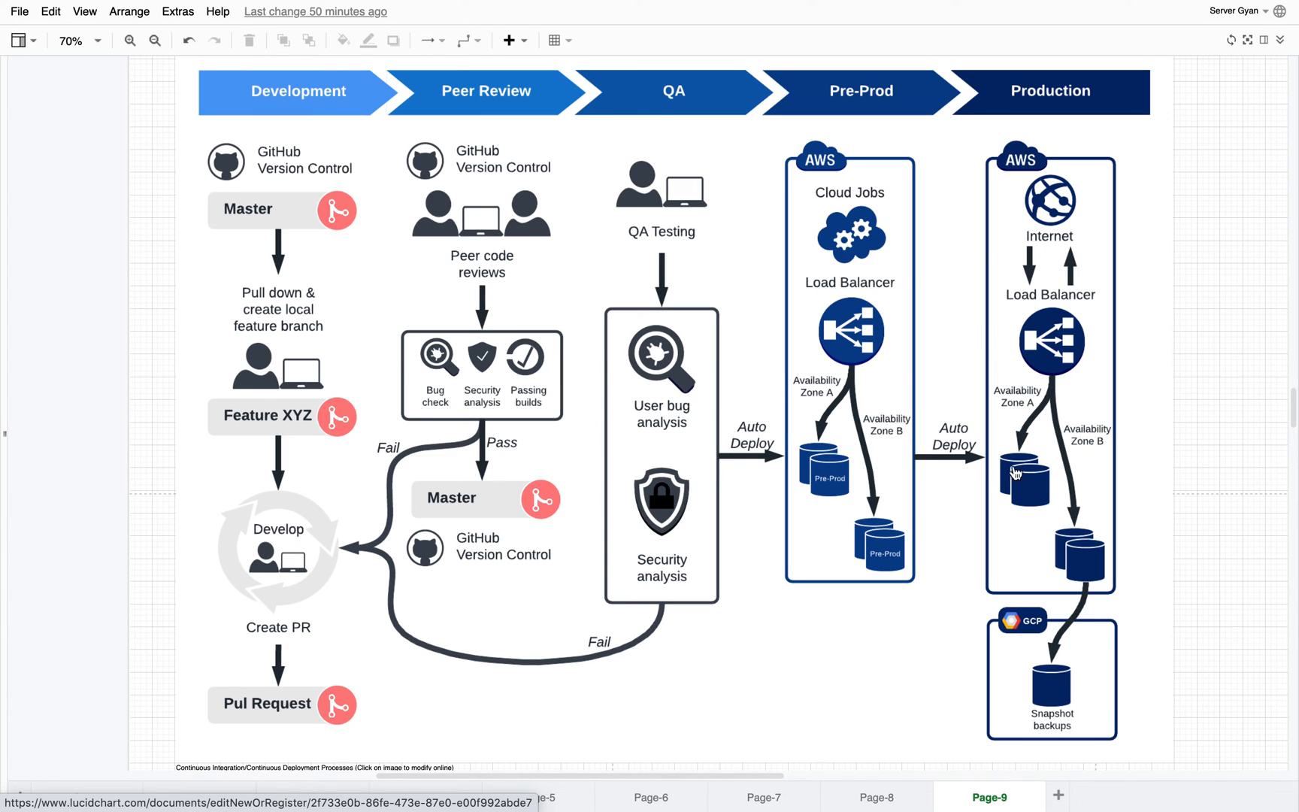
{"action": "mouse_move", "coordinate": [937, 427]}
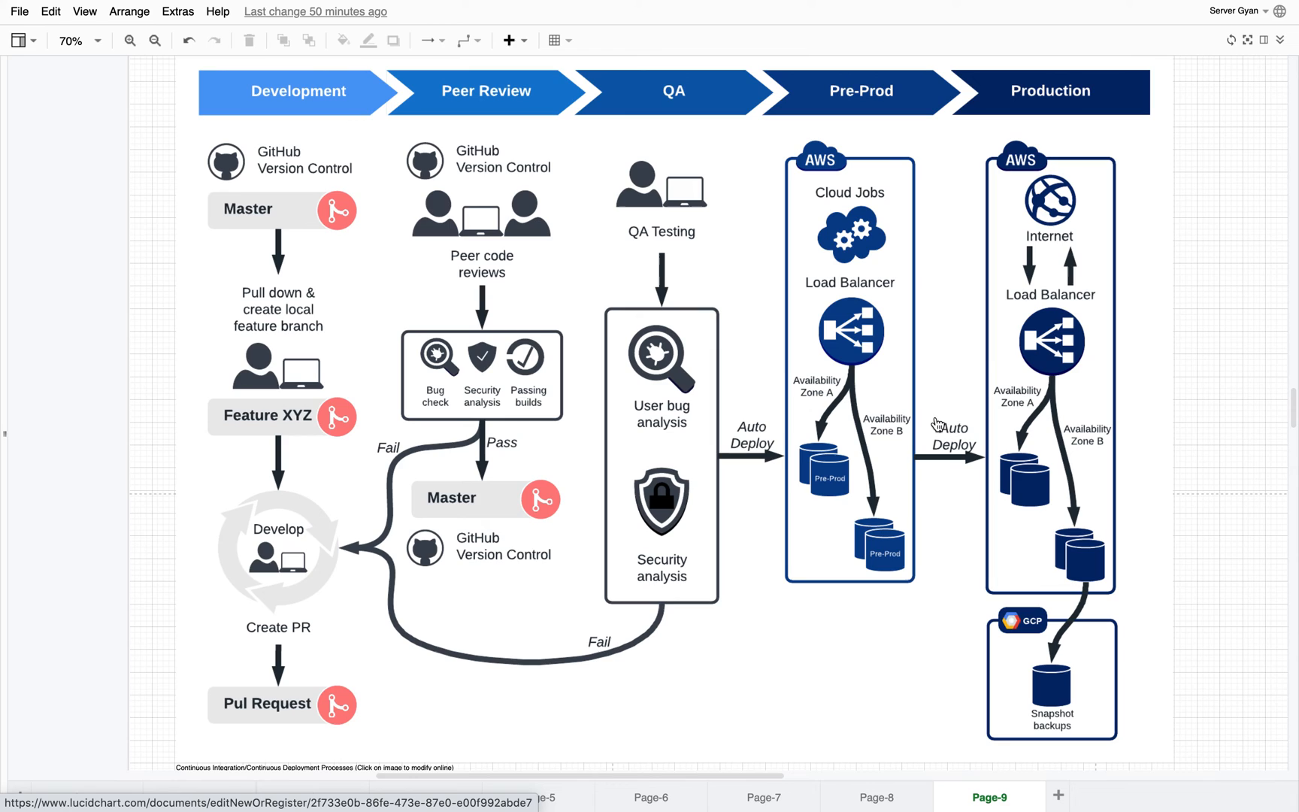
{"action": "mouse_move", "coordinate": [145, 356]}
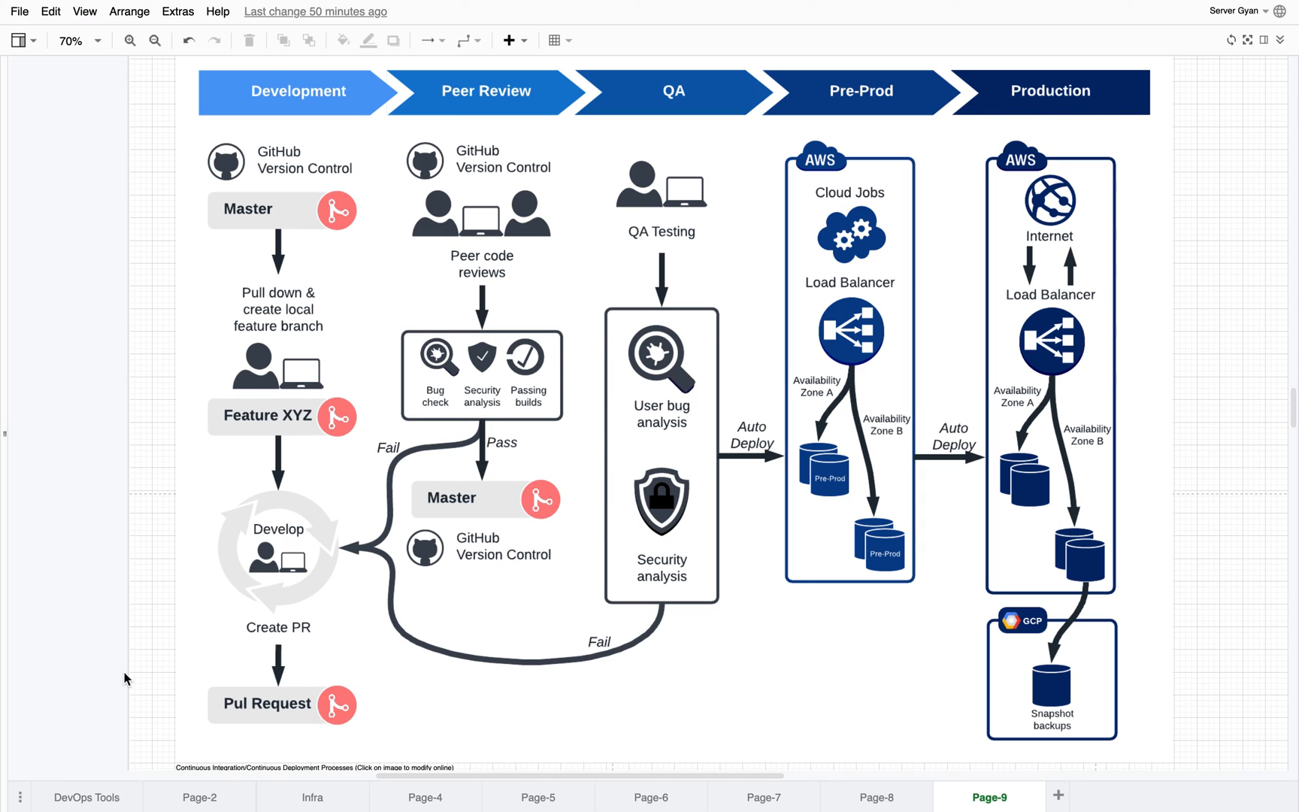
{"action": "mouse_move", "coordinate": [280, 652]}
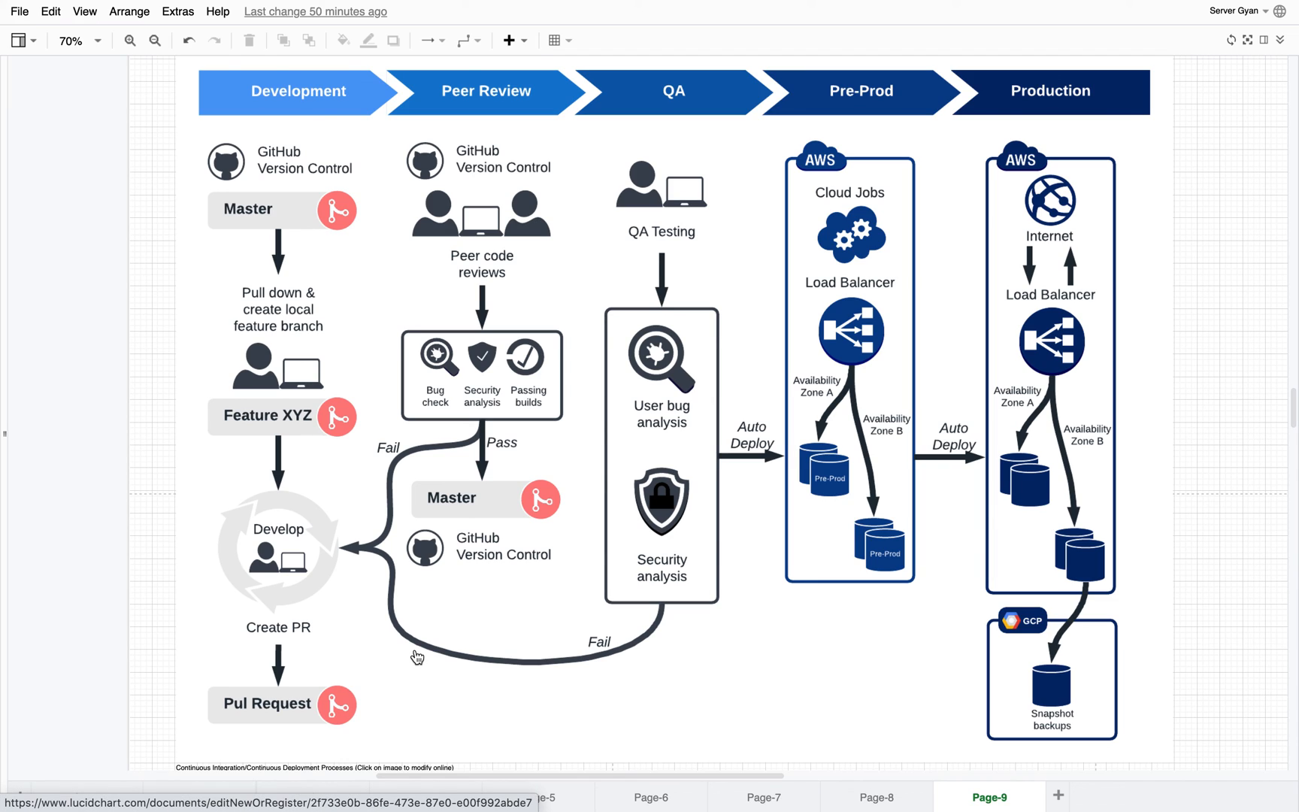
{"action": "mouse_move", "coordinate": [371, 667]}
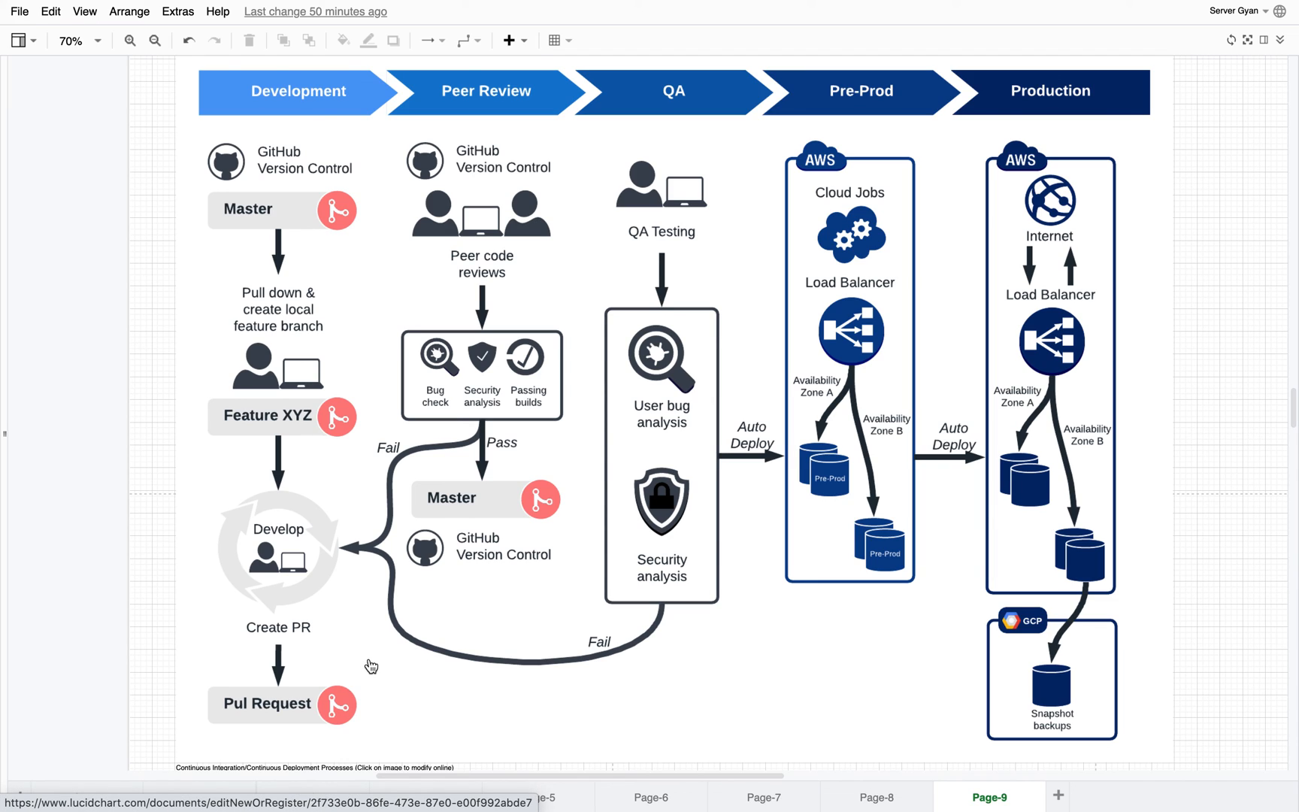